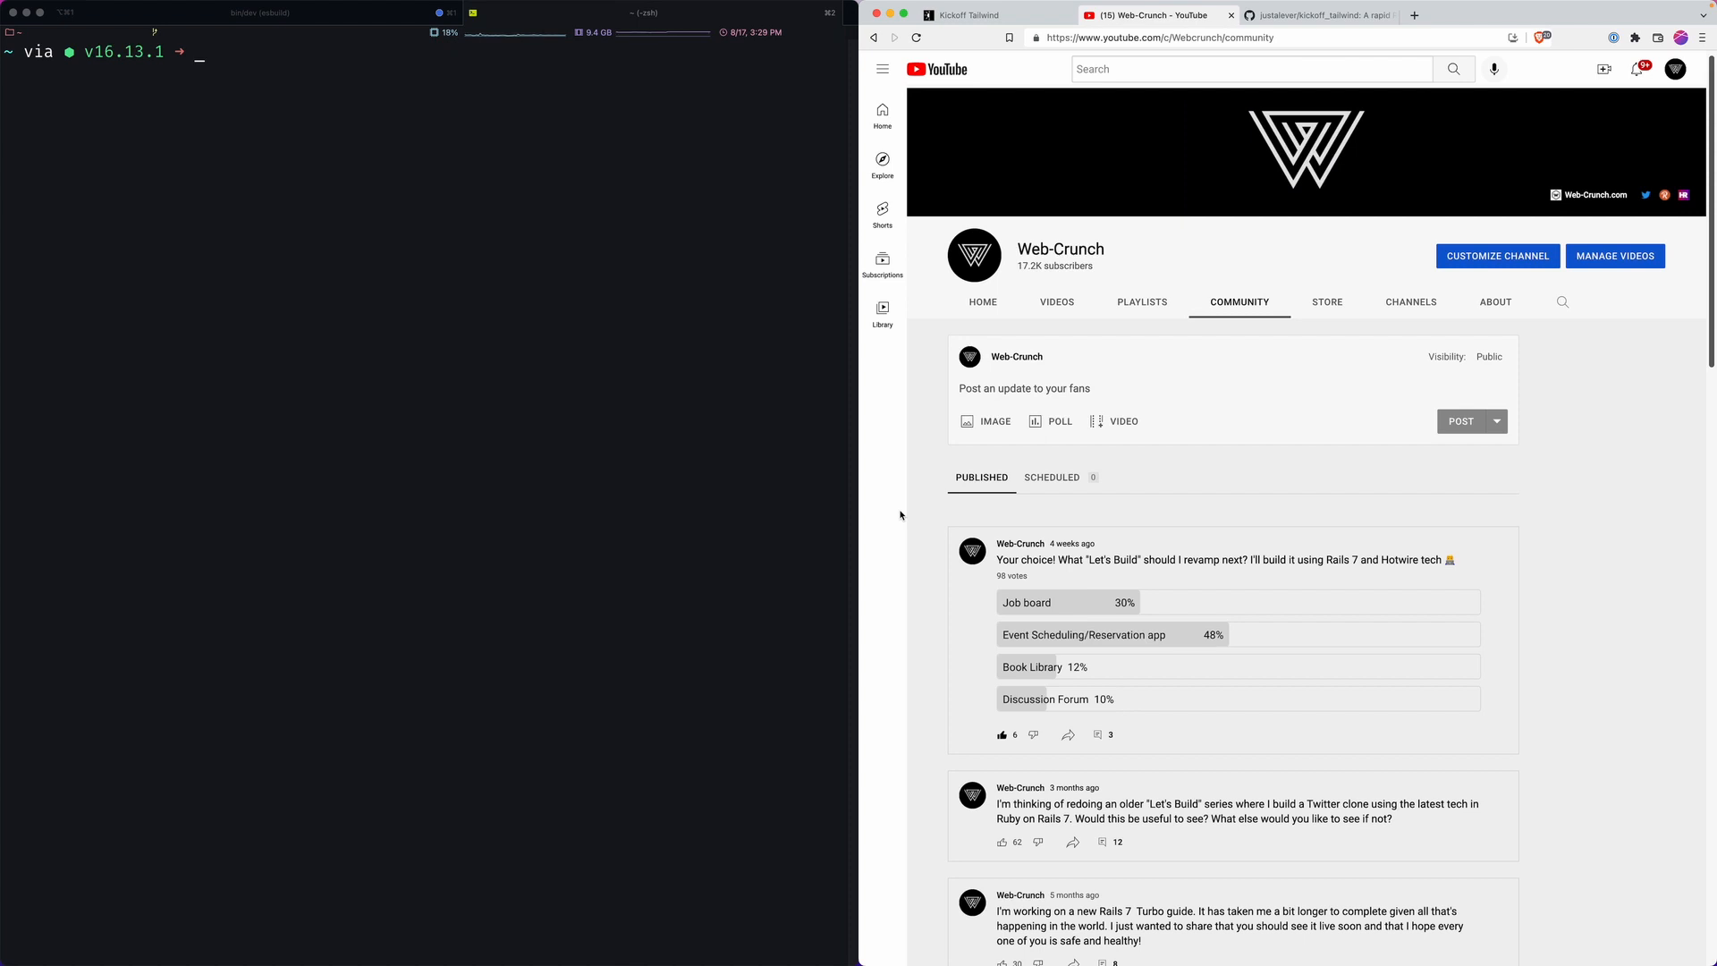
mouse_move(1050, 551)
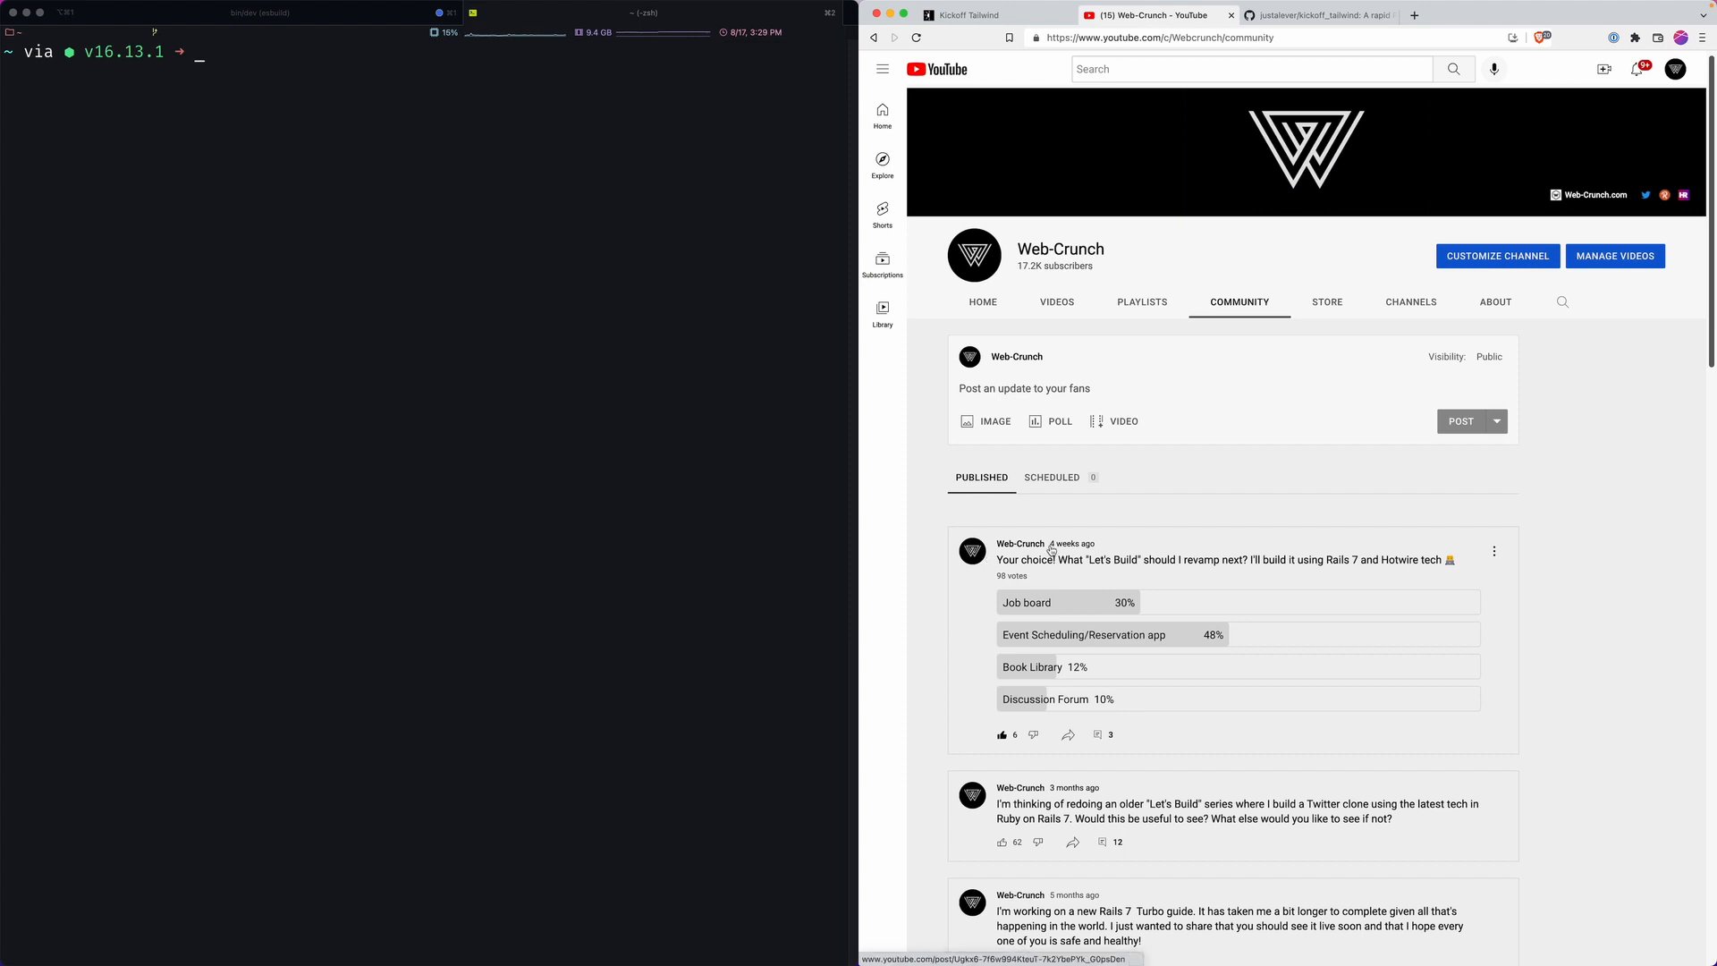
mouse_move(1127, 533)
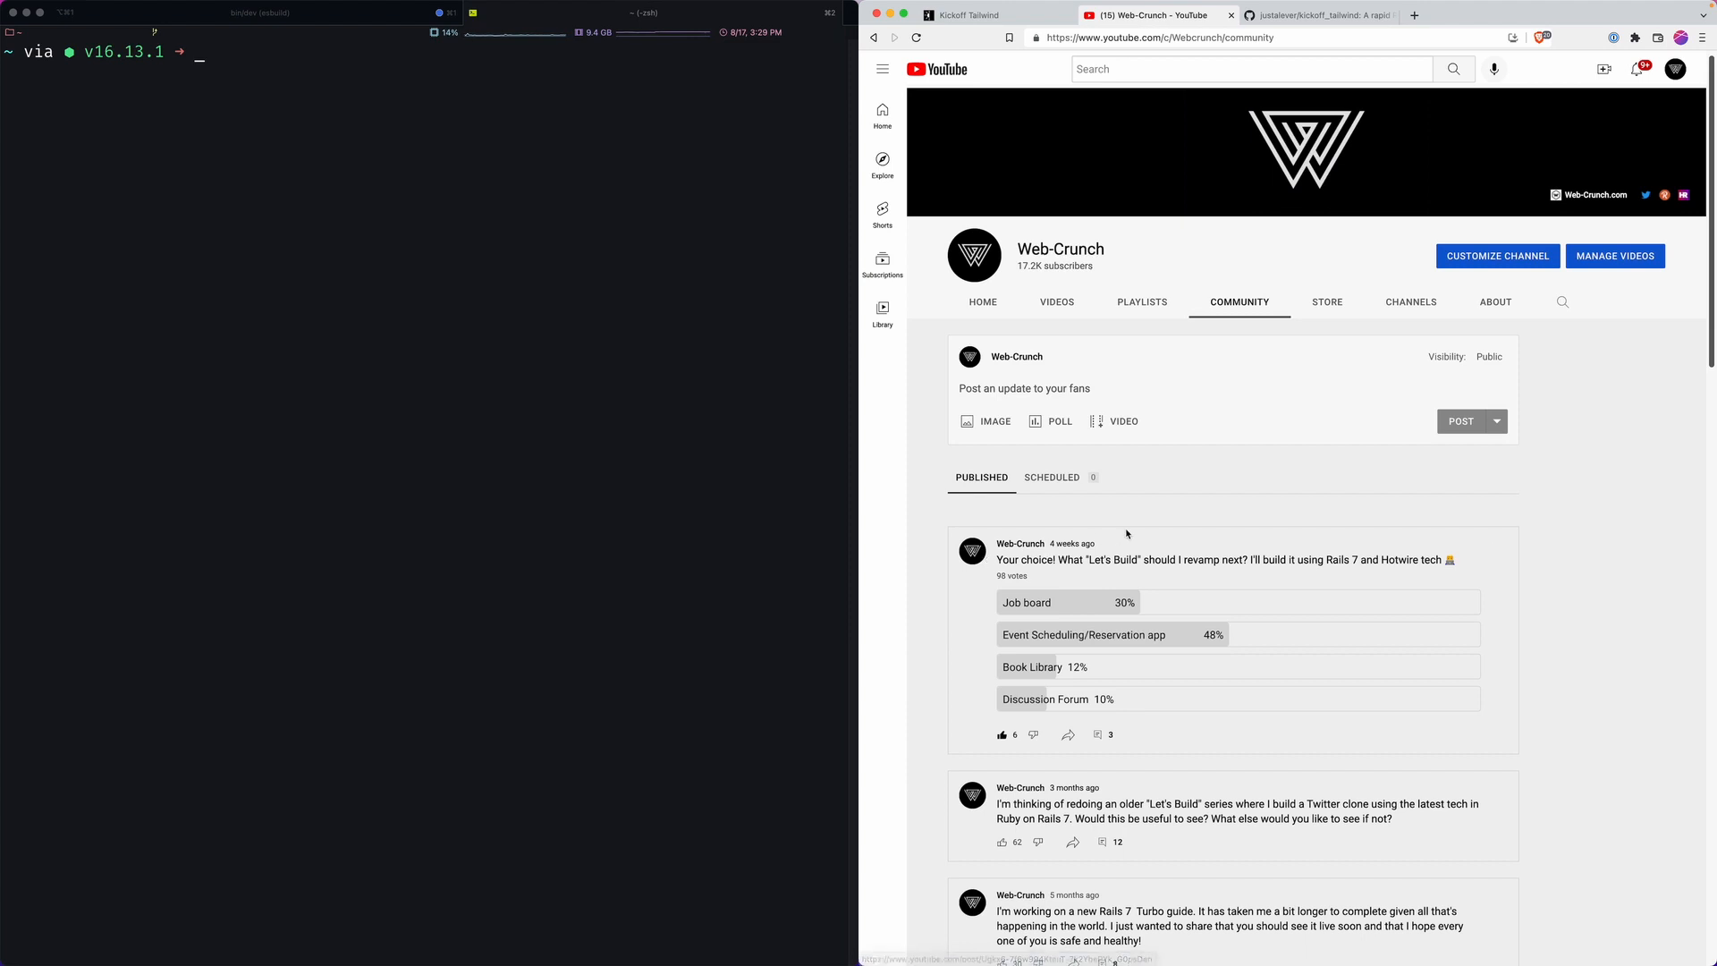
mouse_move(1119, 577)
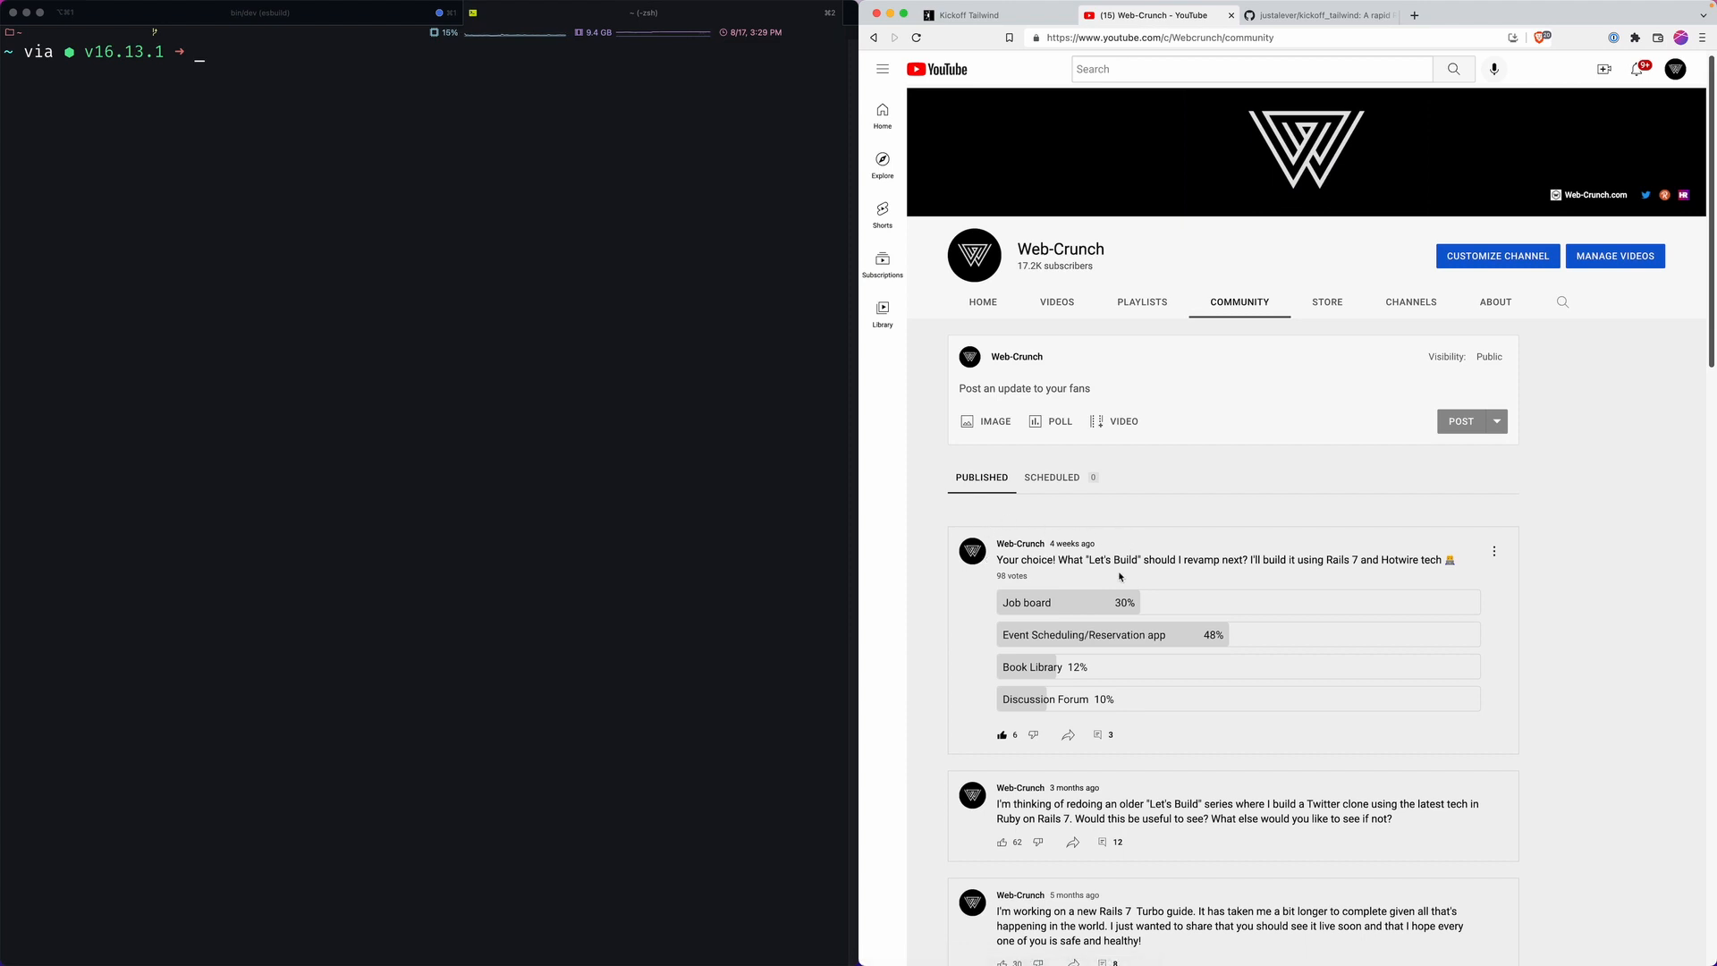
mouse_move(1152, 693)
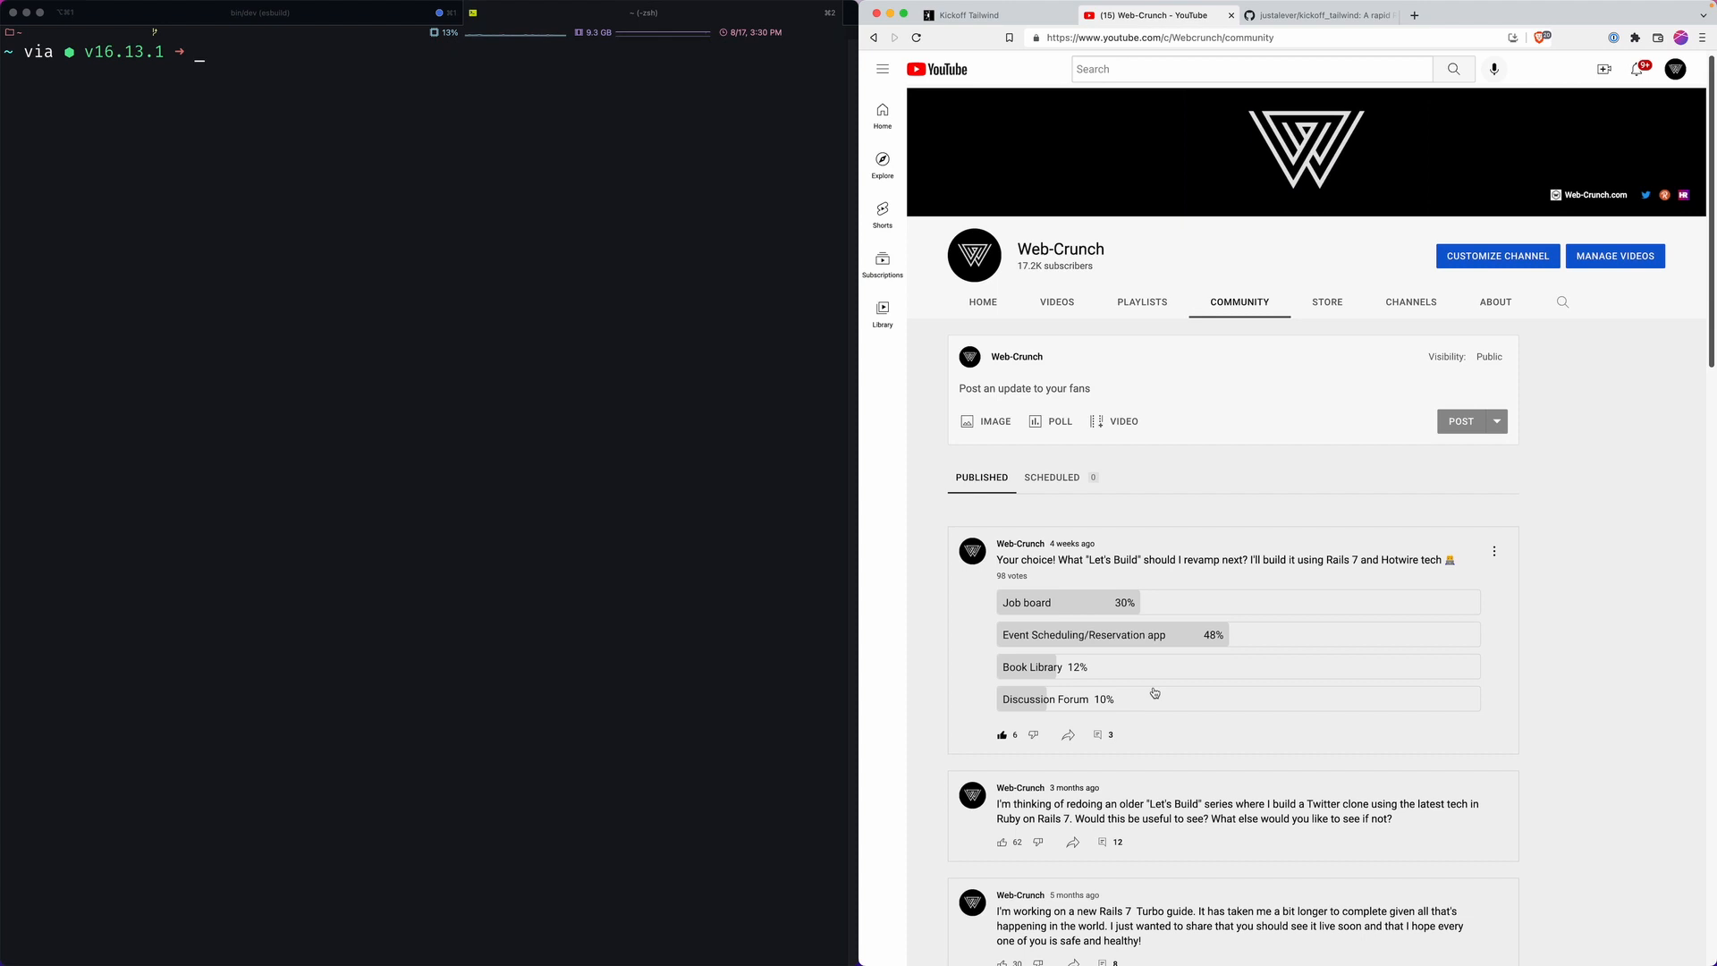
mouse_move(1170, 638)
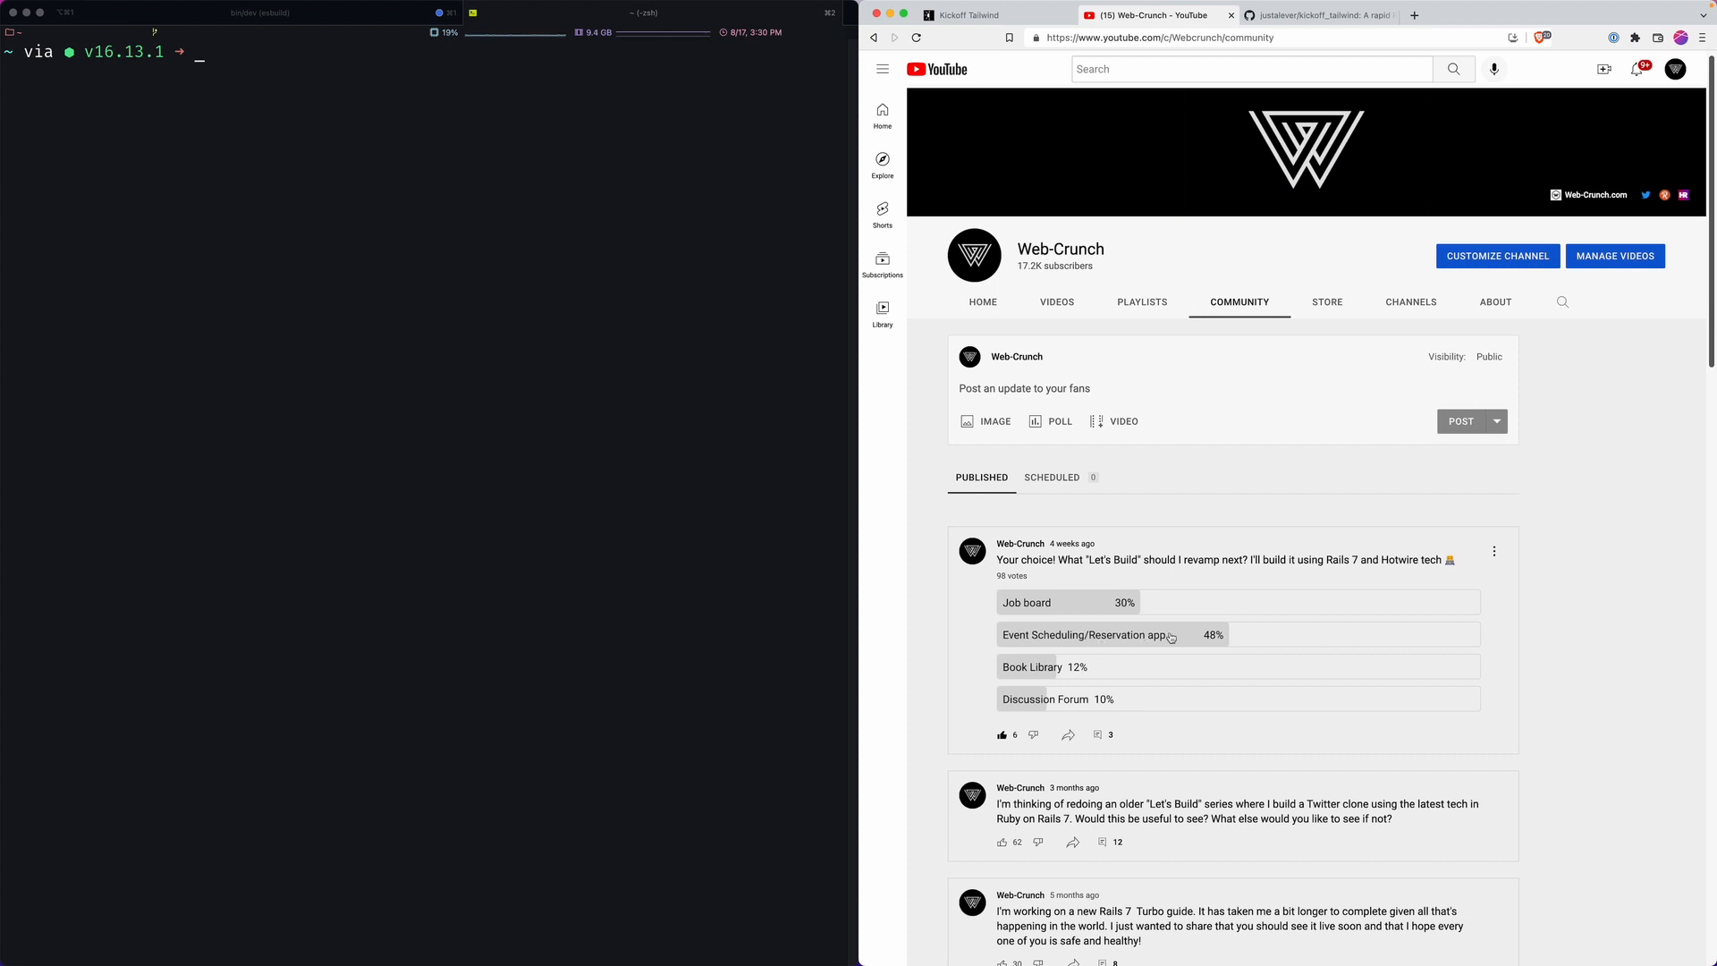
mouse_move(1199, 258)
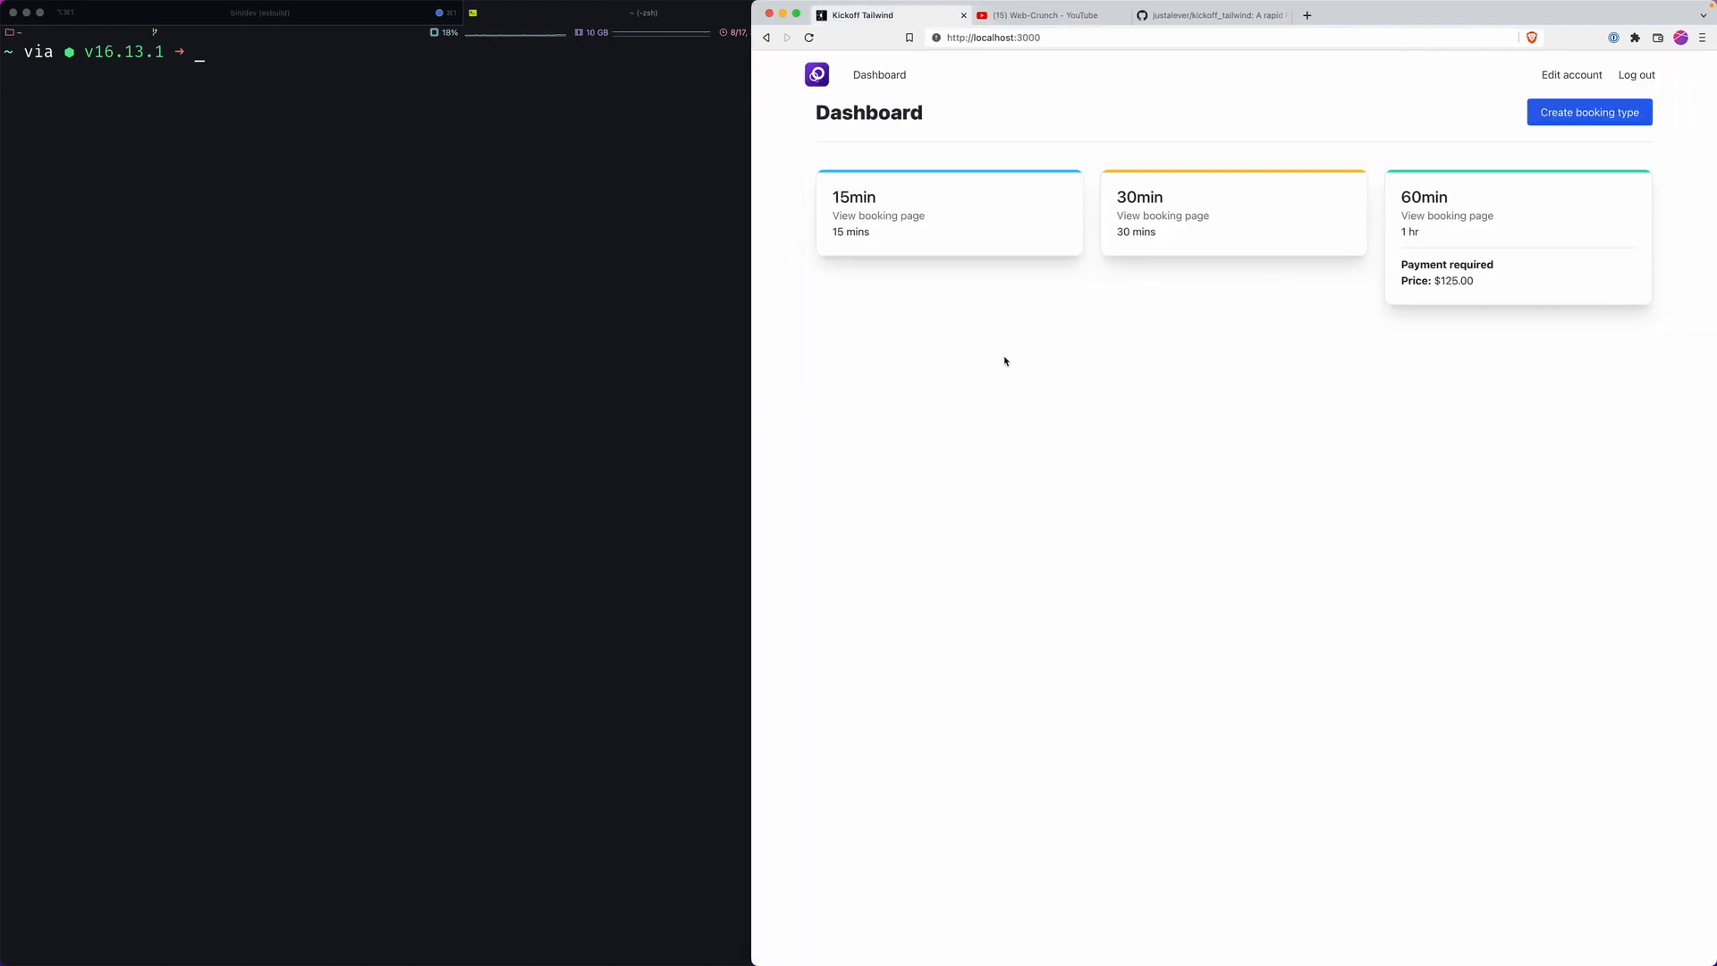
Step: Select the booking link value on the account settings page
click(1570, 74)
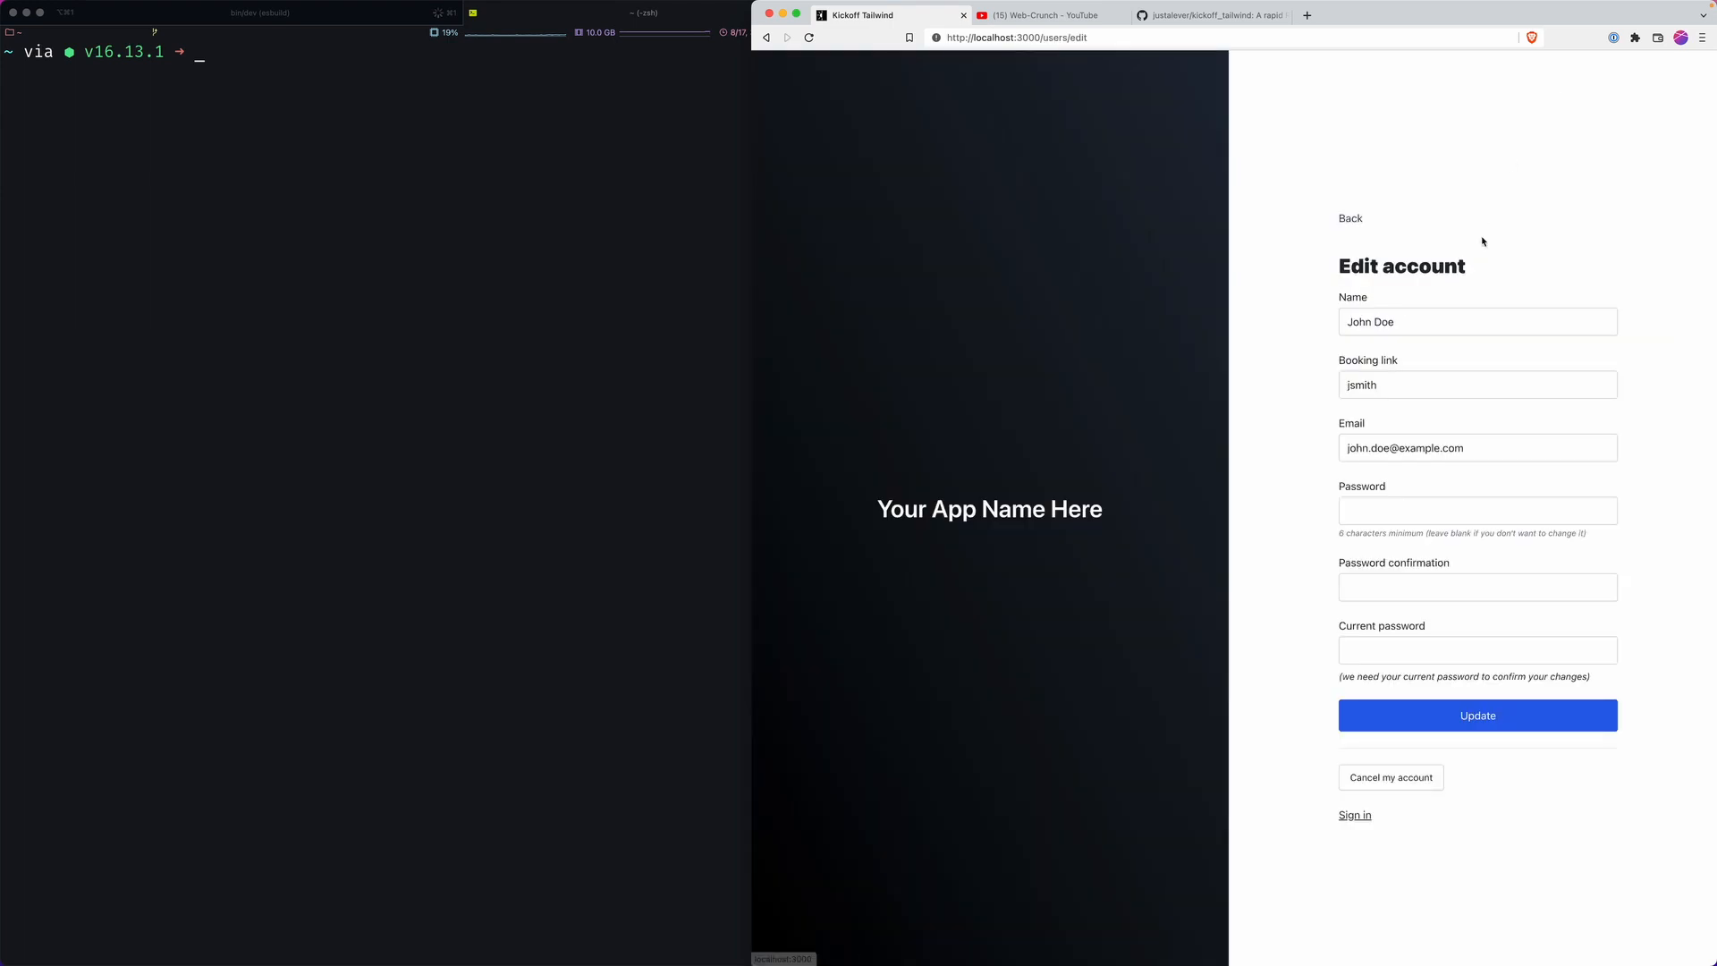
double_click(1360, 385)
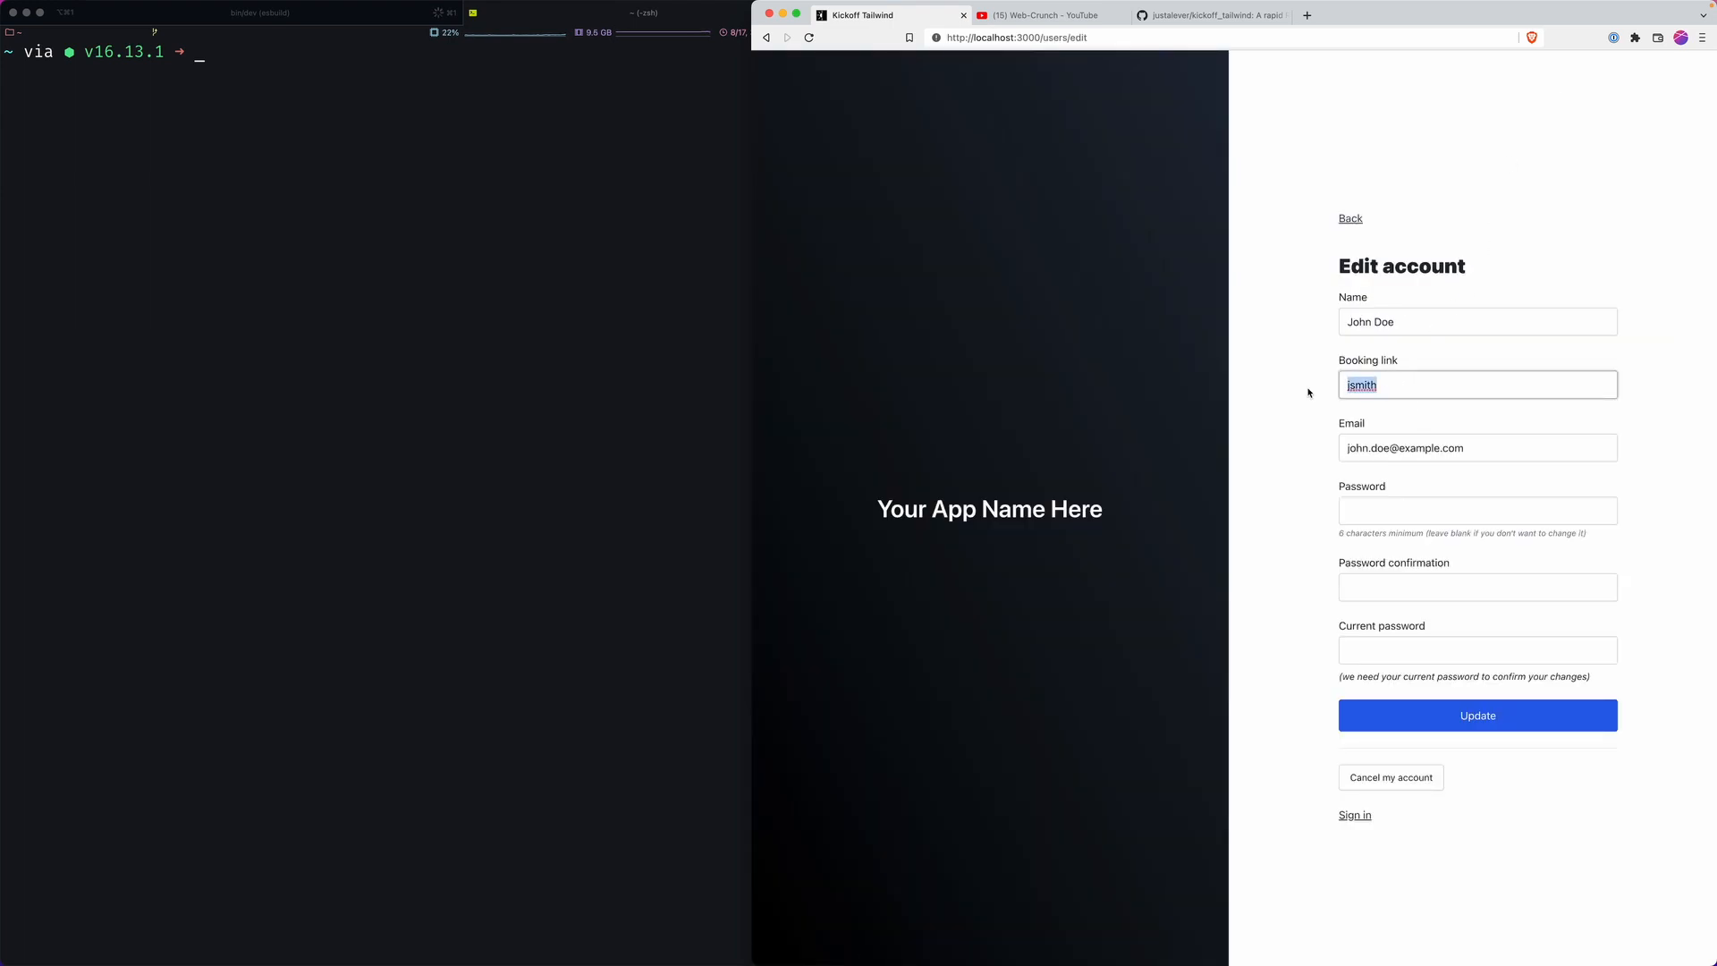
click(1209, 15)
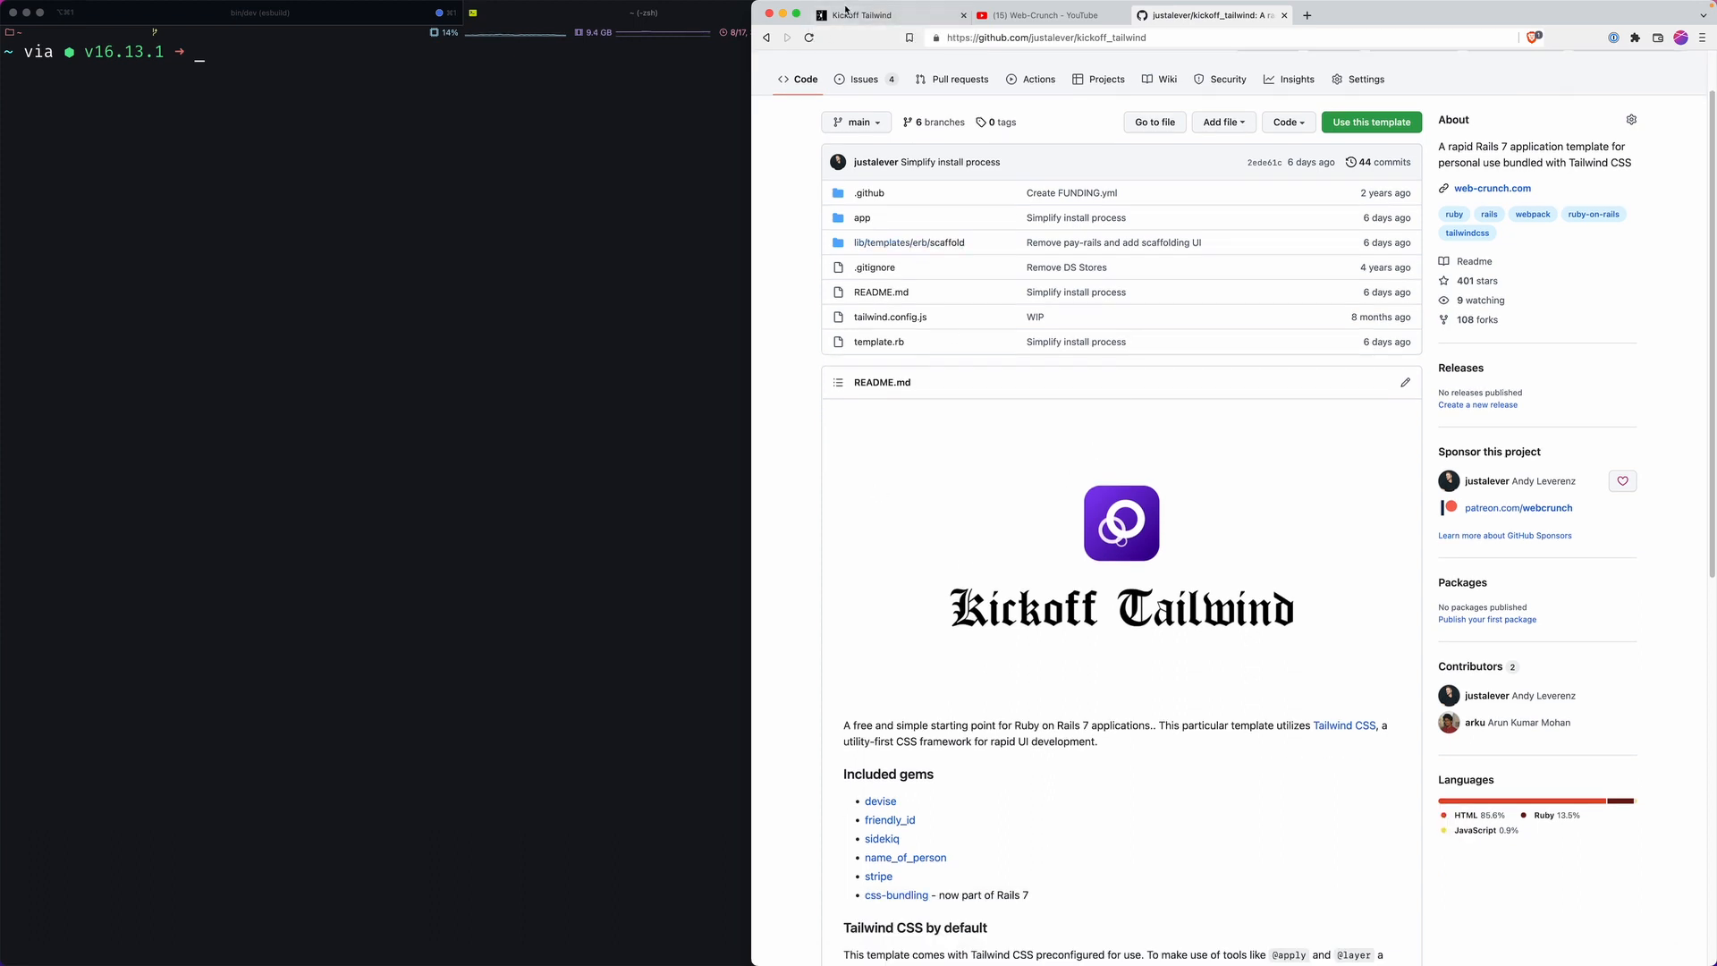
mouse_move(864, 15)
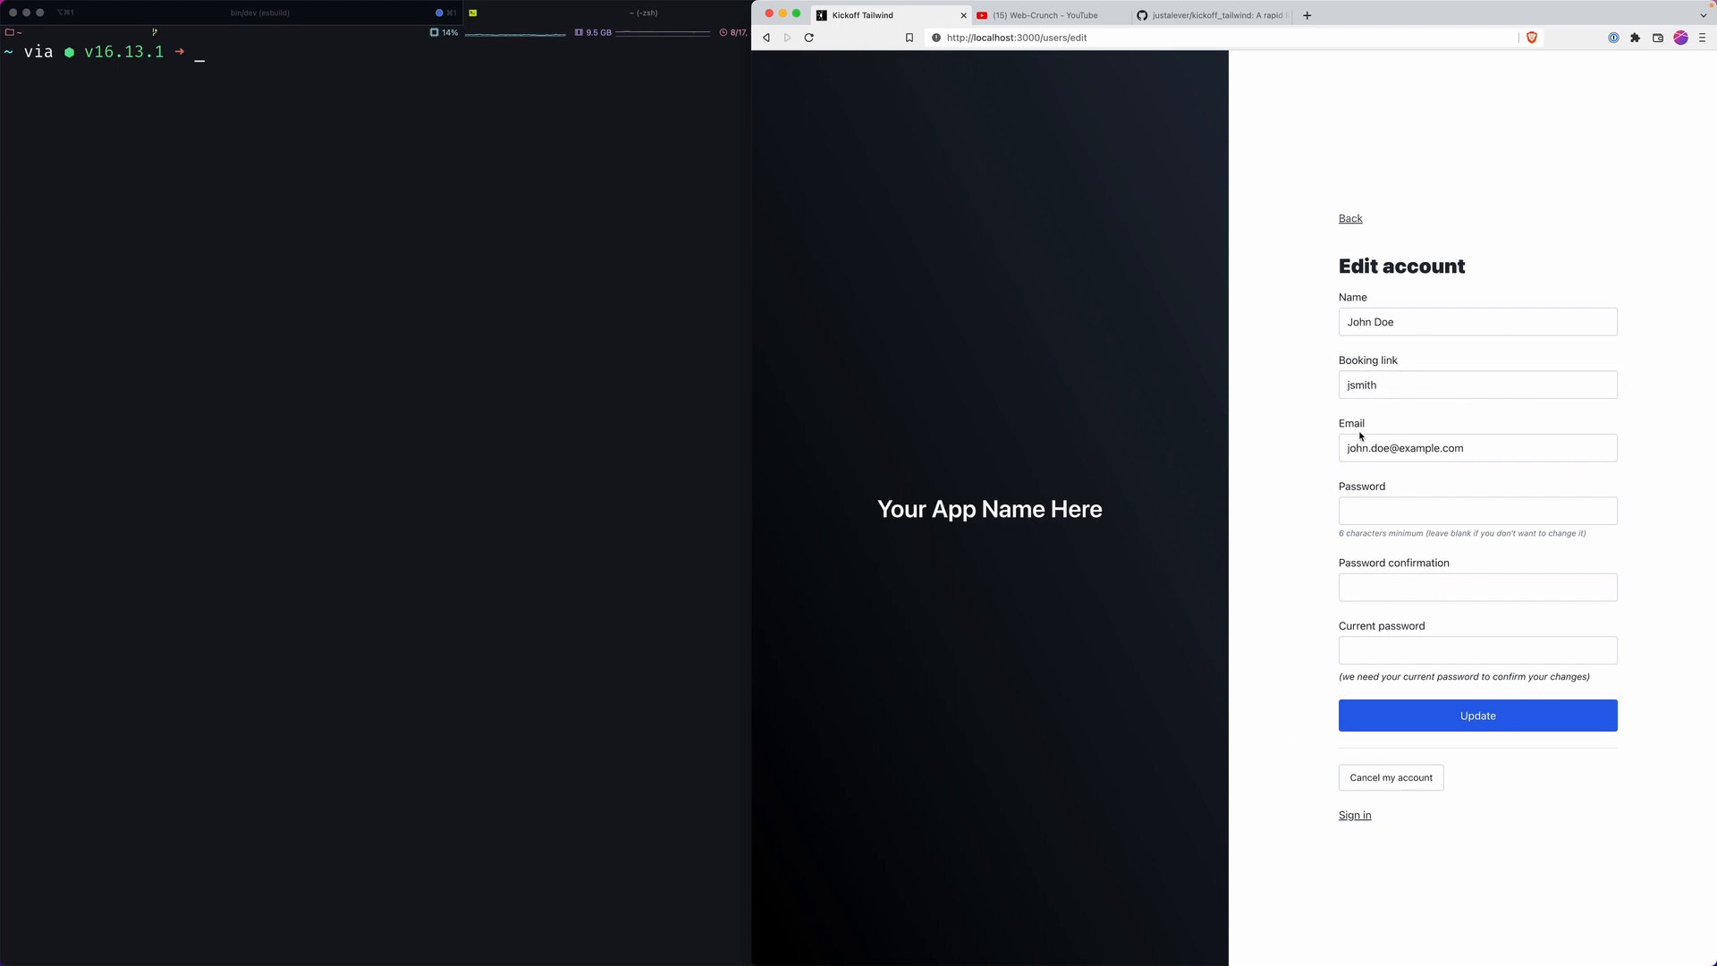
mouse_move(1351, 234)
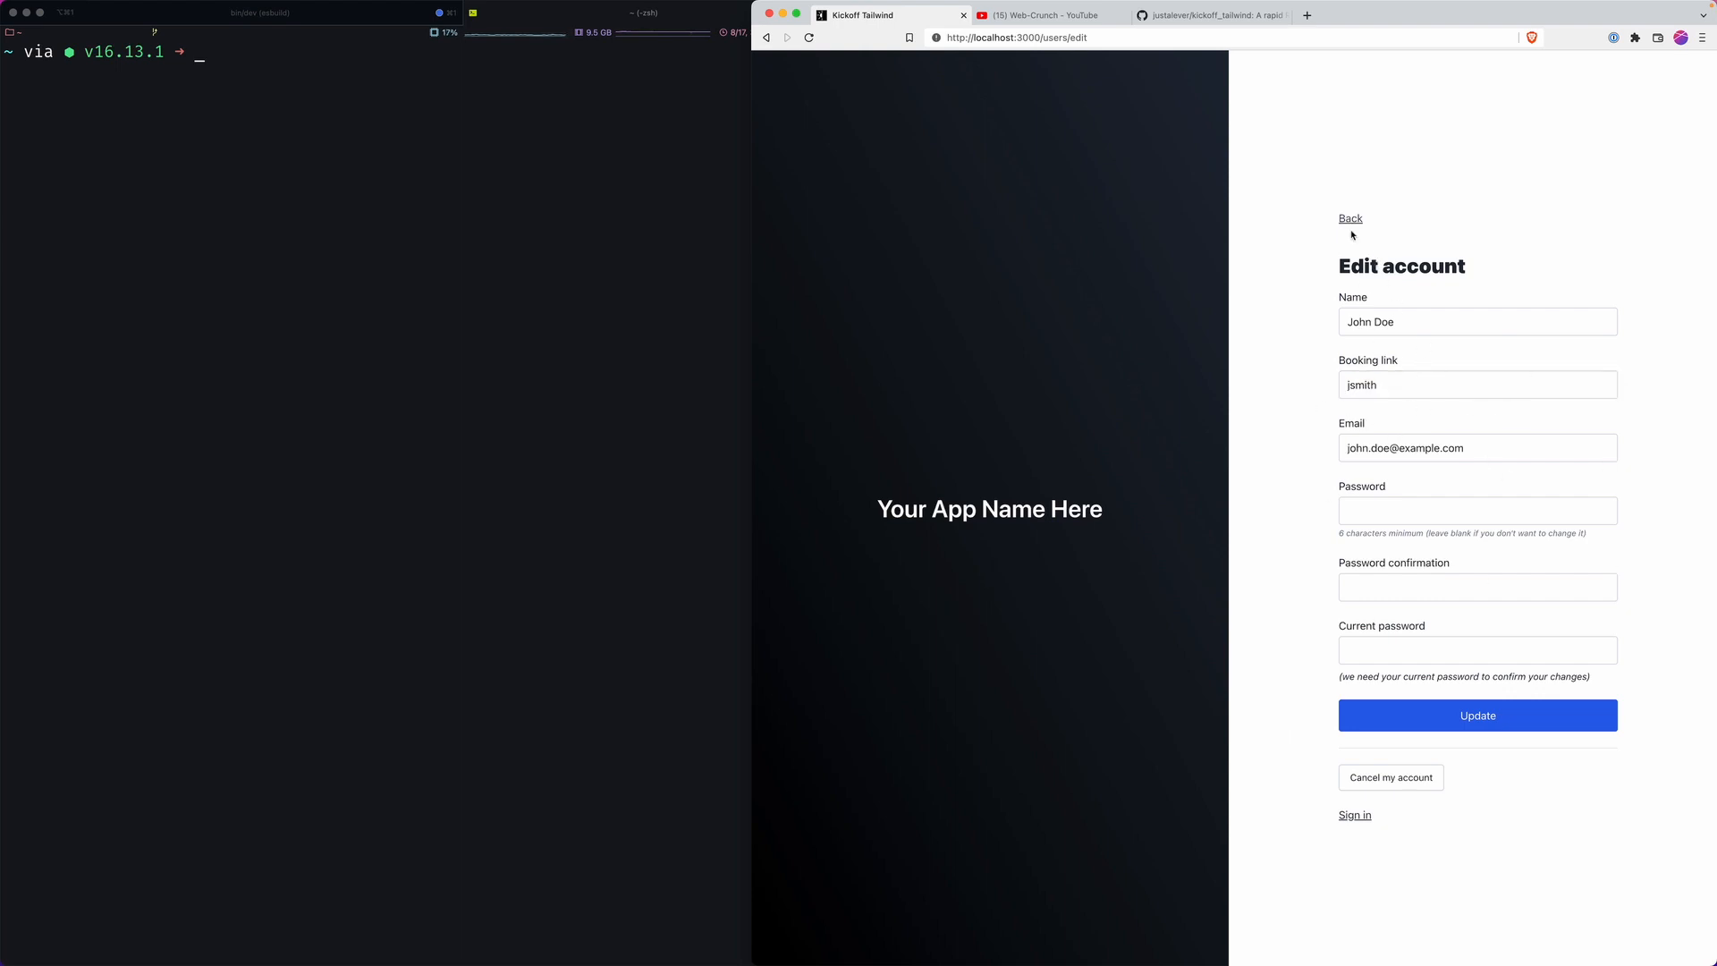
Step: Return to the dashboard and open John Doe's public booking page
click(1350, 218)
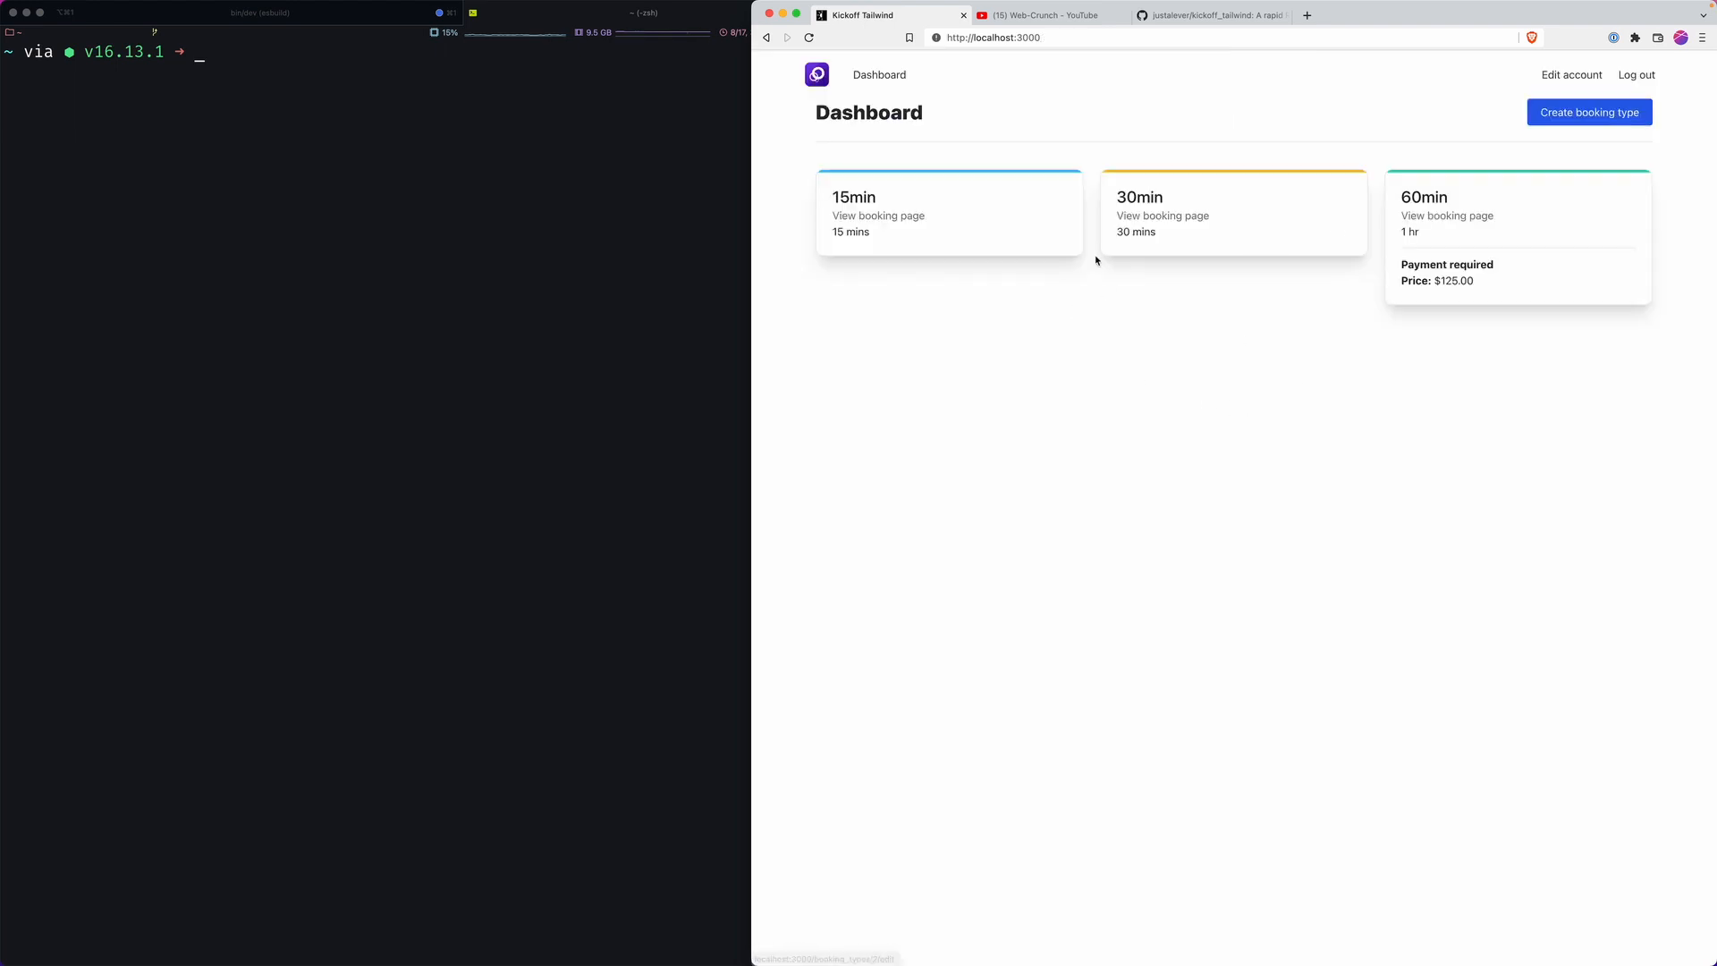
mouse_move(1406, 223)
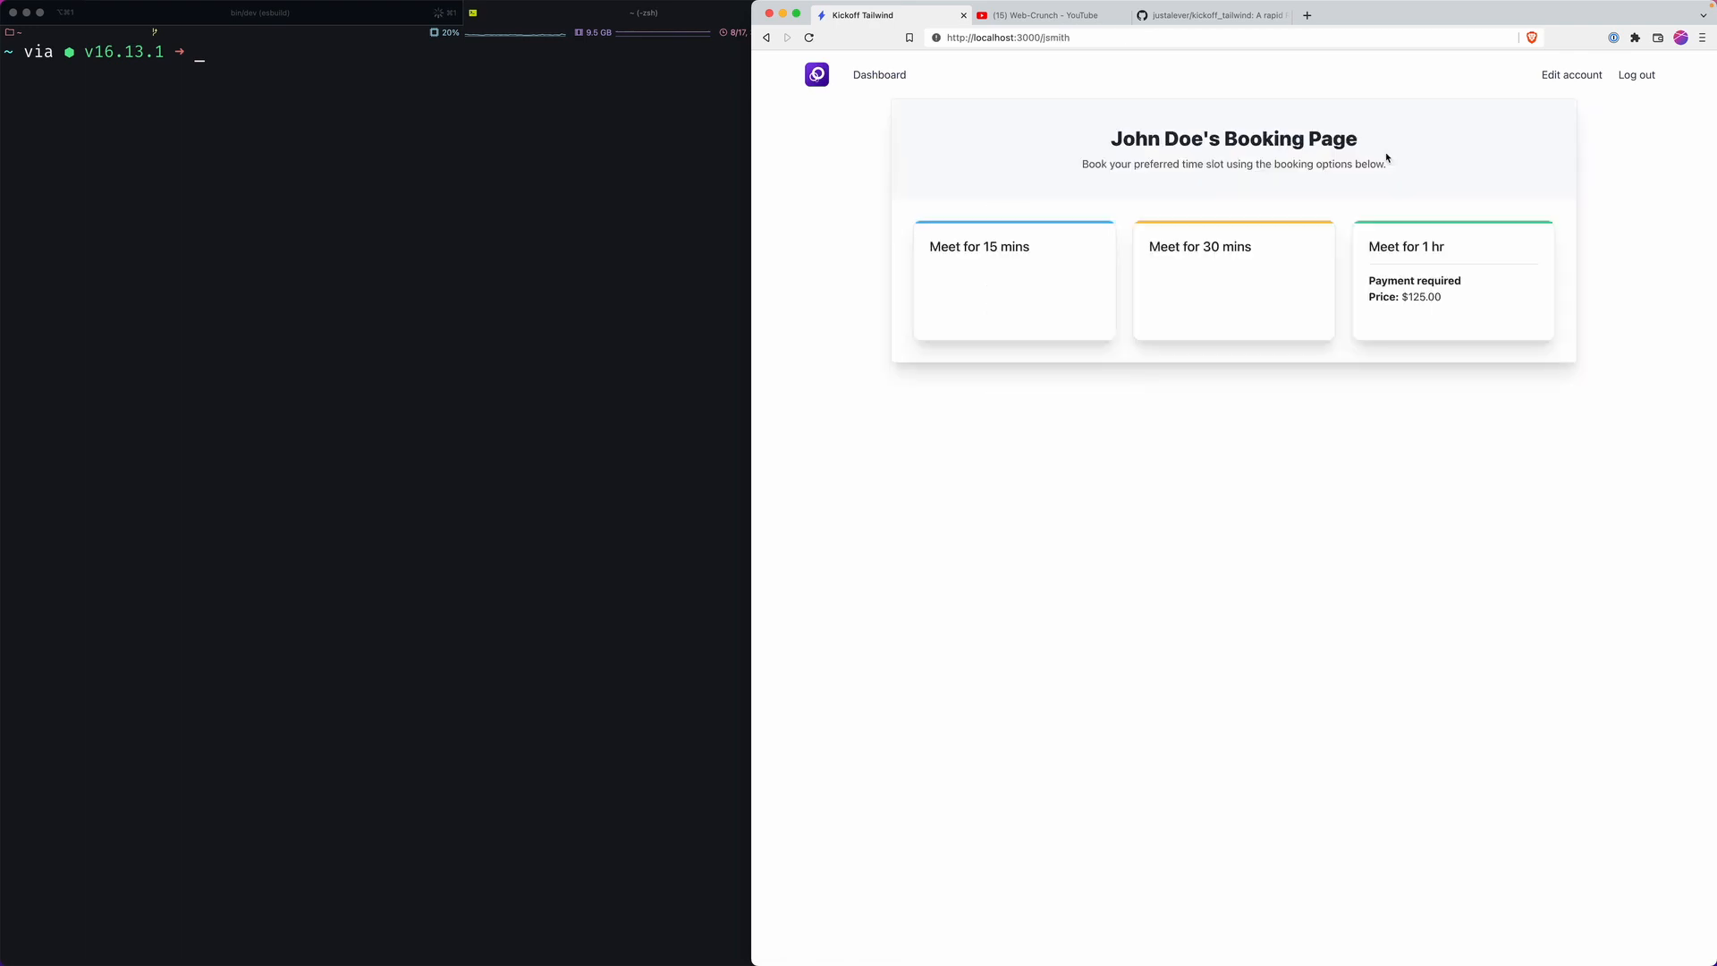
click(1005, 37)
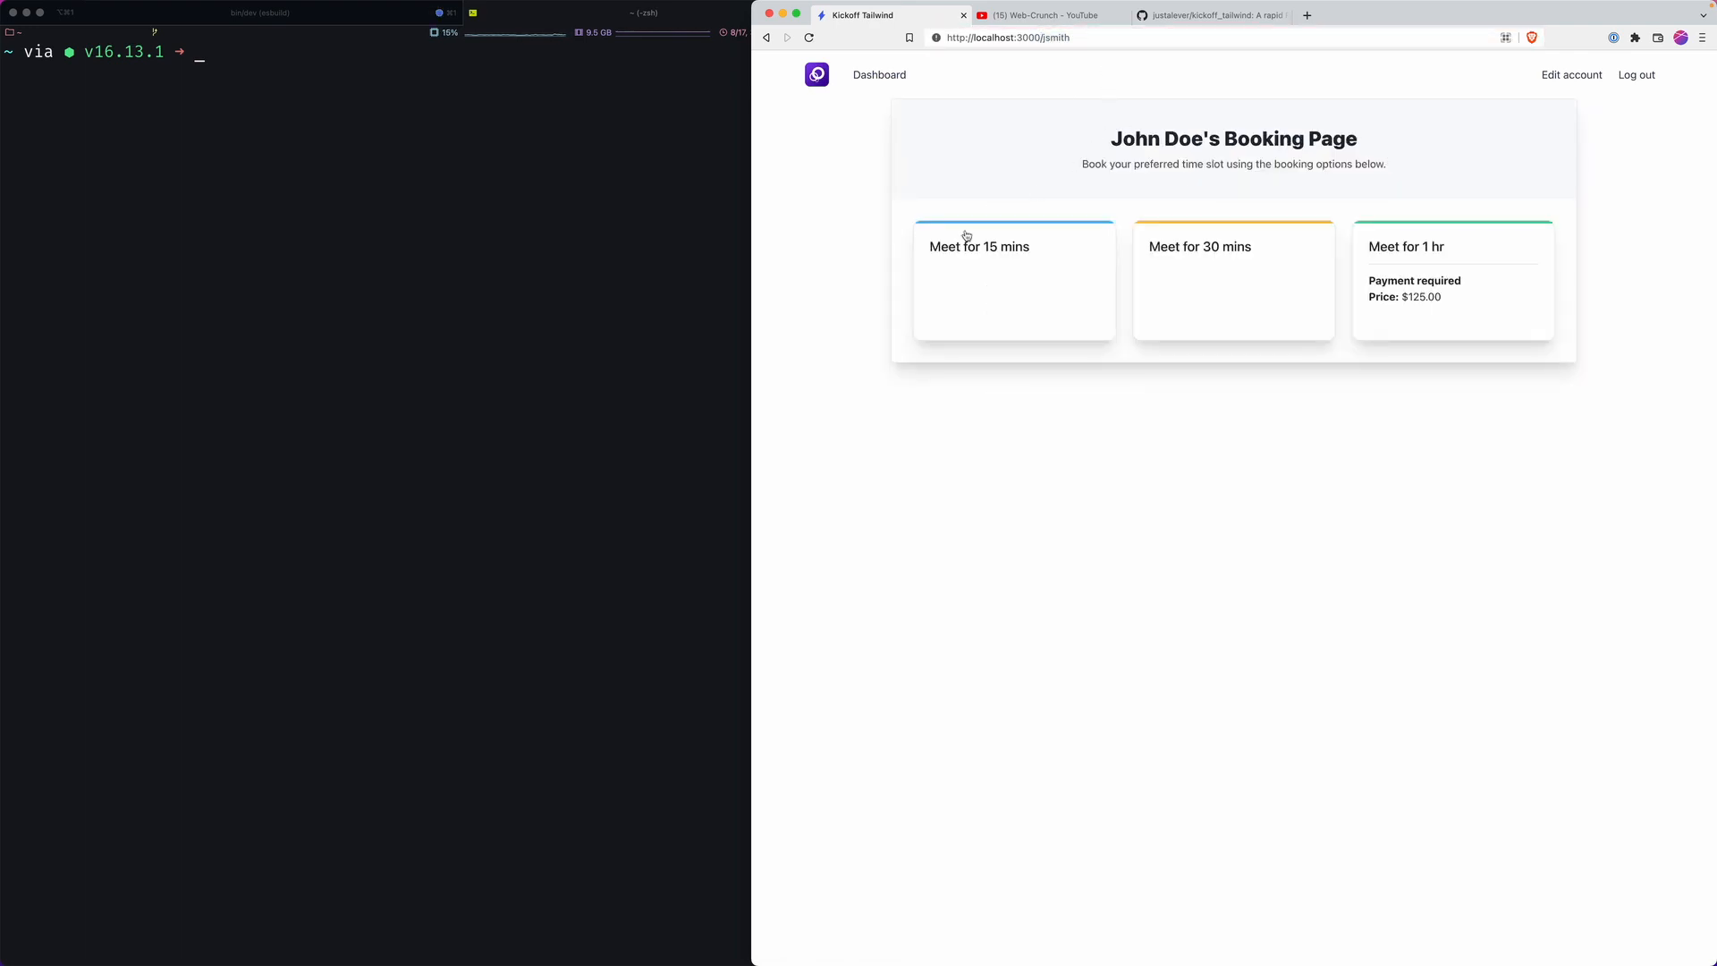
mouse_move(1117, 303)
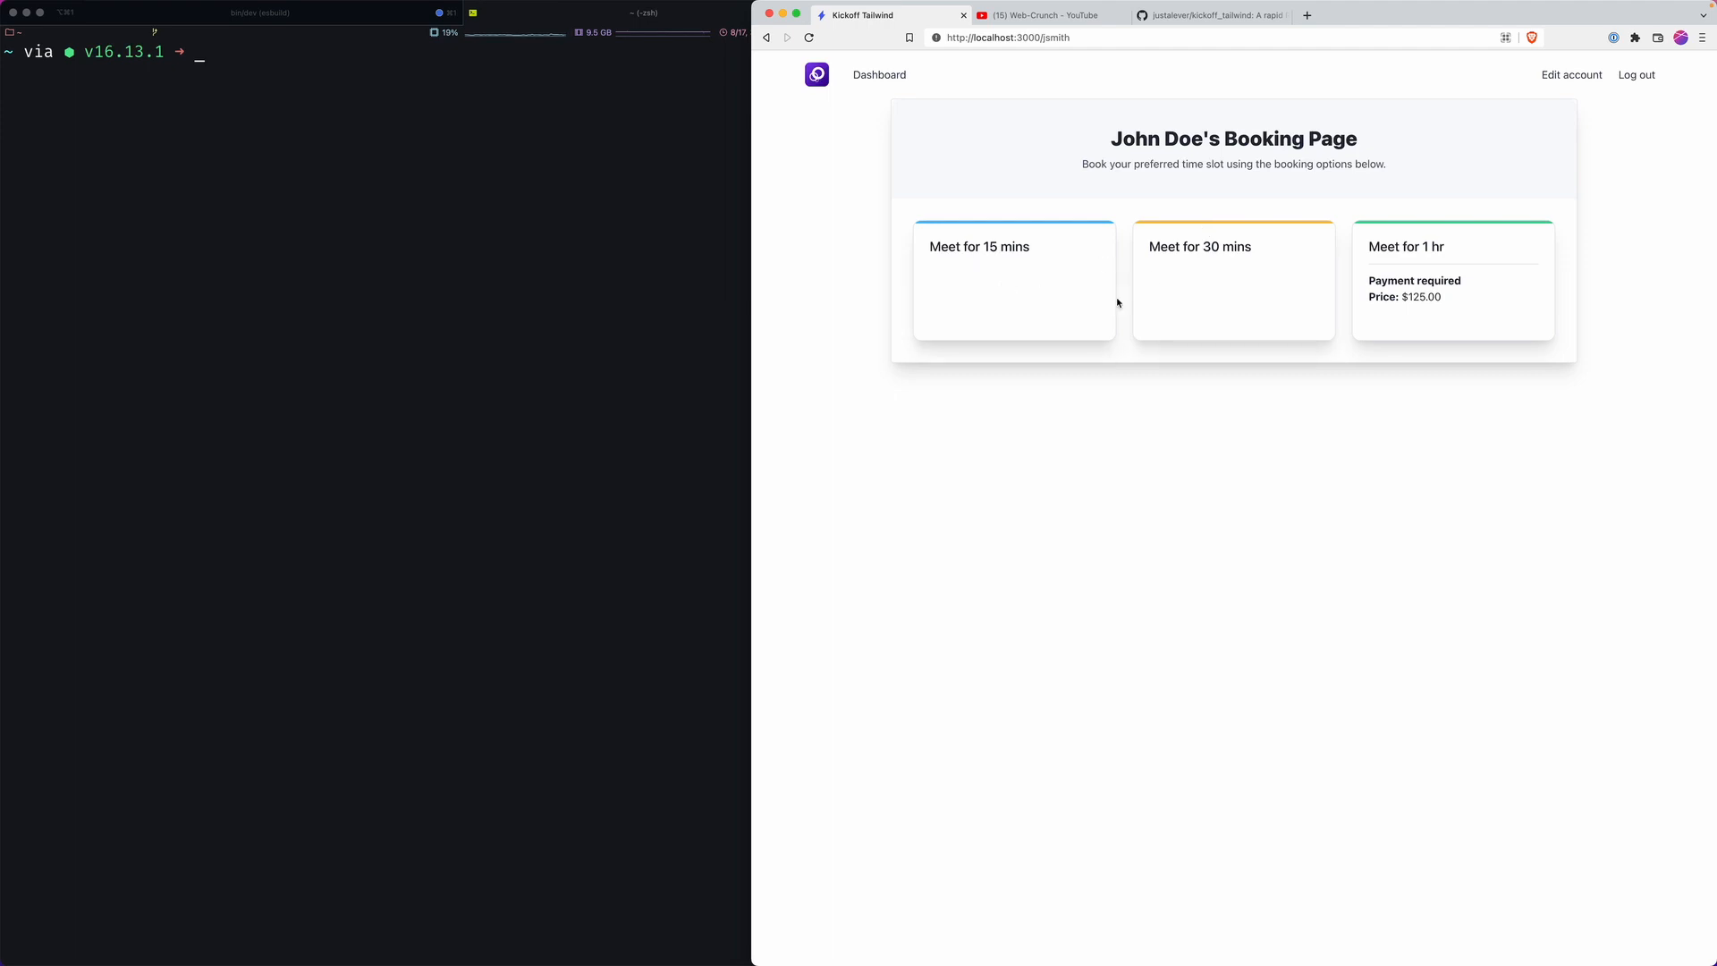
mouse_move(1154, 517)
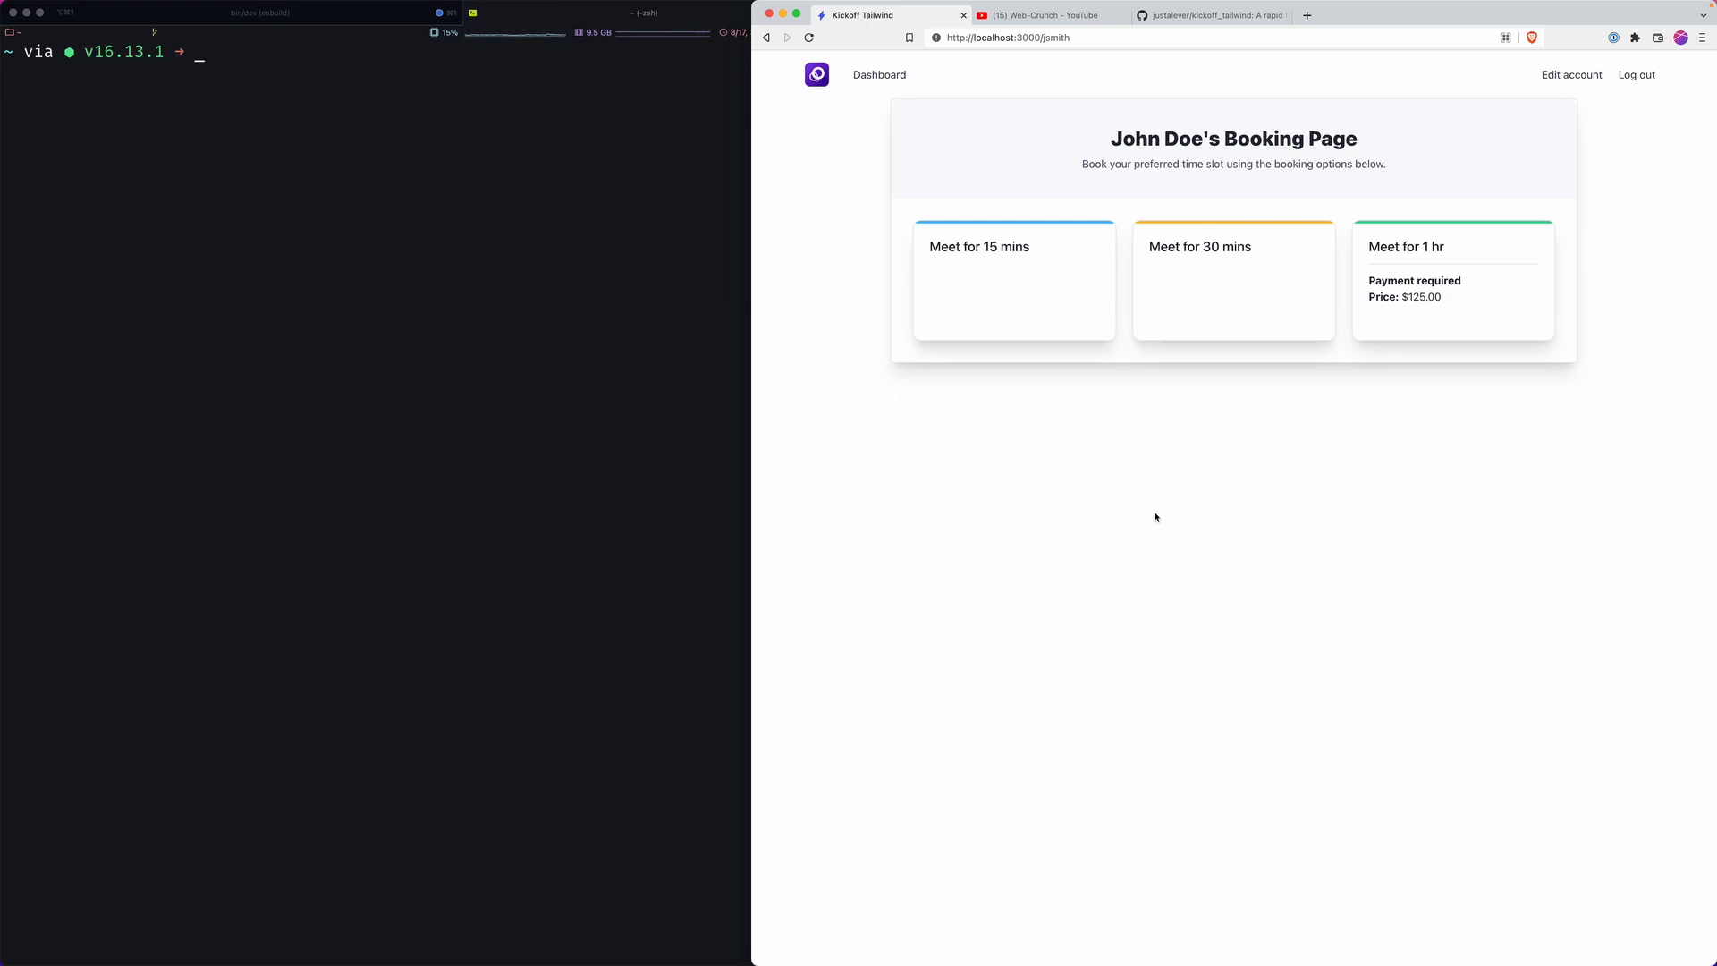
mouse_move(1147, 540)
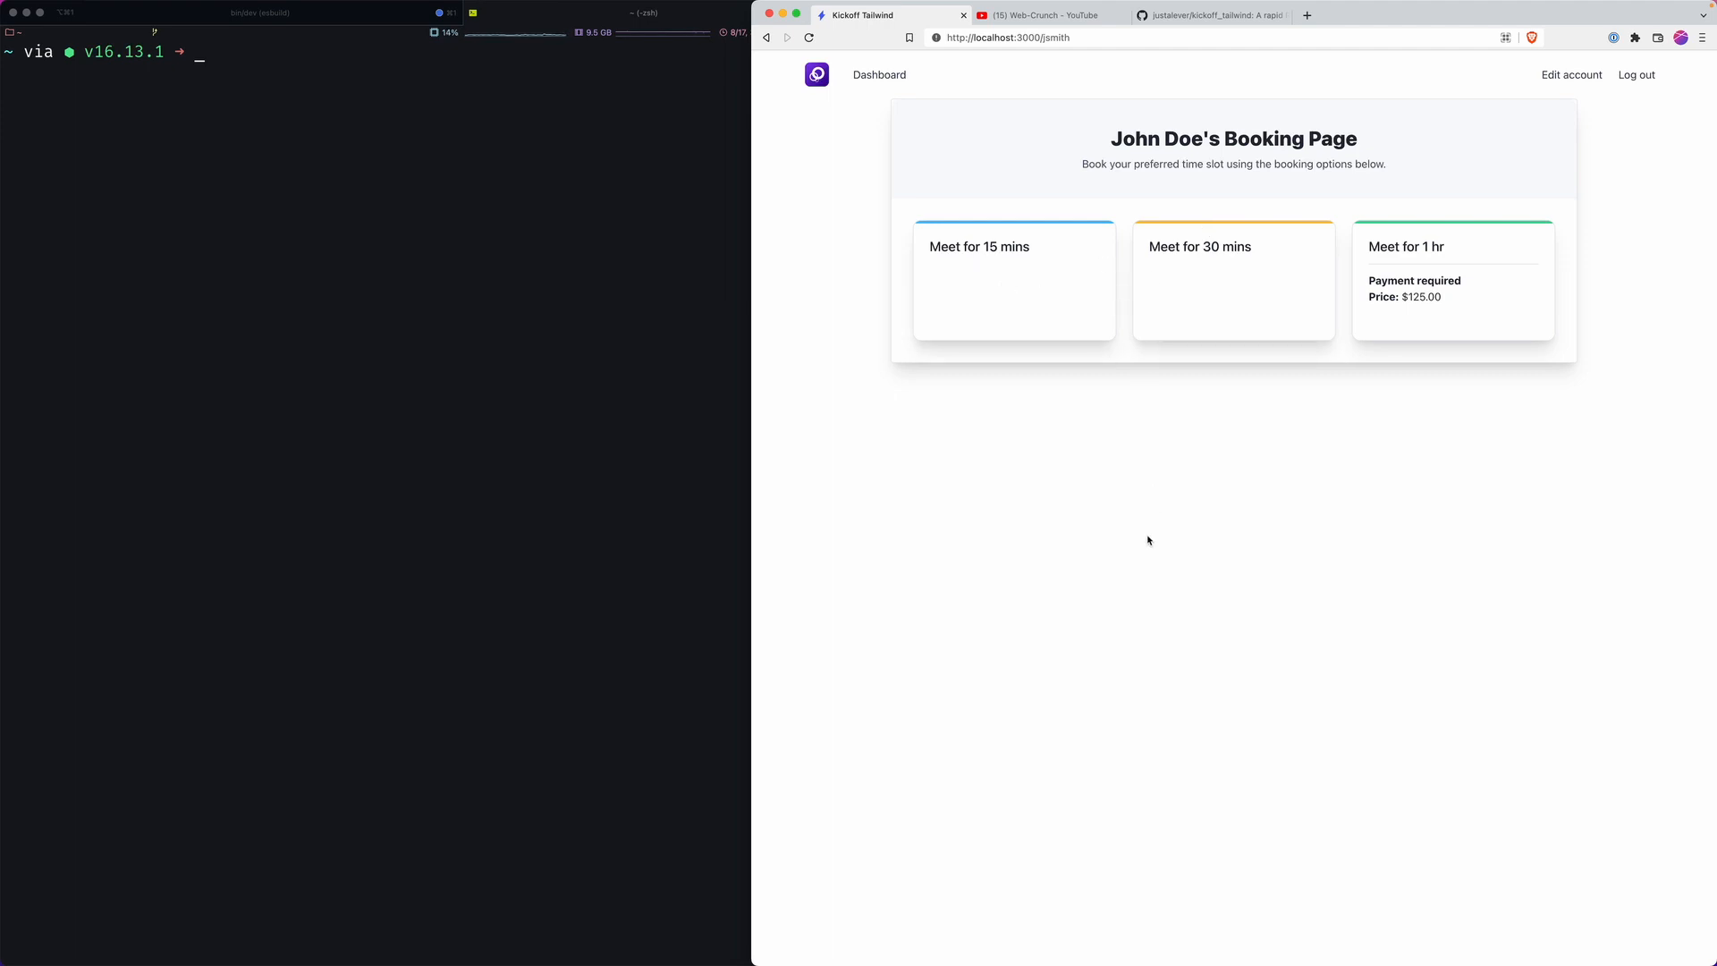
mouse_move(1209, 95)
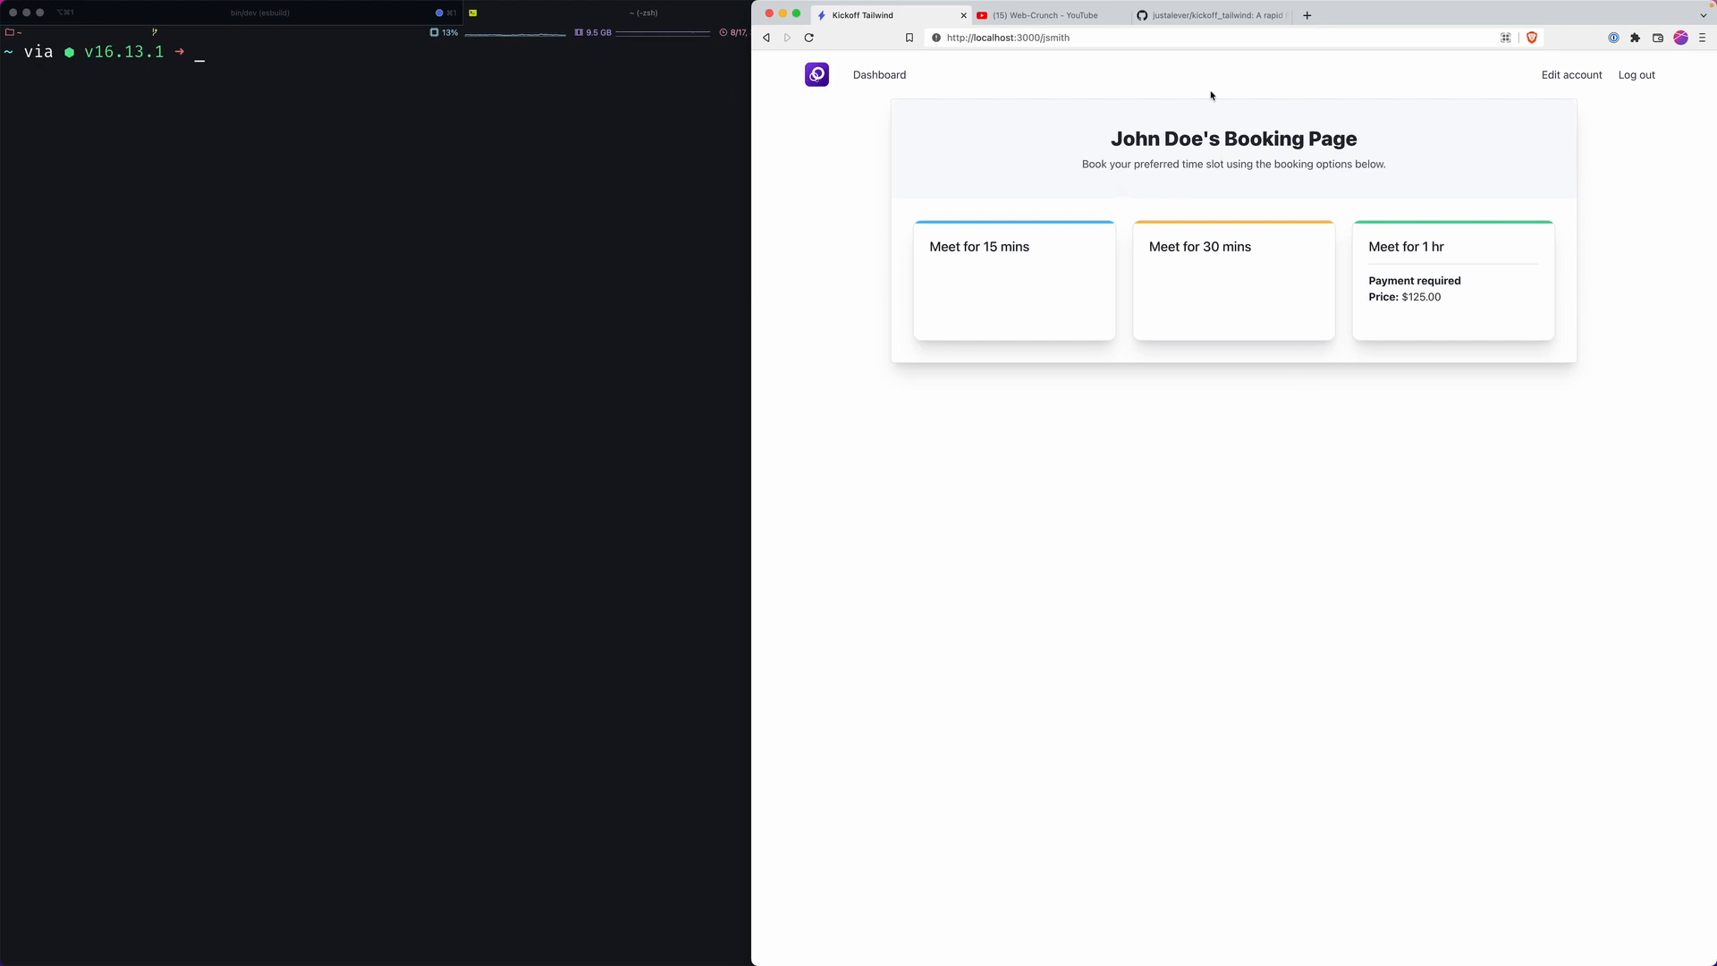
click(1005, 37)
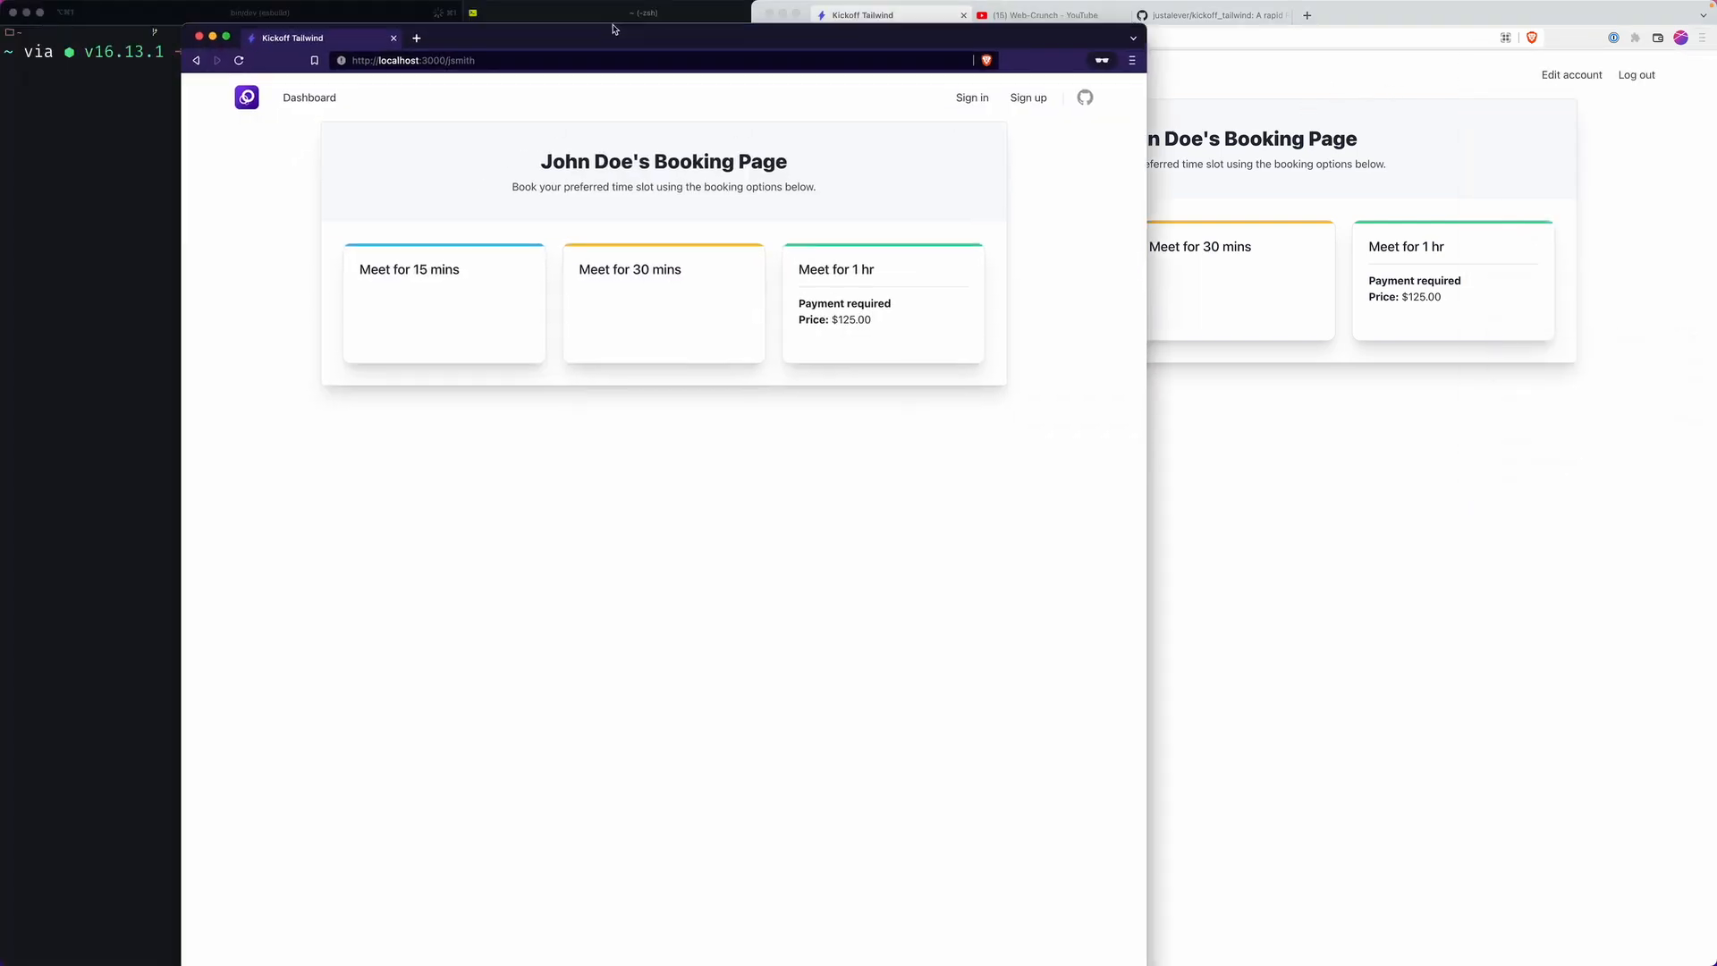
Step: Open the 30-minute meeting booking form while signed out
click(662, 301)
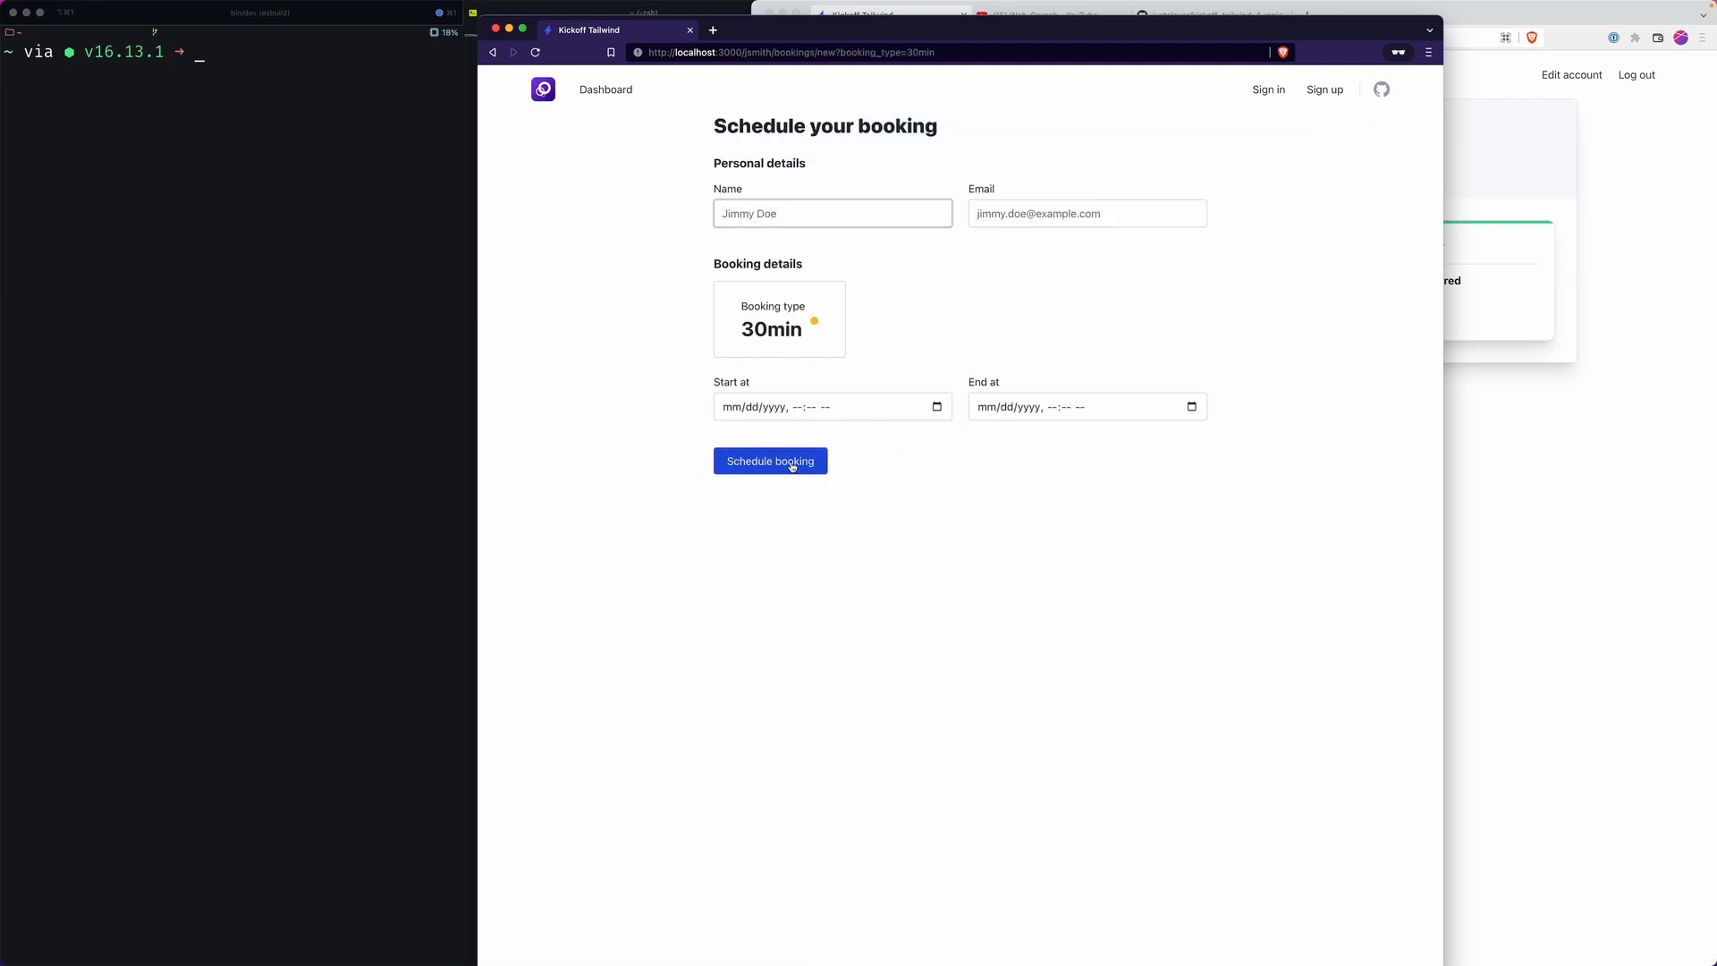
mouse_move(859, 490)
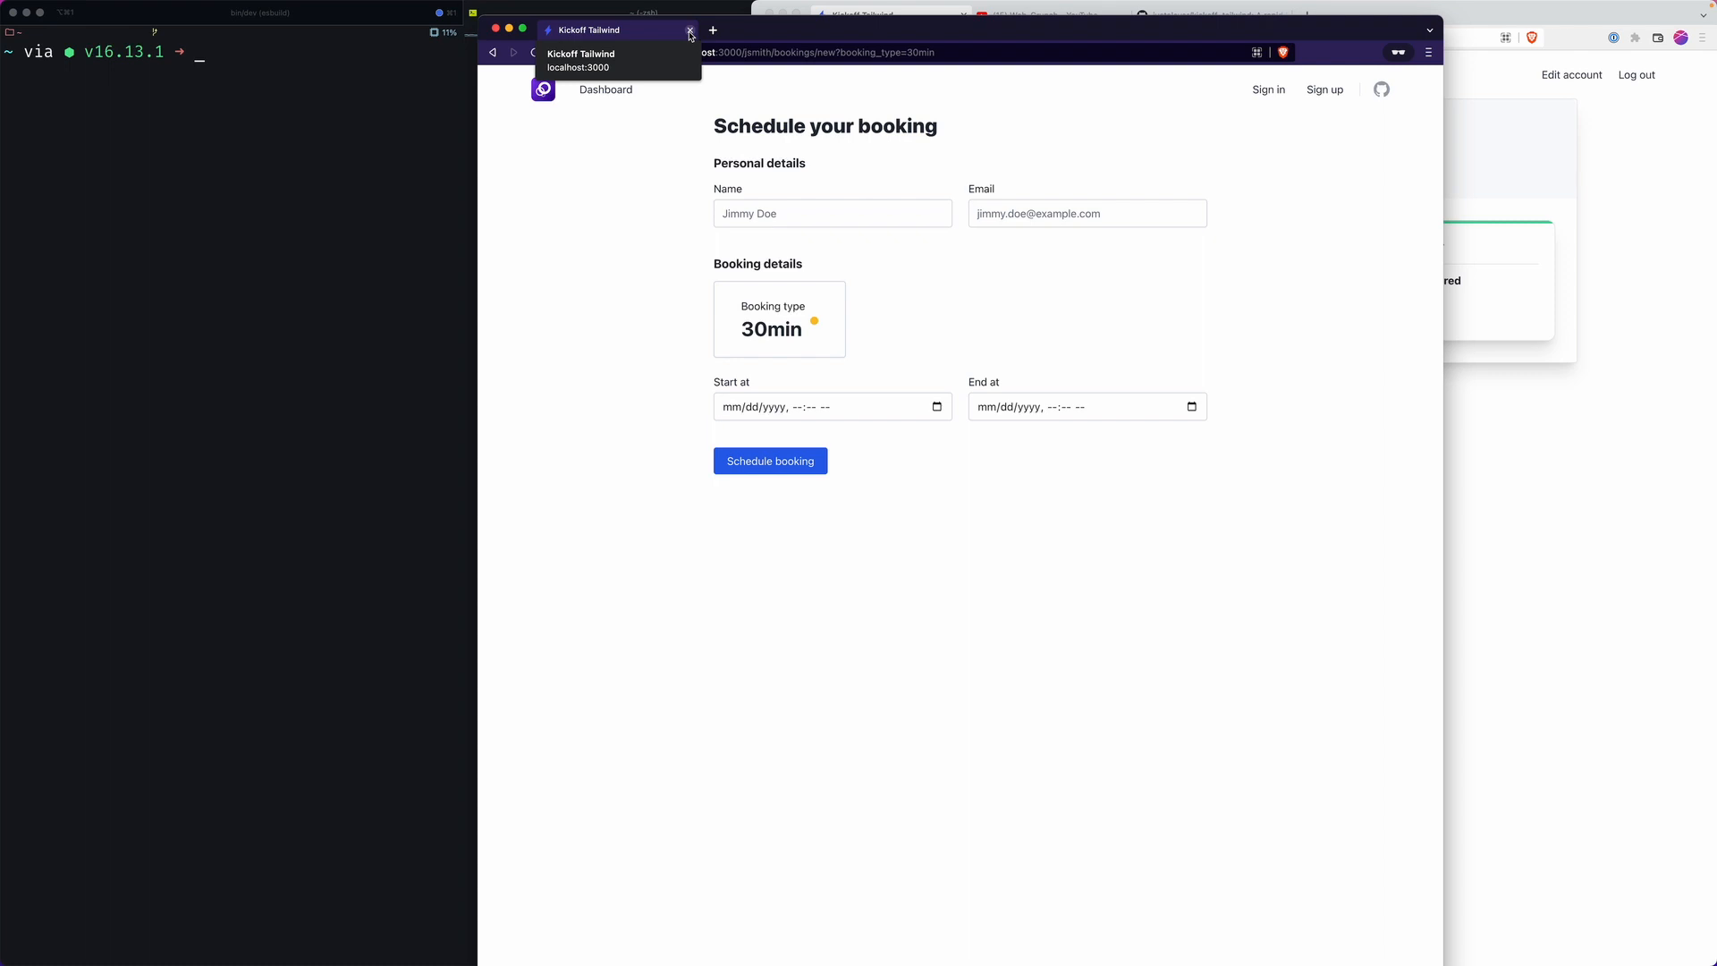
mouse_move(784, 197)
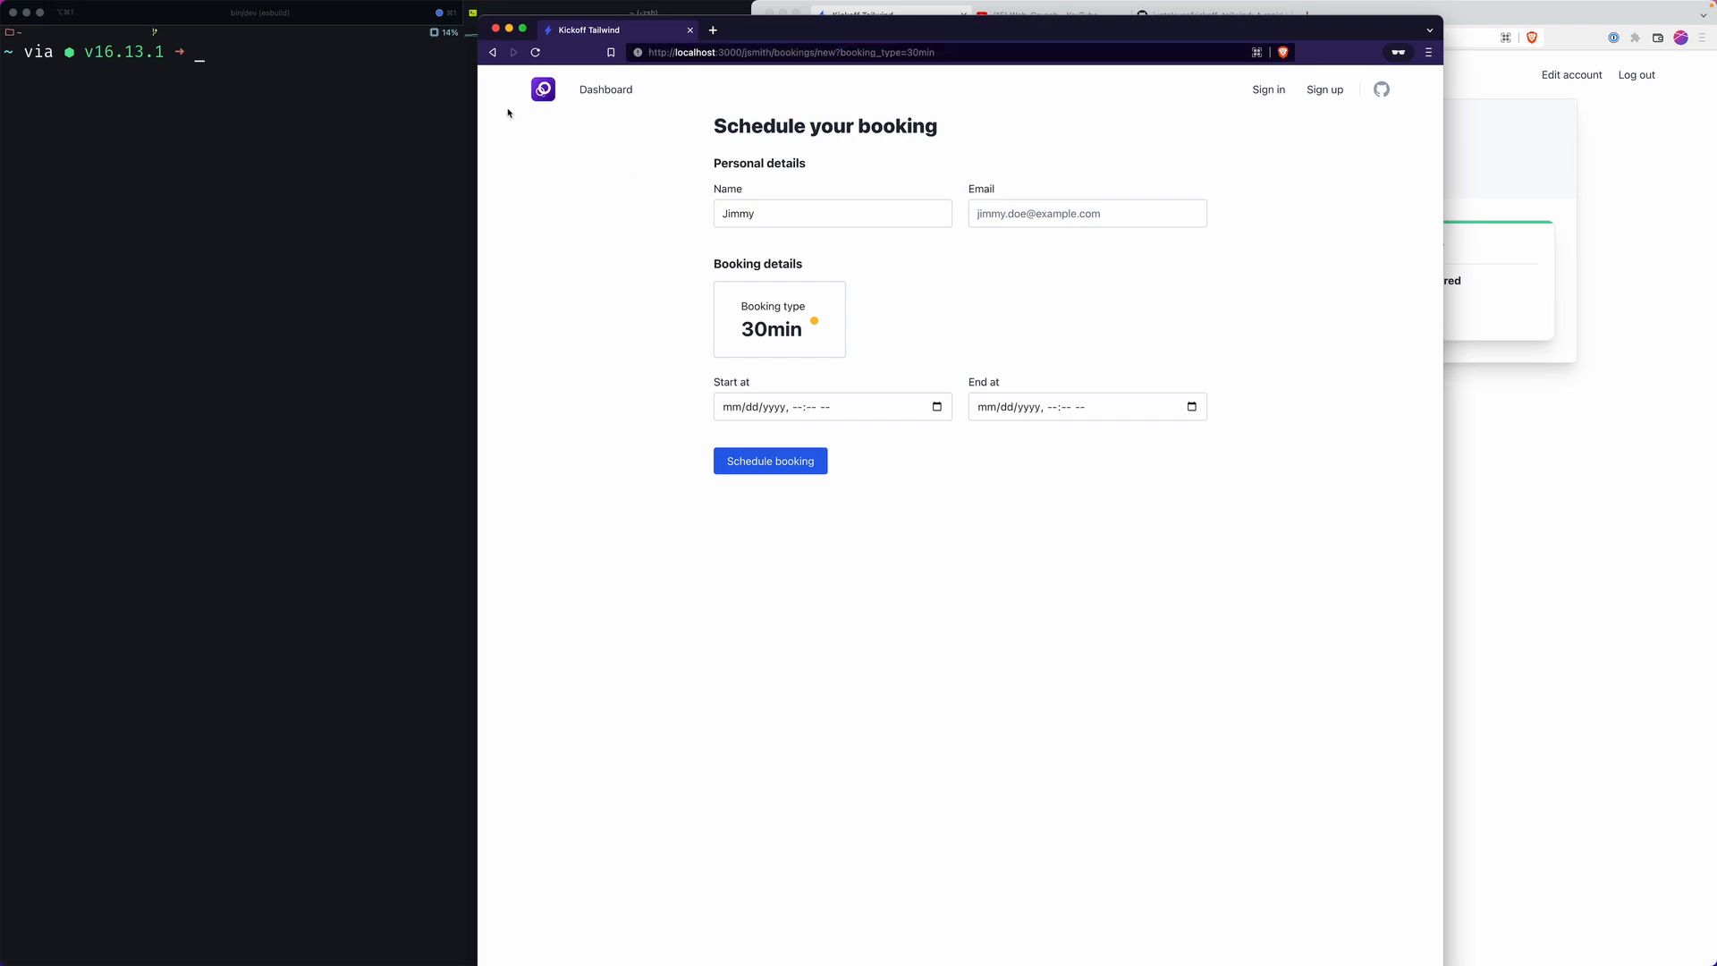
Step: Go back to the meeting options and choose the paid $125.00 one-hour meeting
click(497, 53)
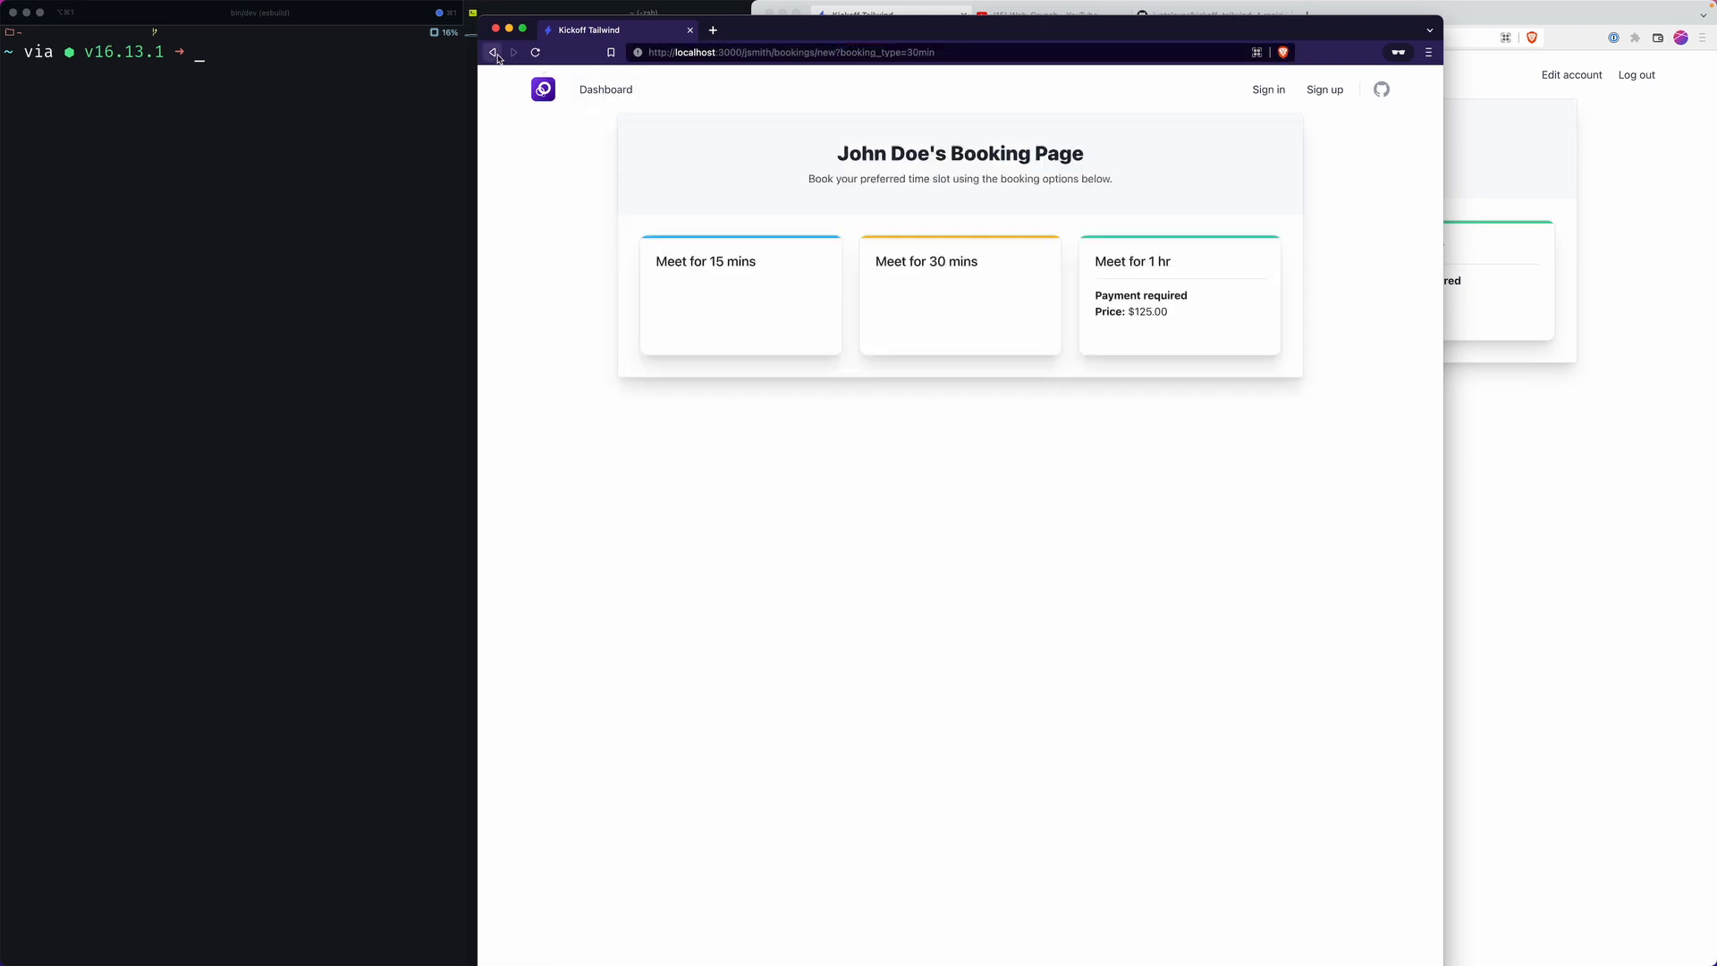
click(494, 52)
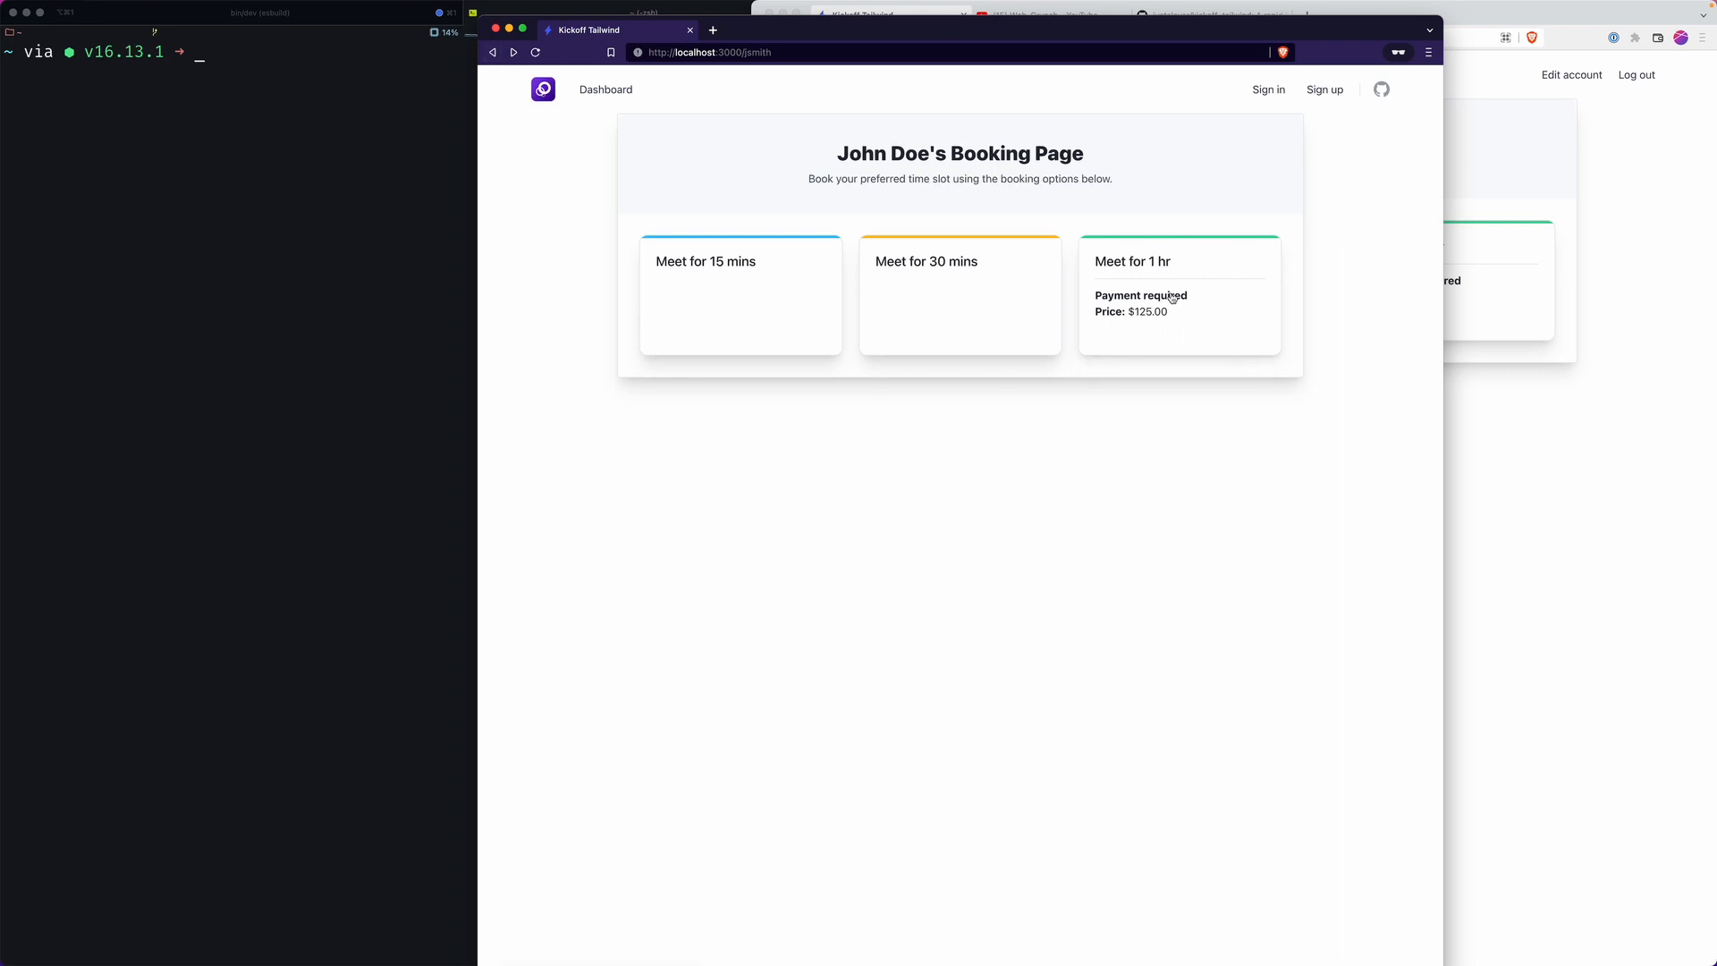
click(1178, 296)
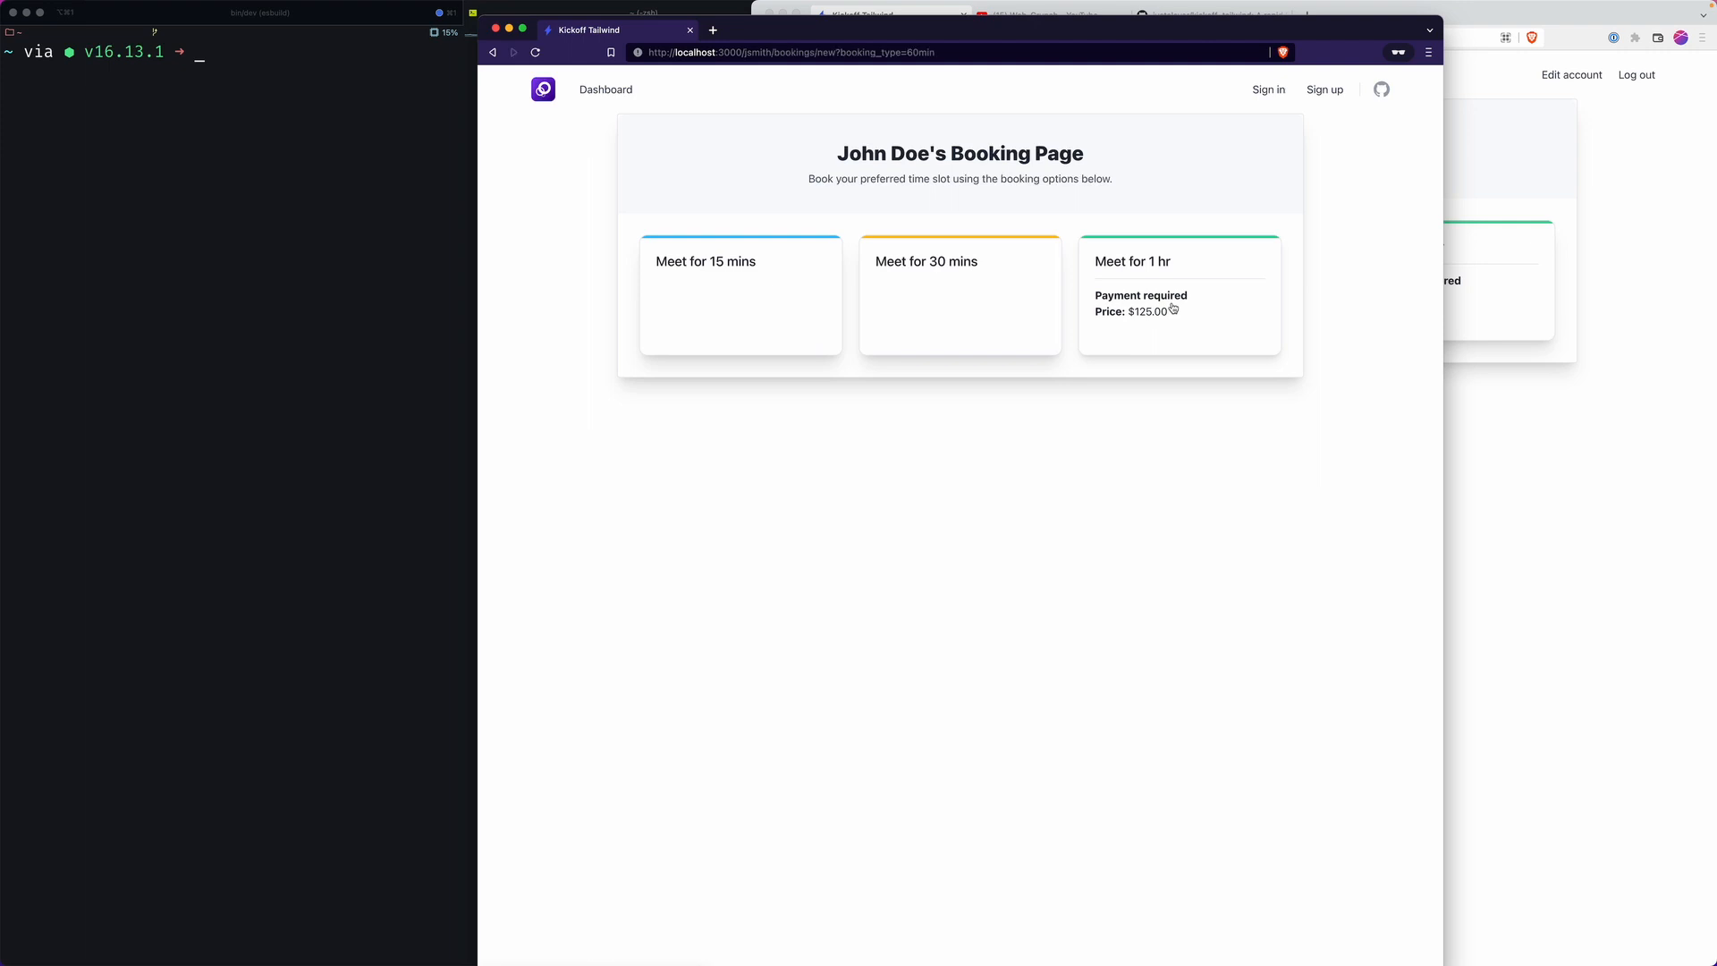
click(1179, 296)
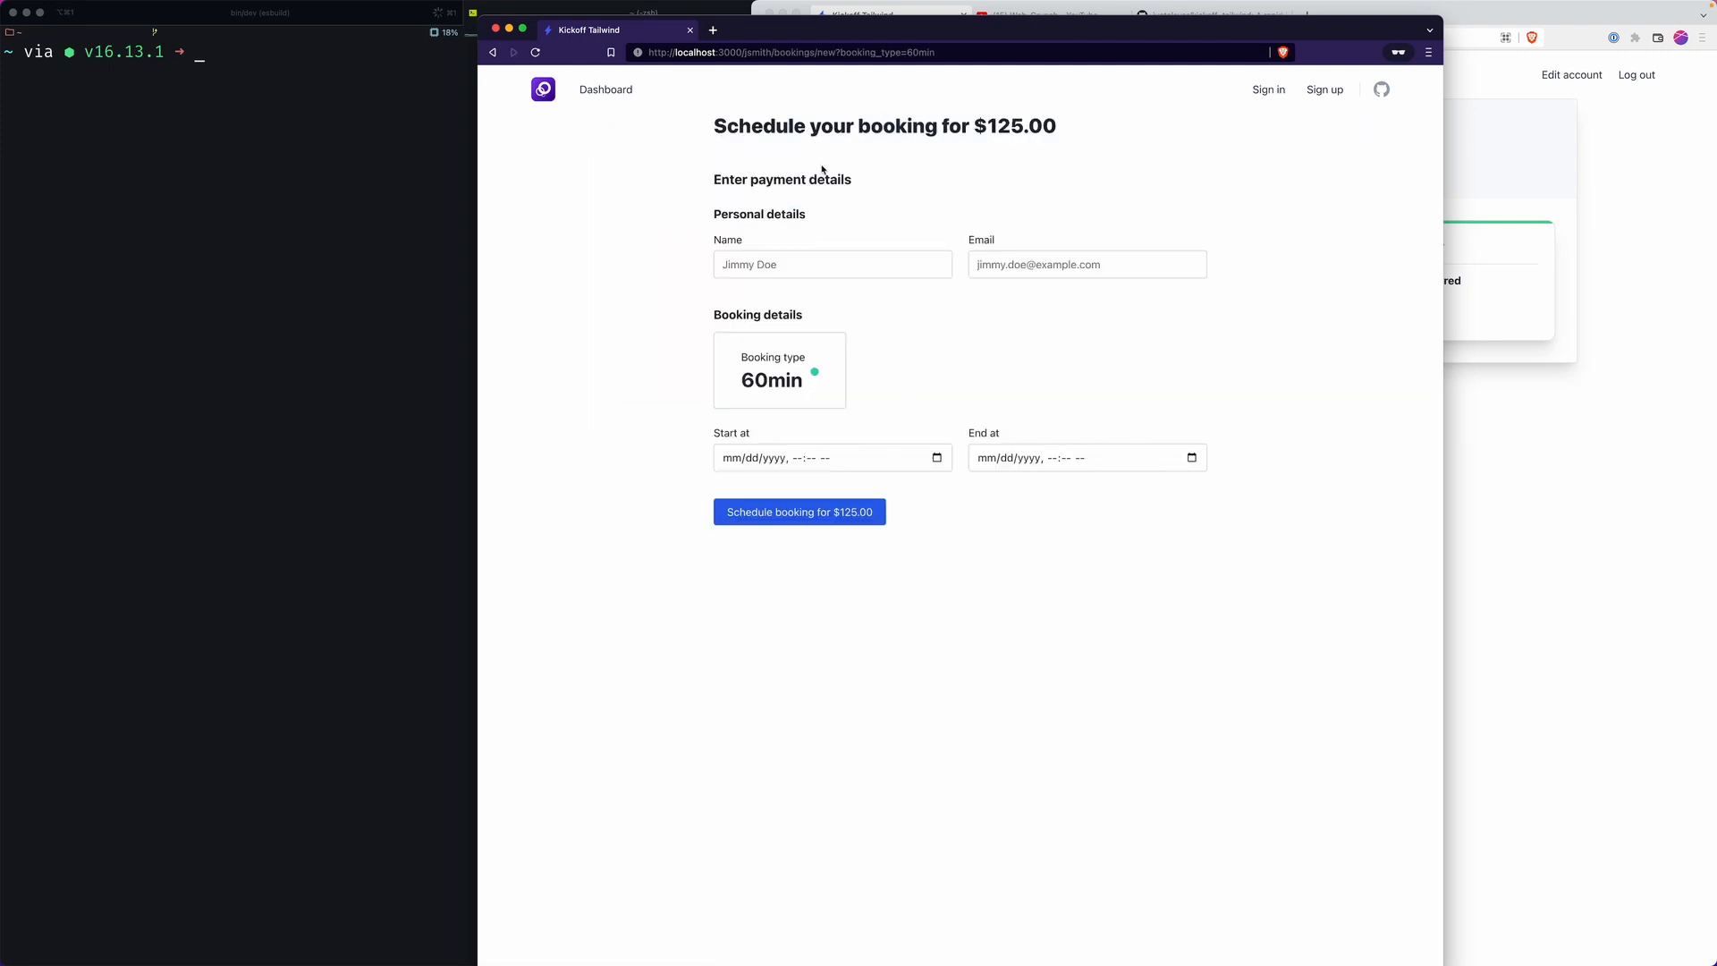
mouse_move(664, 280)
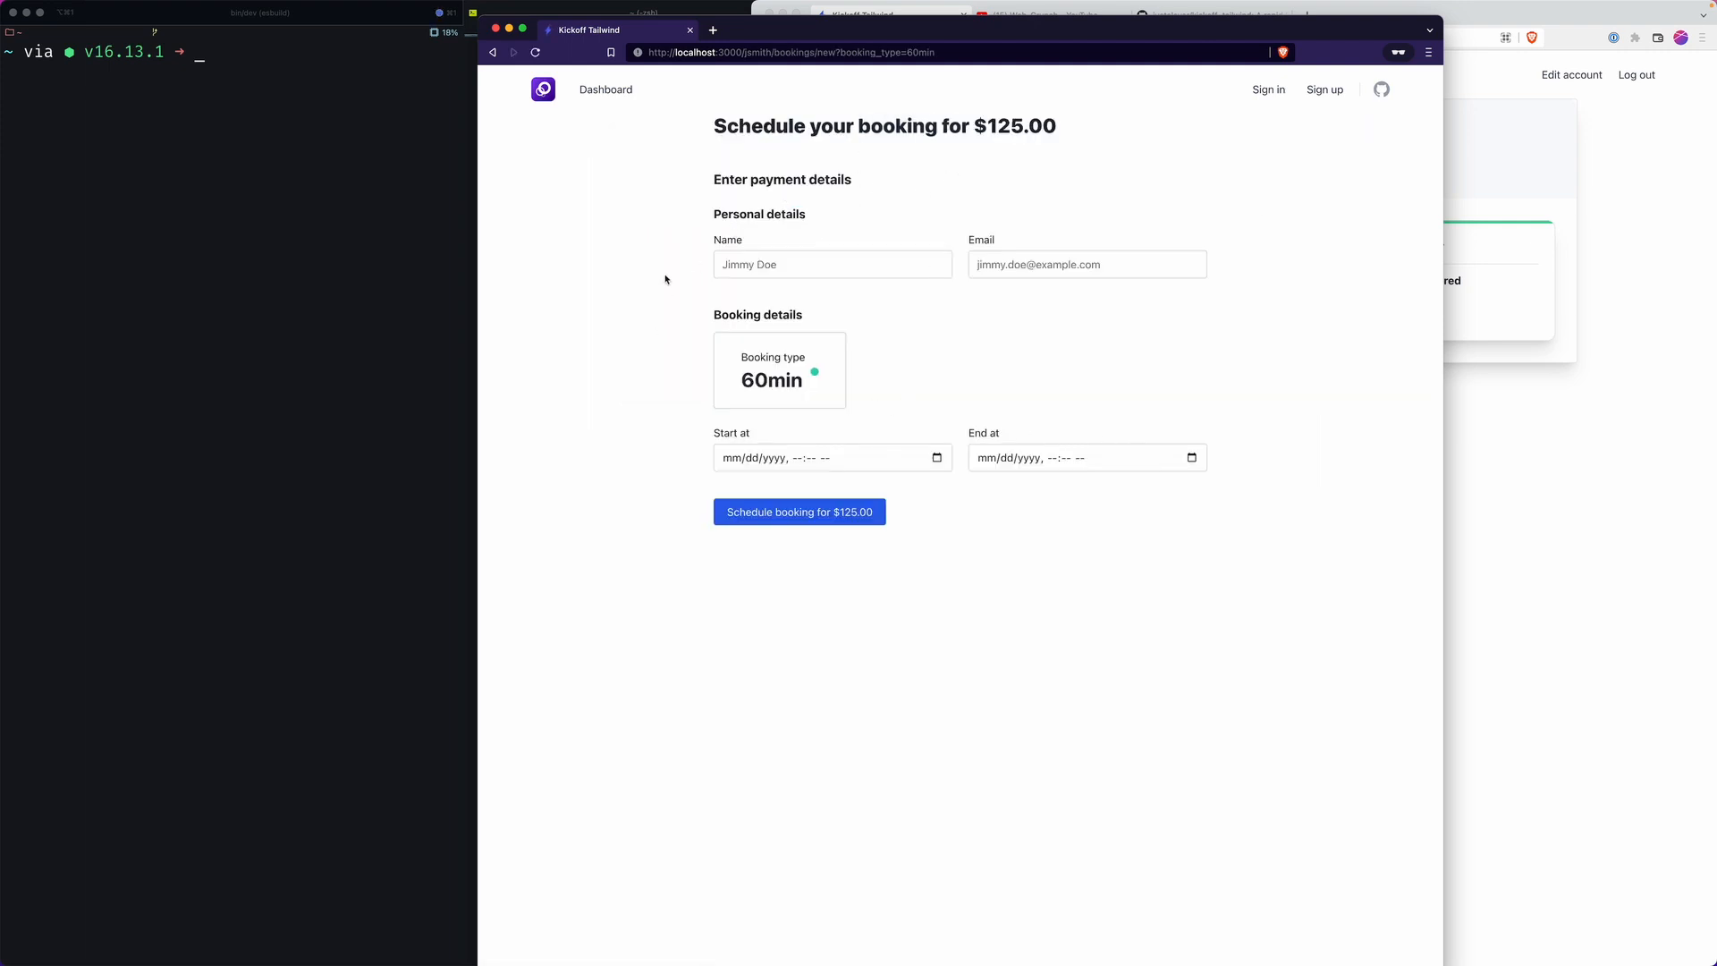
mouse_move(1448, 155)
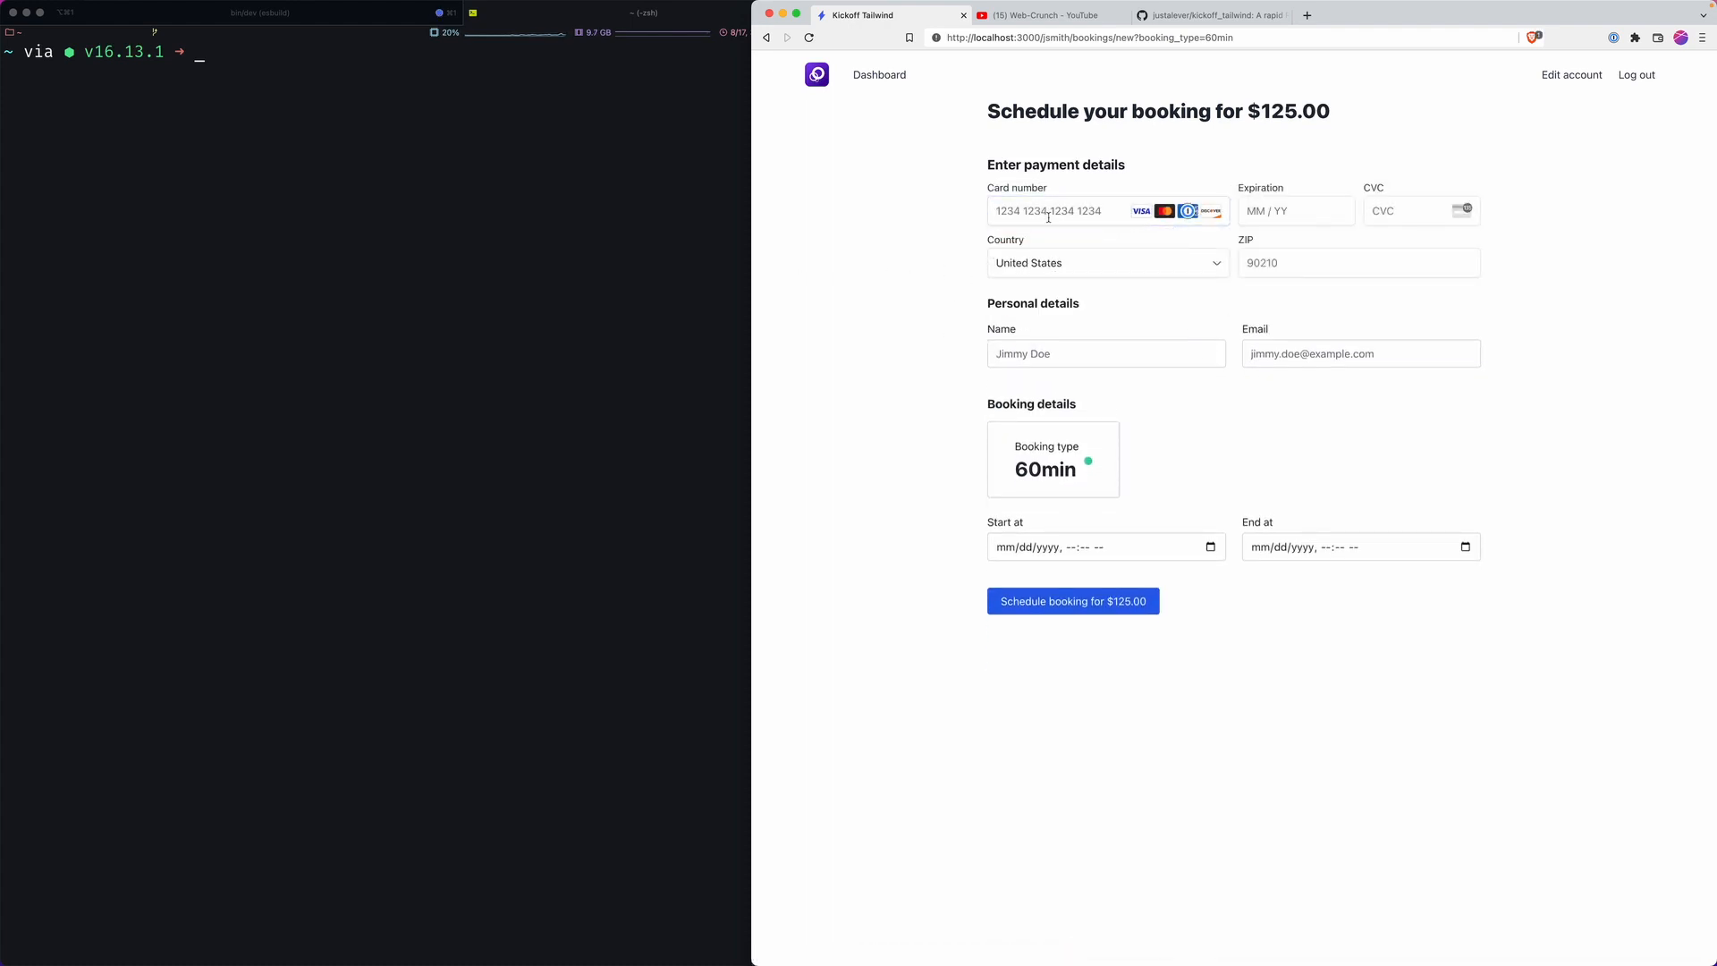
Step: Enter the 4242 test card and contact details, and pick an 08/17/2022 3:33–4:33 PM slot
text(4242 4242 4424 242)
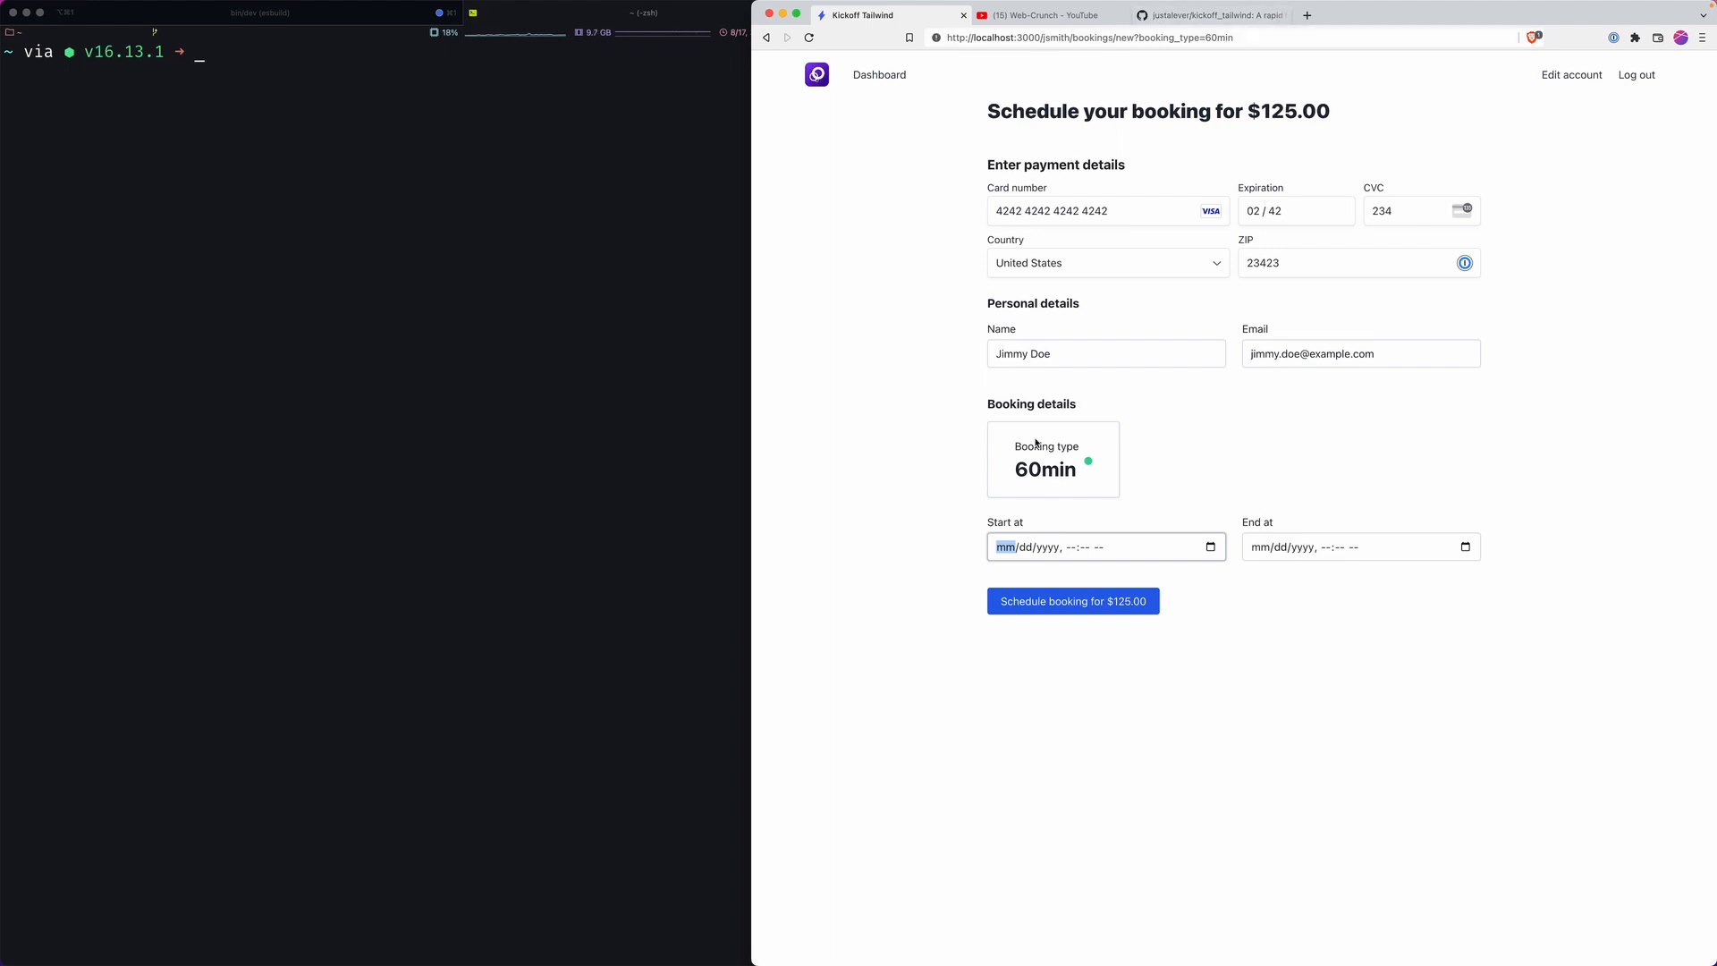
mouse_move(1210, 546)
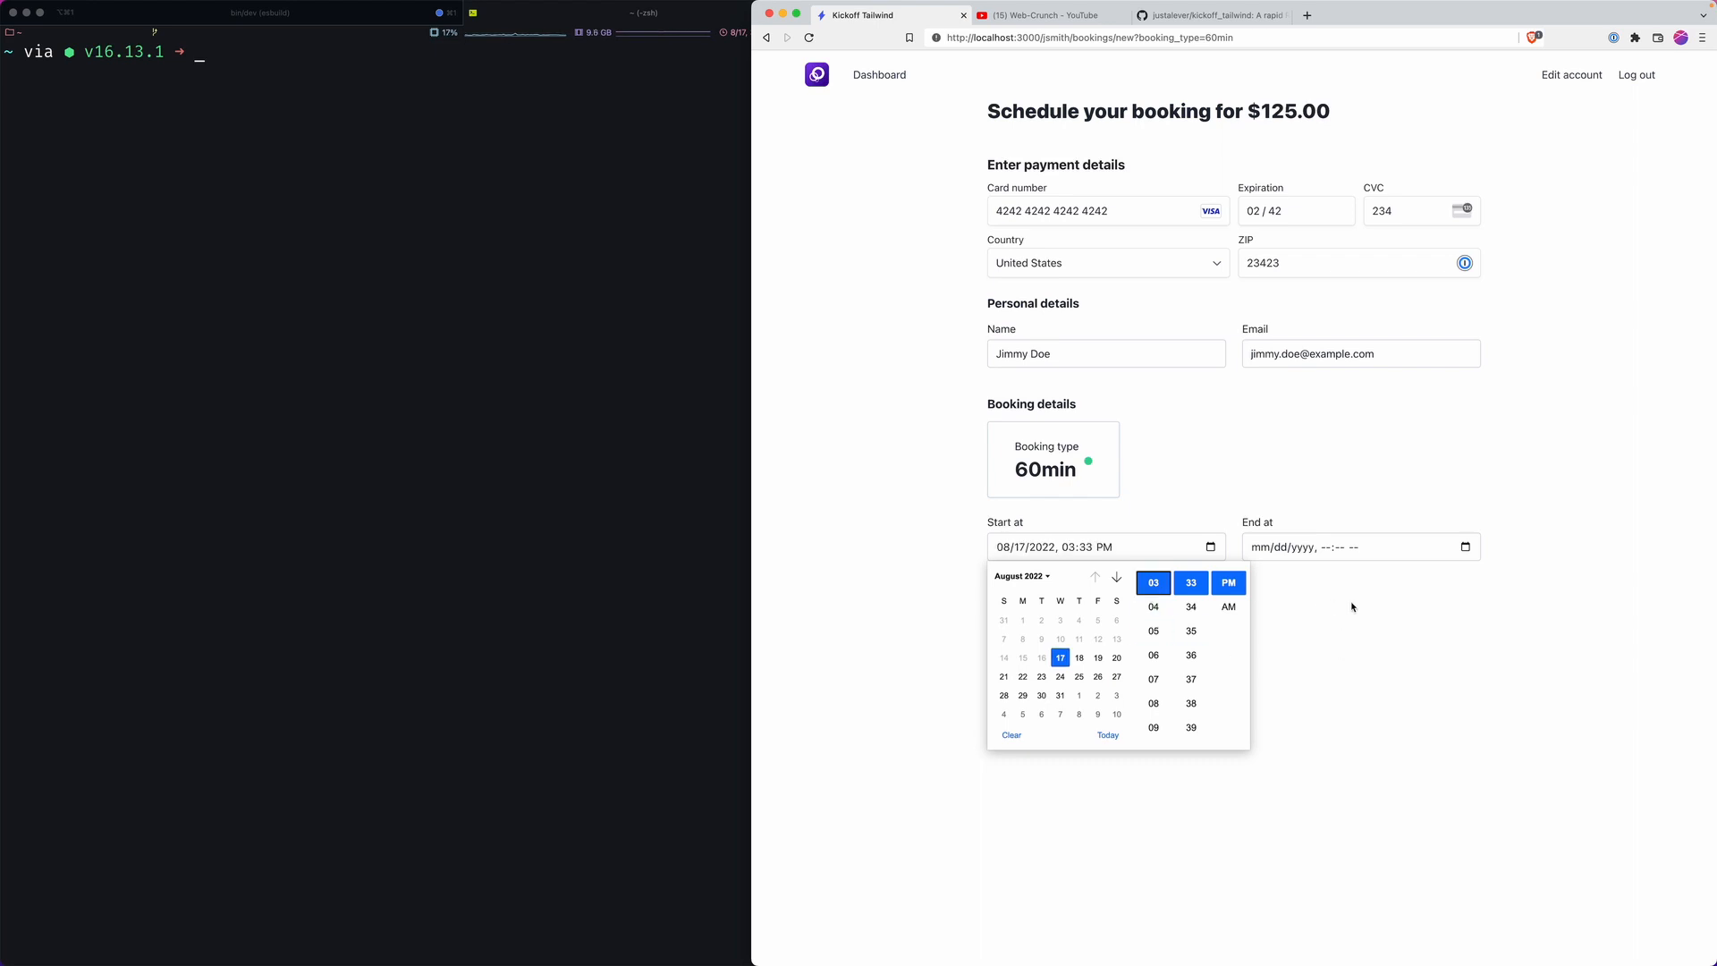
mouse_move(1020, 542)
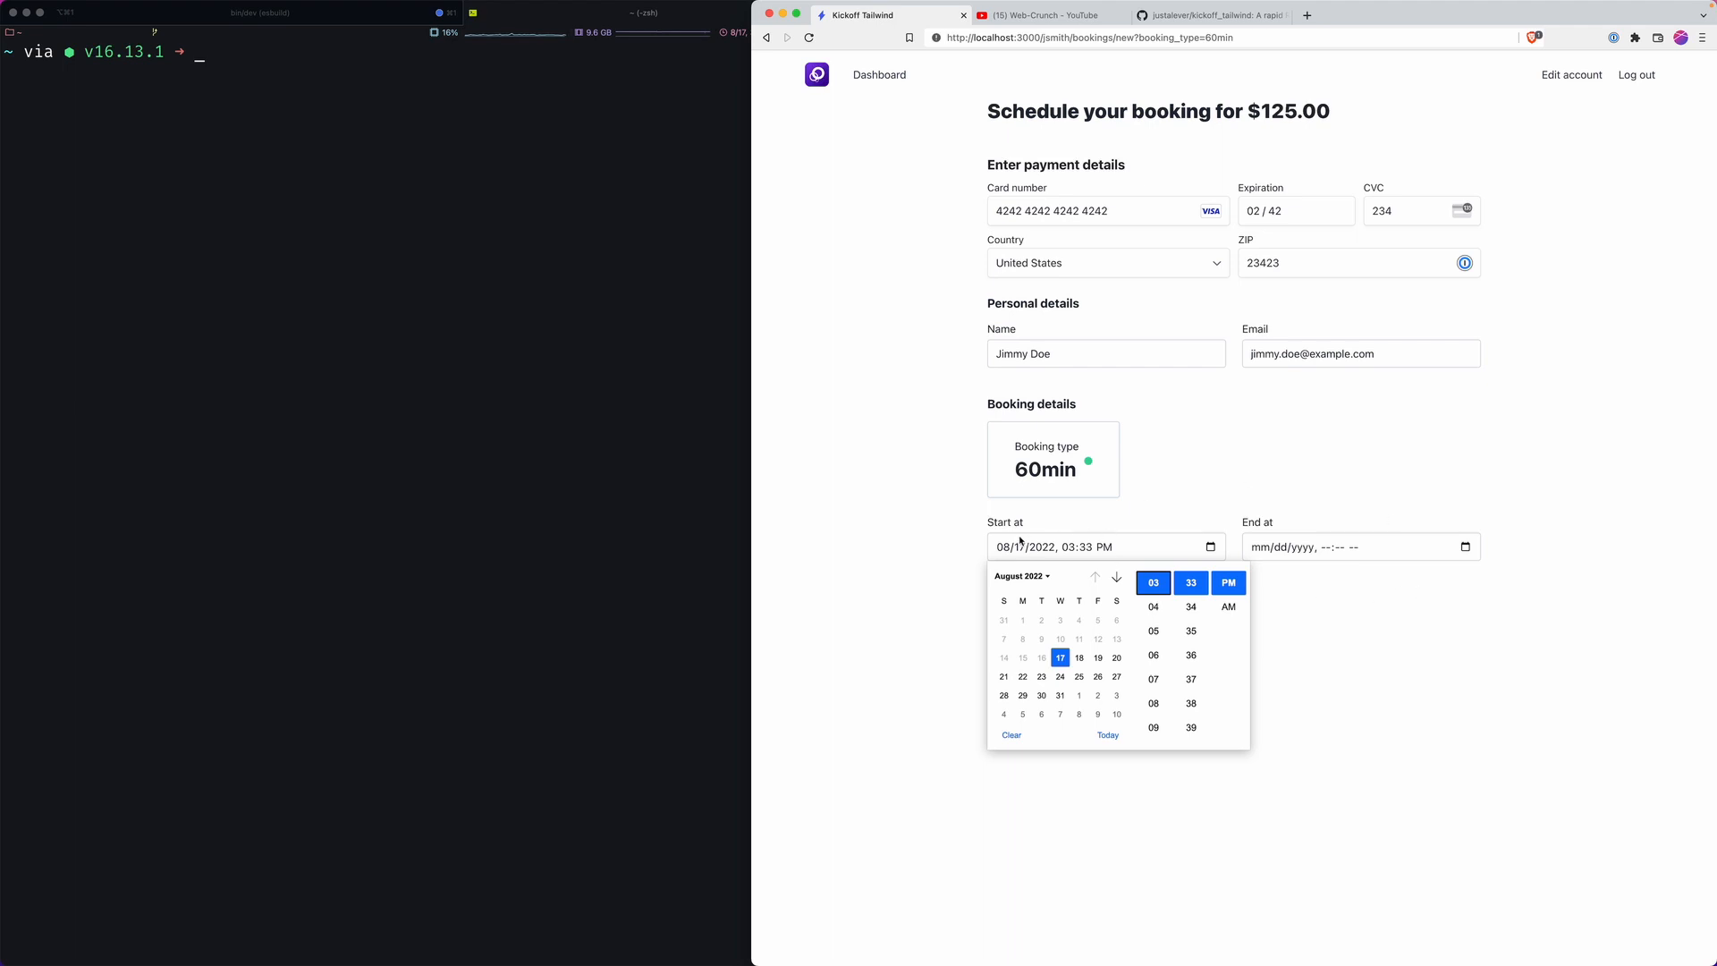
mouse_move(1496, 565)
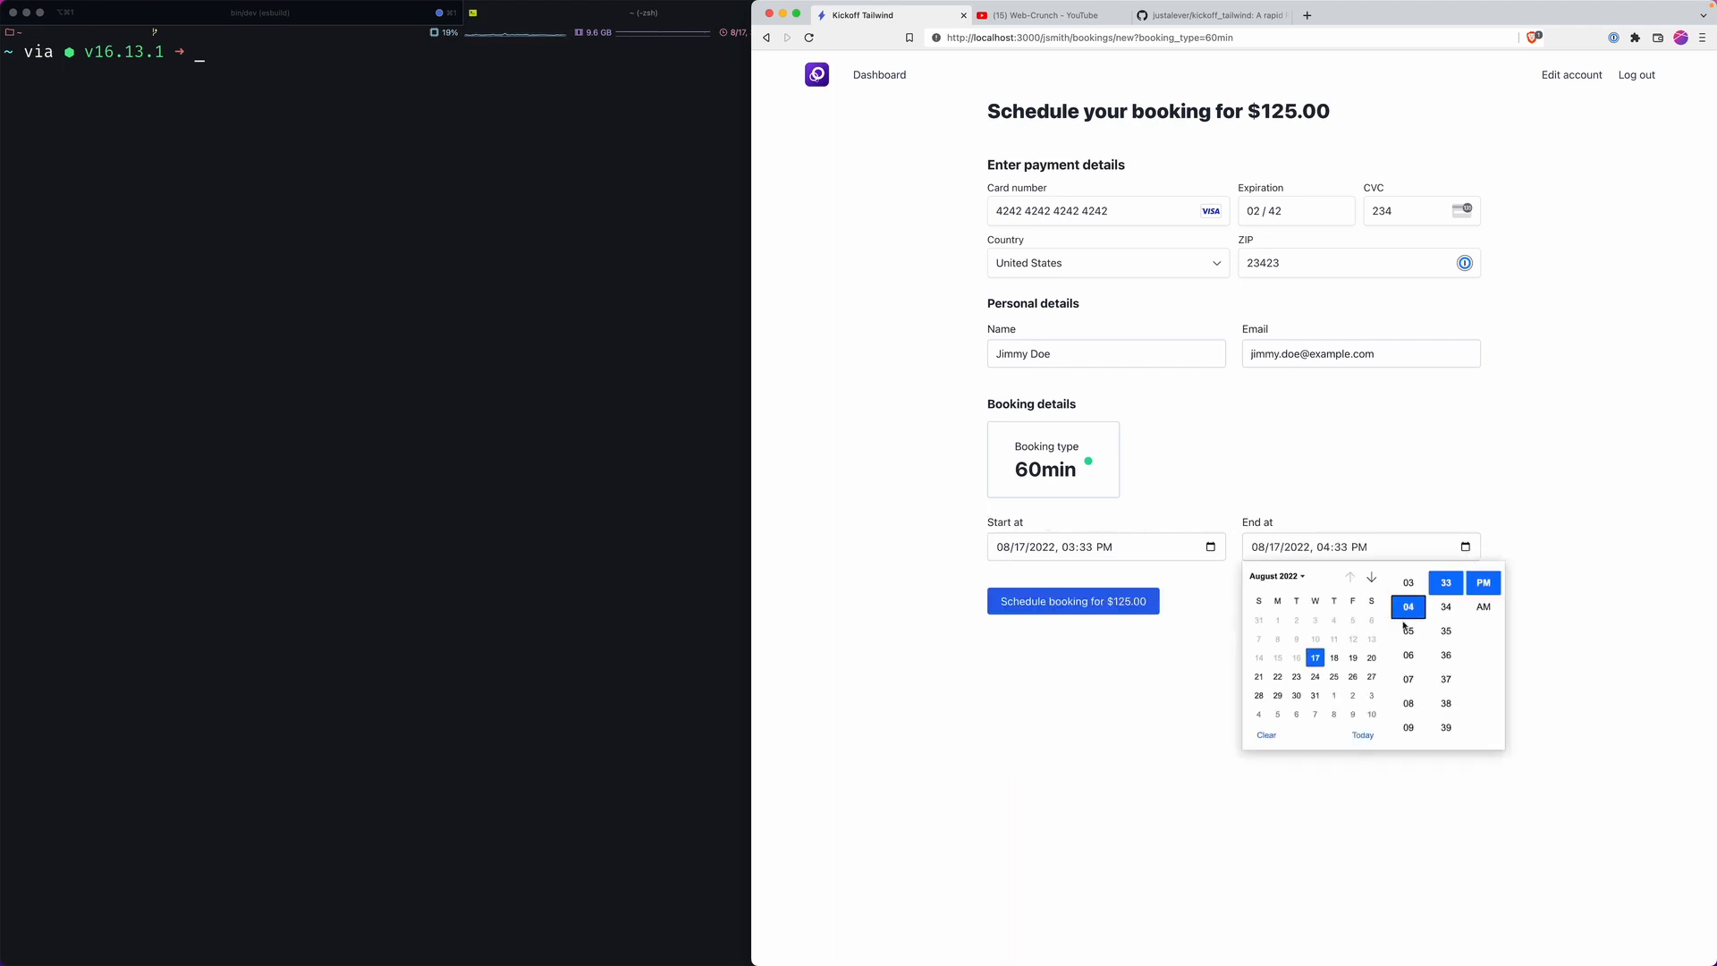
click(1073, 600)
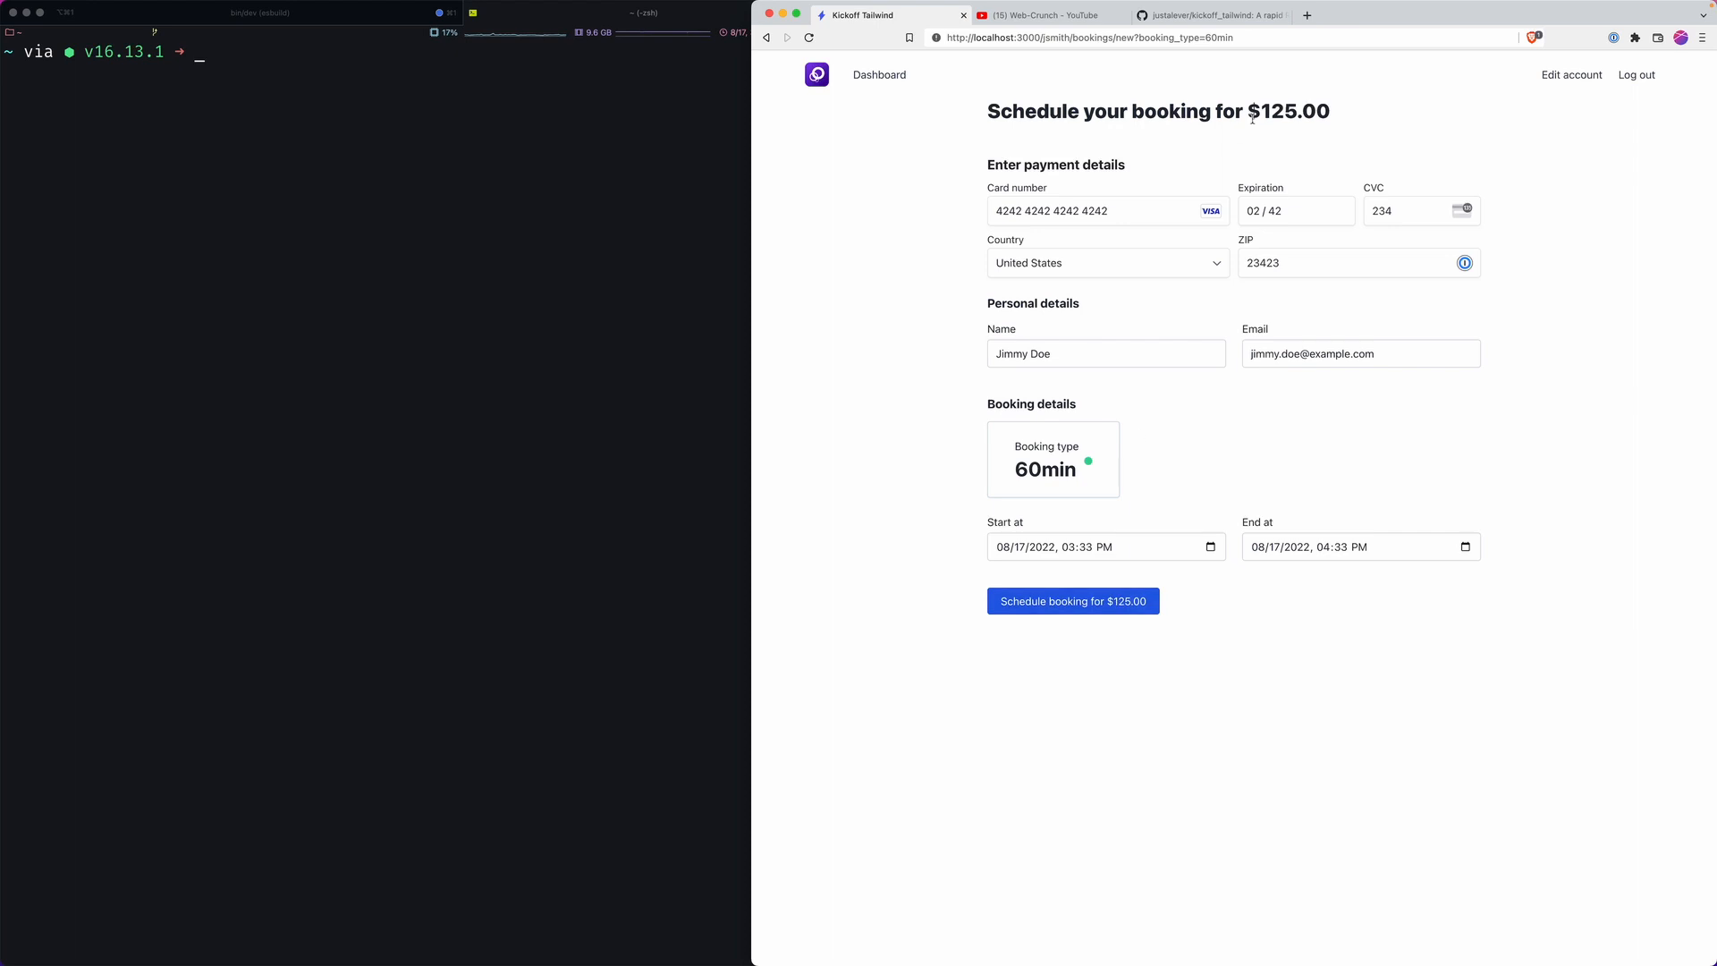
mouse_move(912, 165)
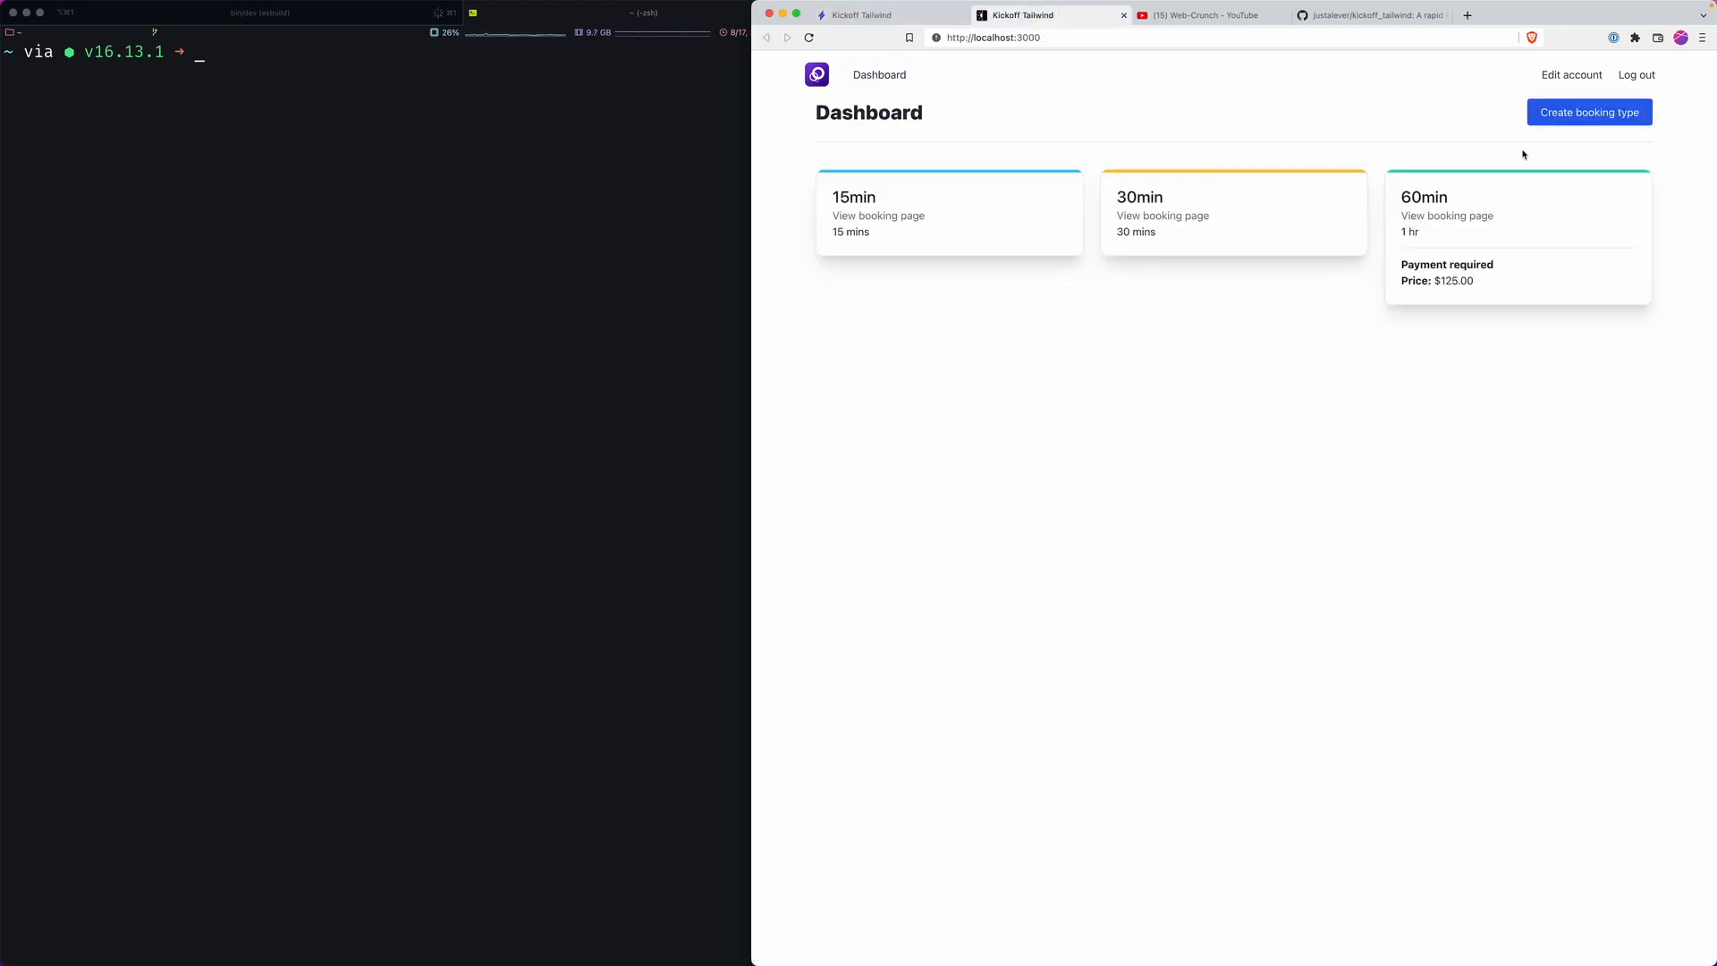
Step: Start a new booking type with Payment required ticked and price 234, then return to the booking tab
click(1588, 111)
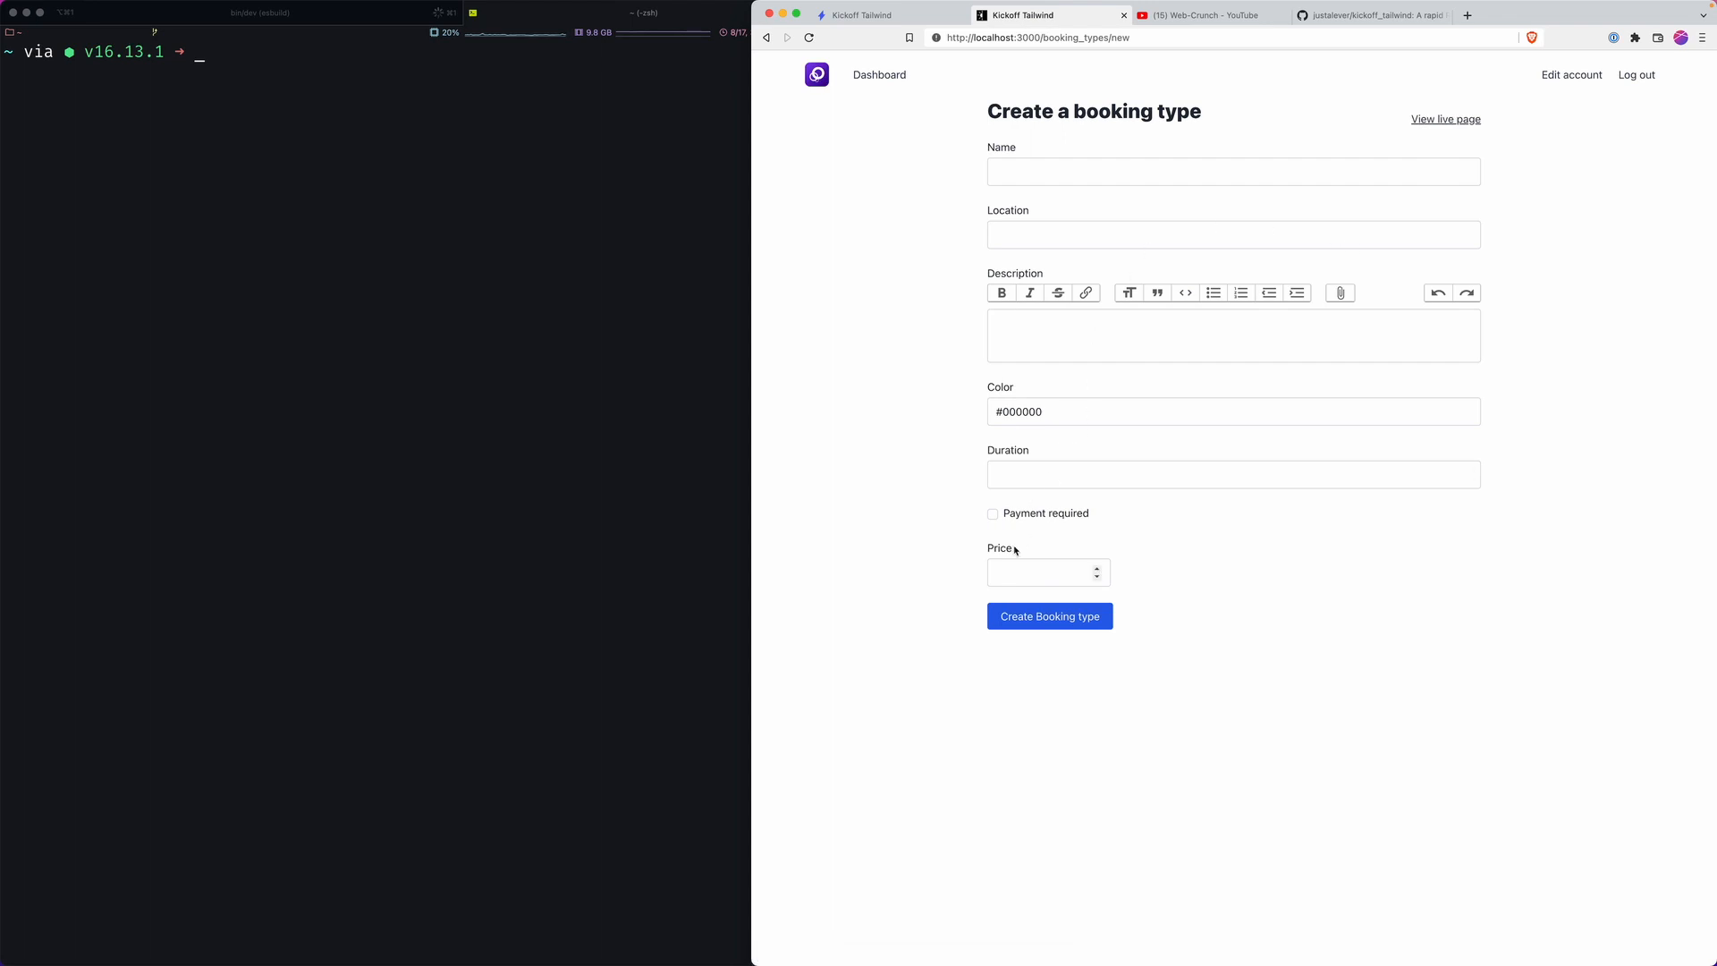
click(991, 513)
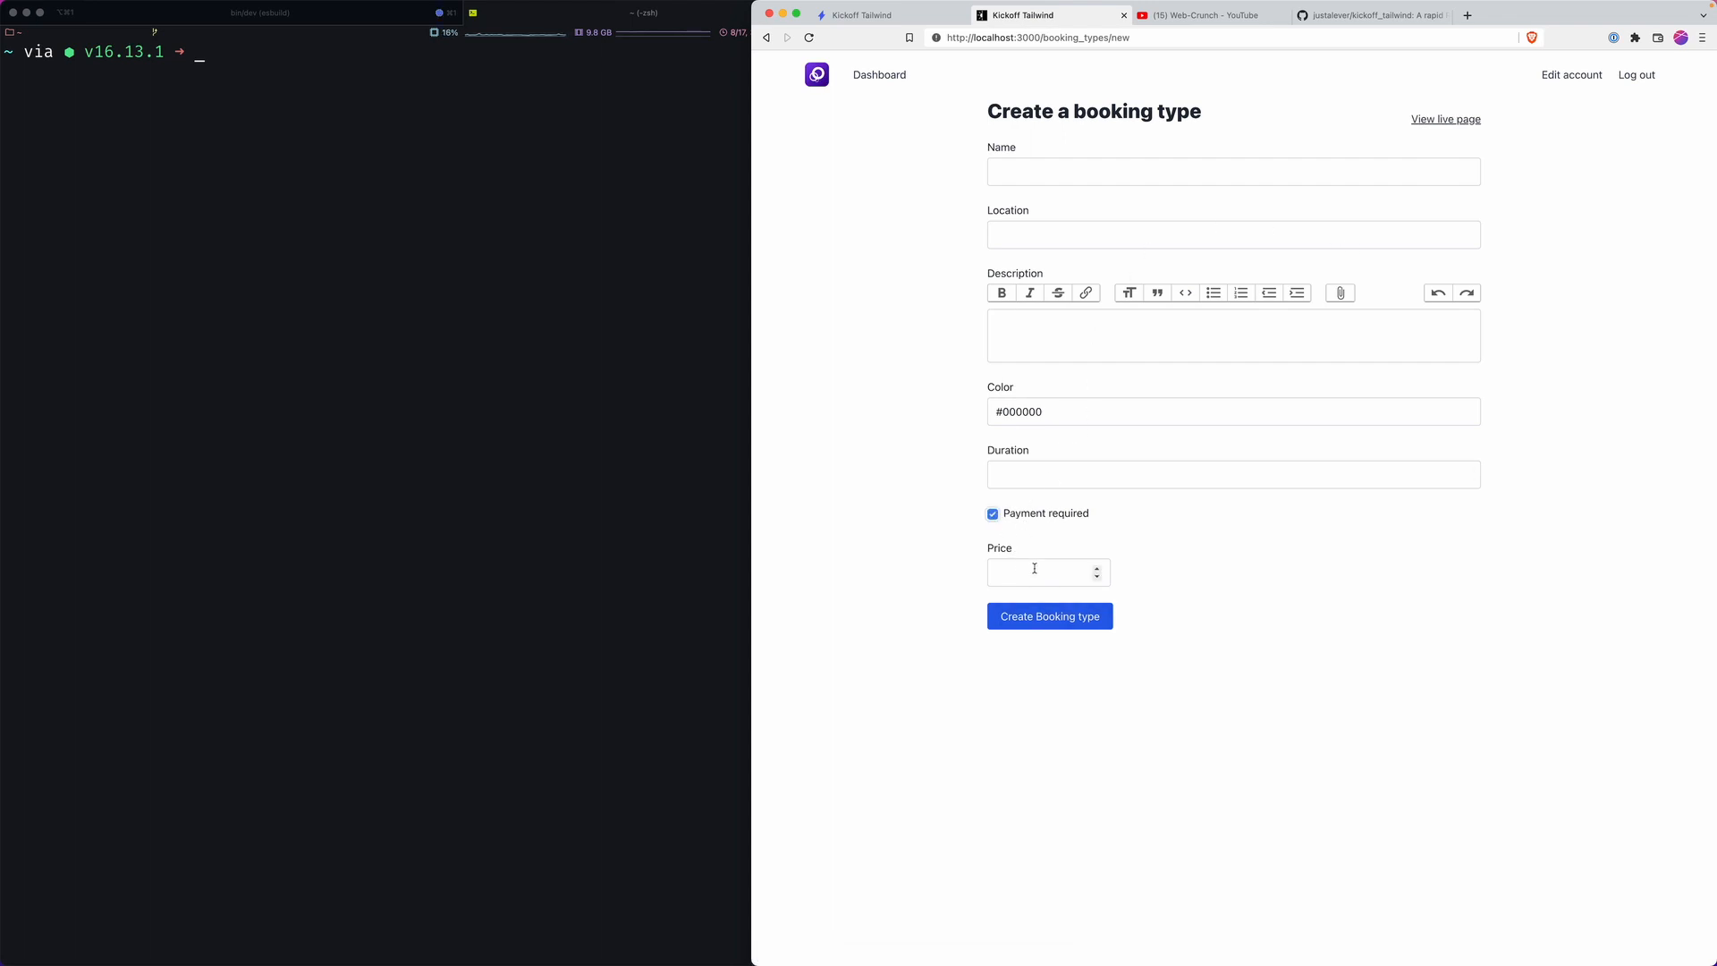
text(234)
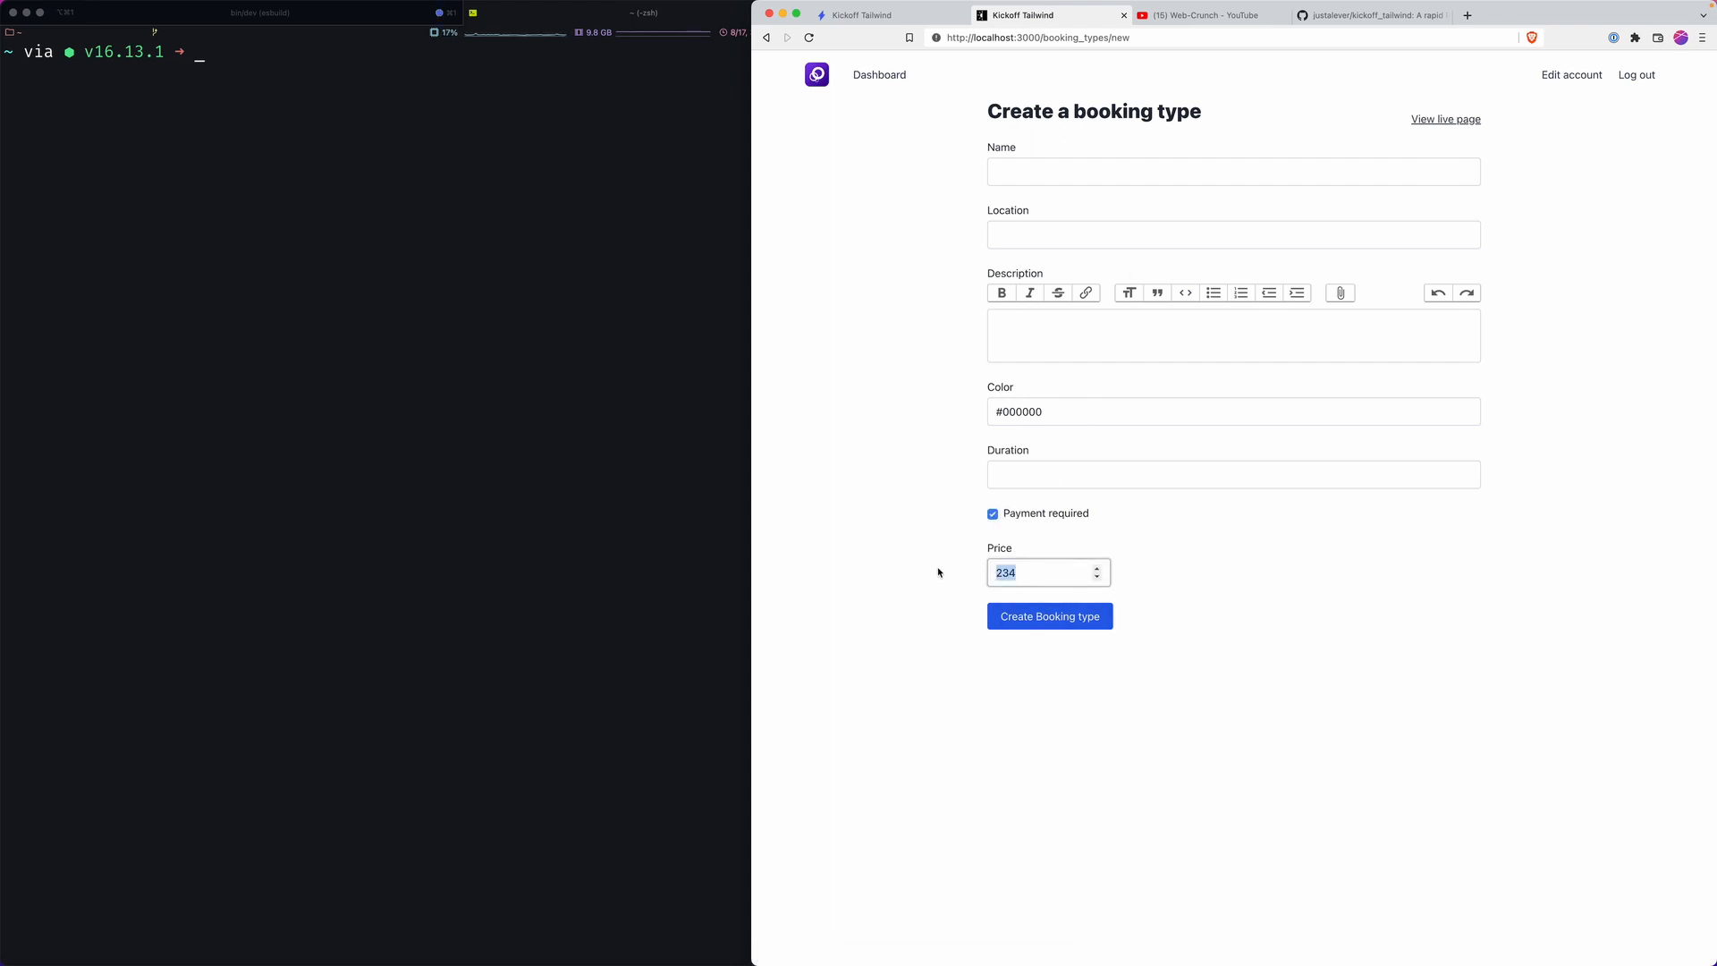
click(1048, 615)
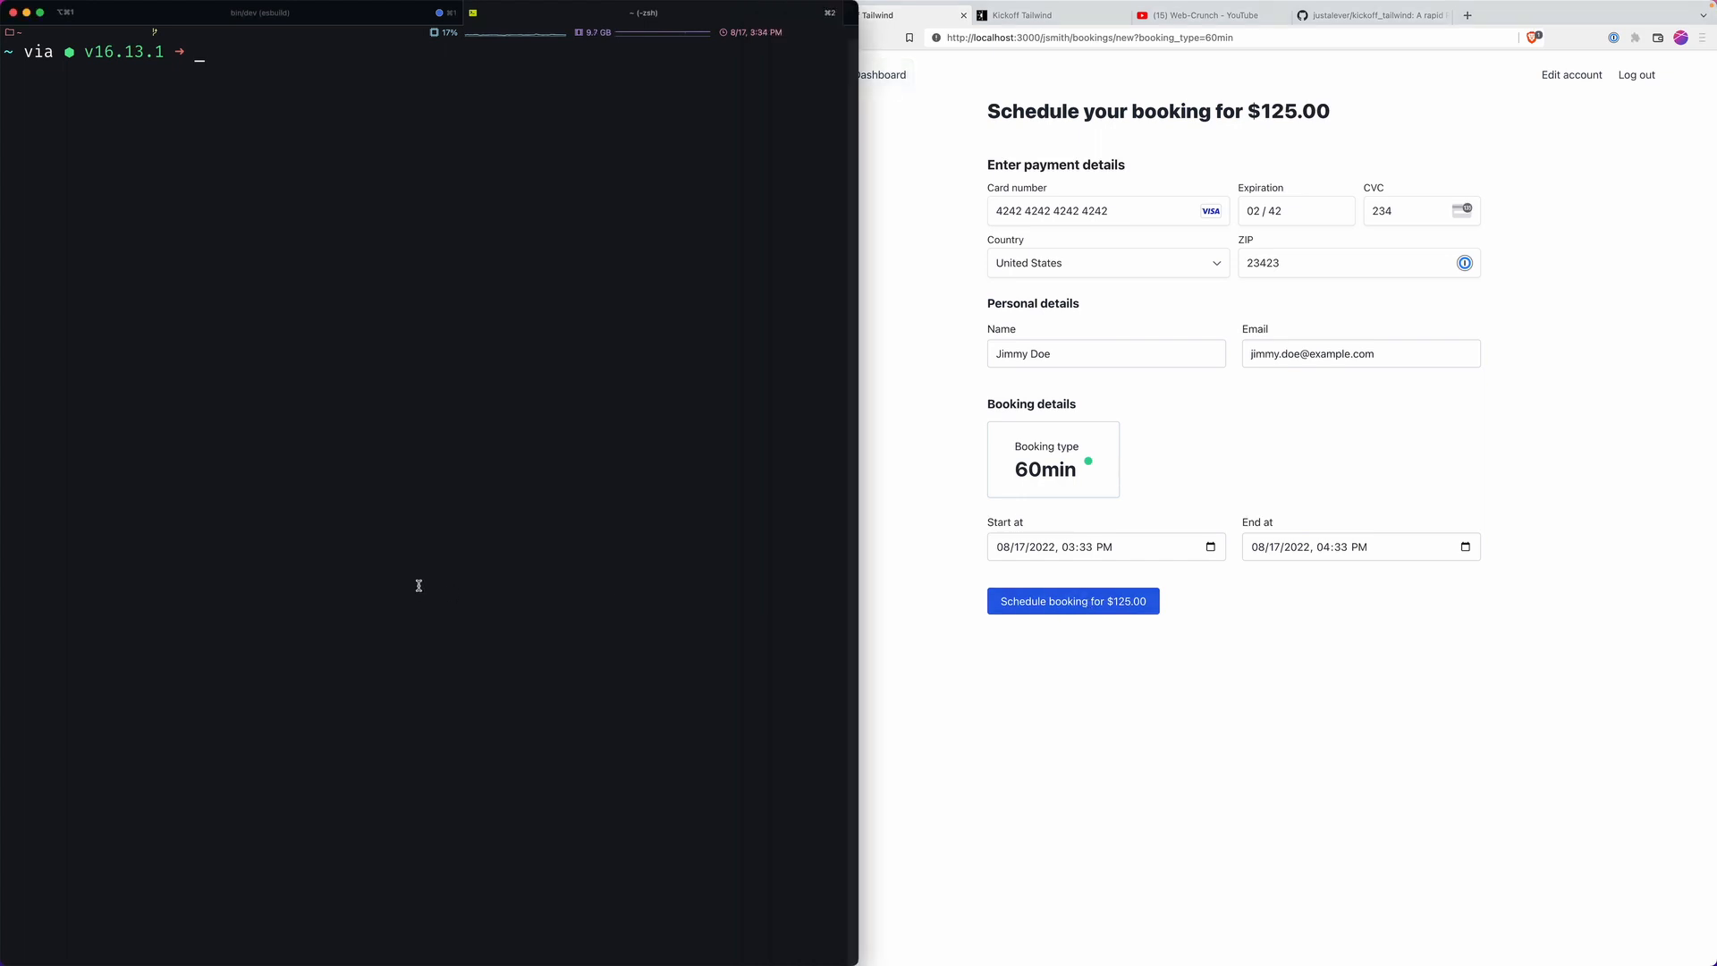
Step: Schedule the $125.00 booking, which appears as Pending, Premium Yes, Paid No
click(1072, 600)
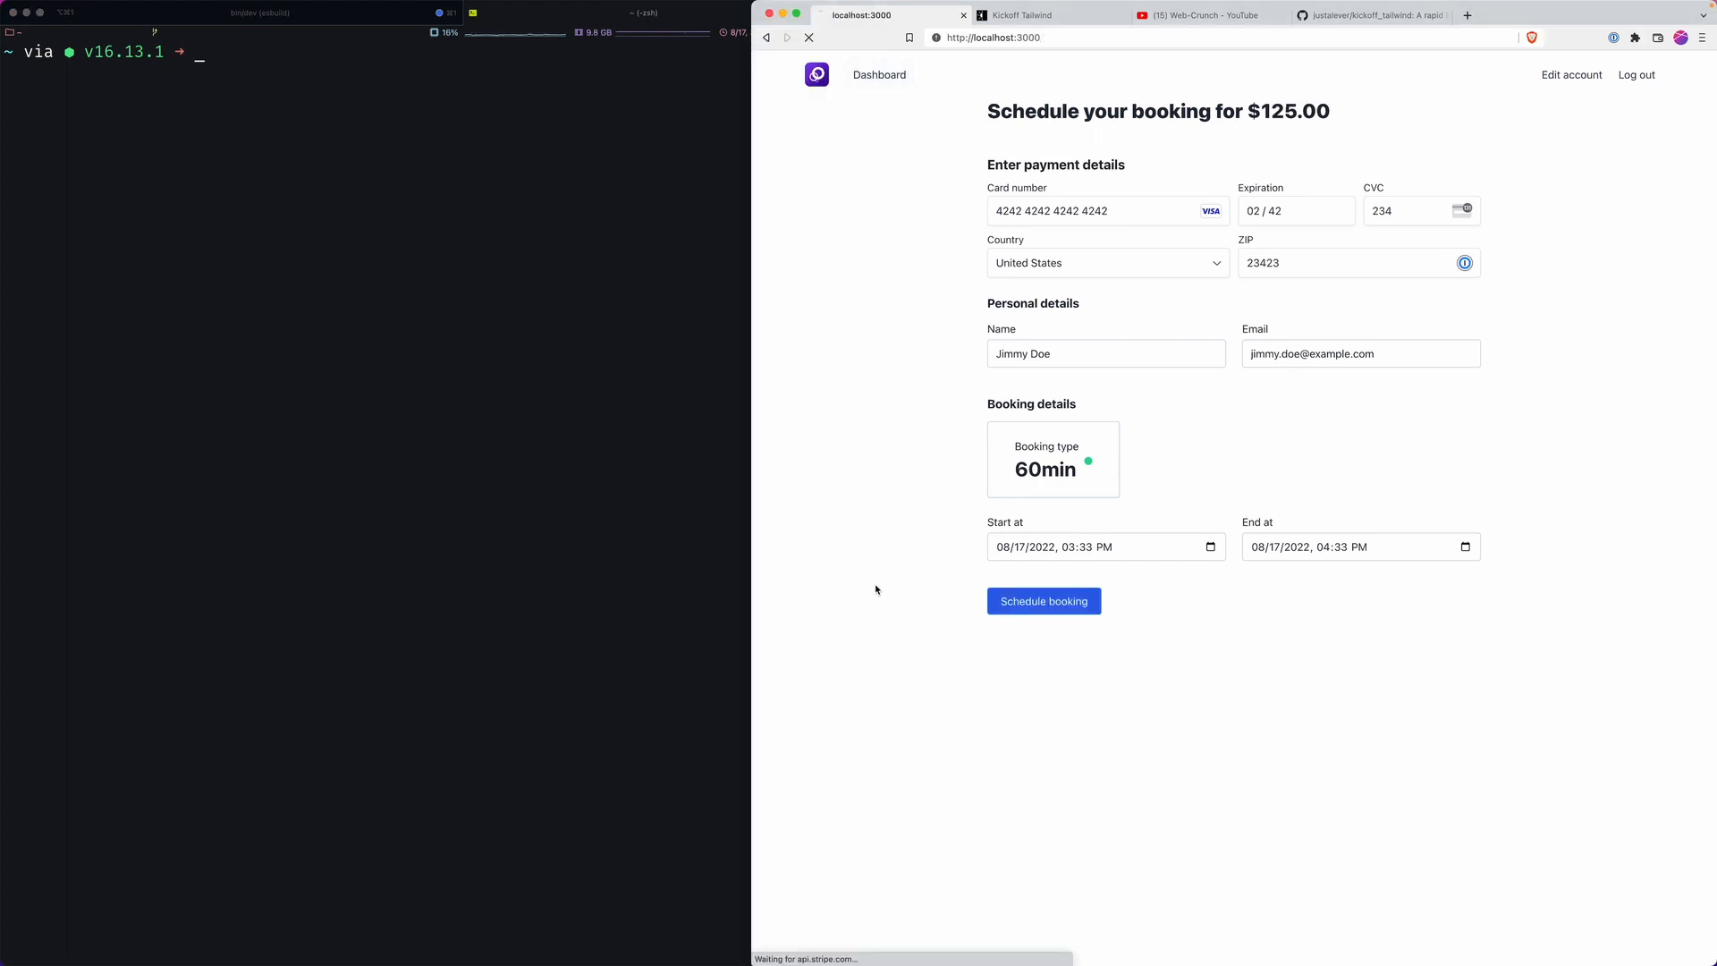
click(1043, 600)
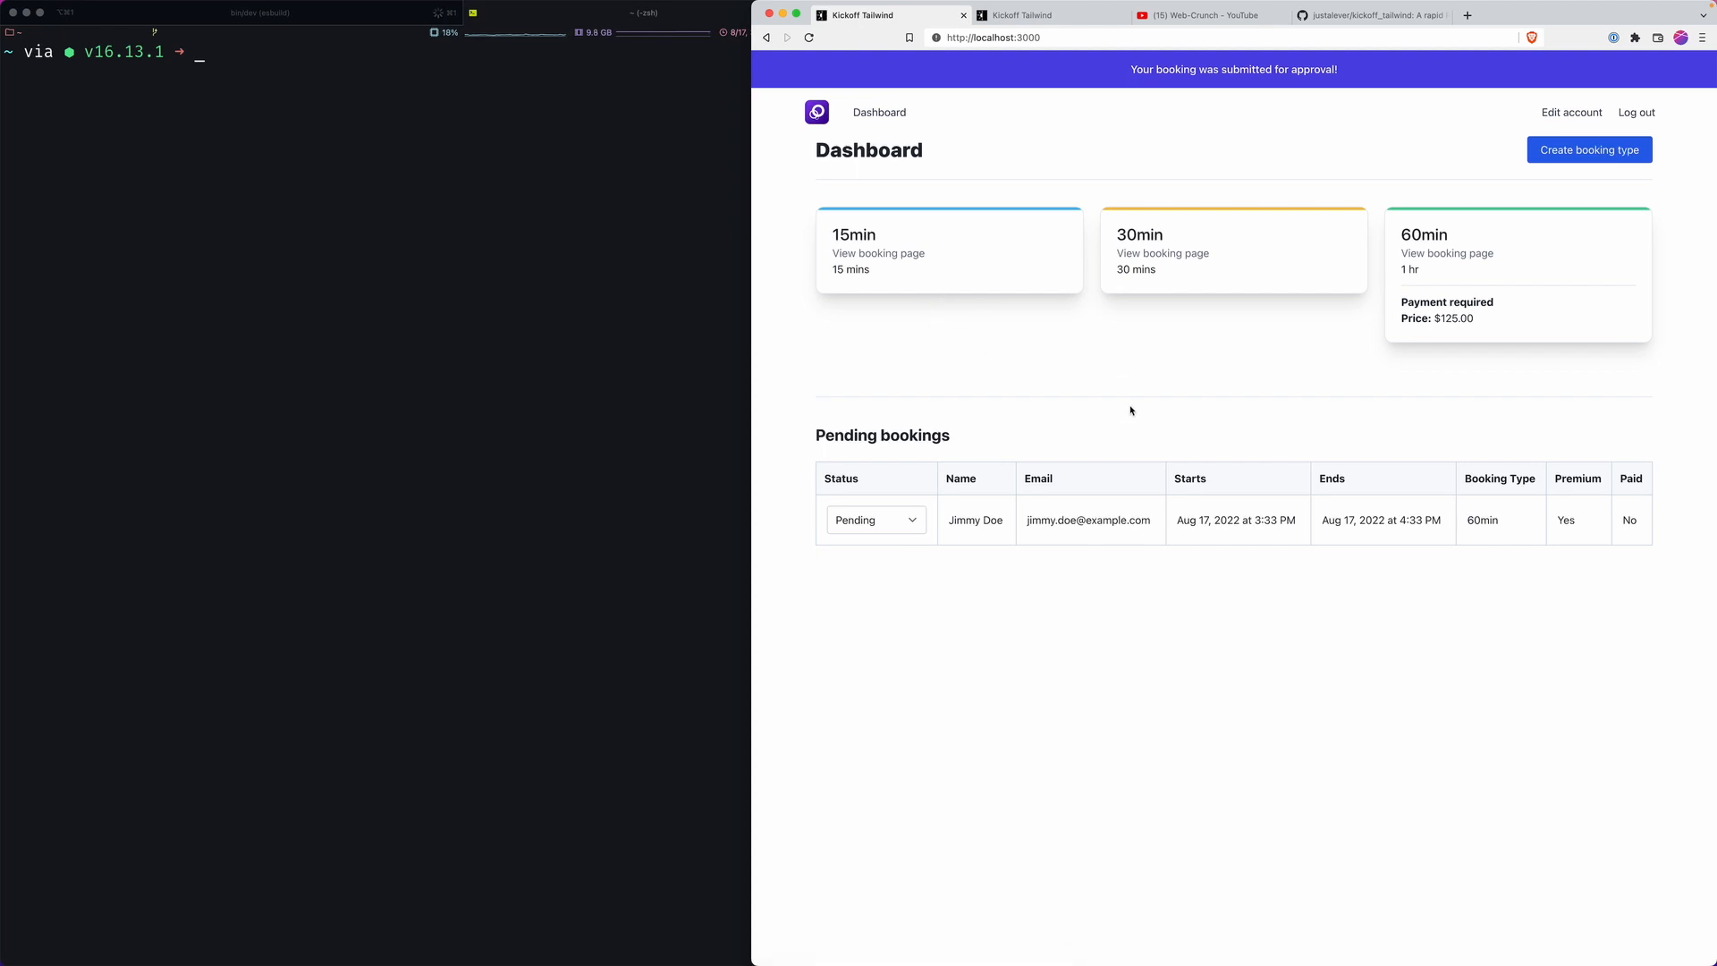
mouse_move(1002, 409)
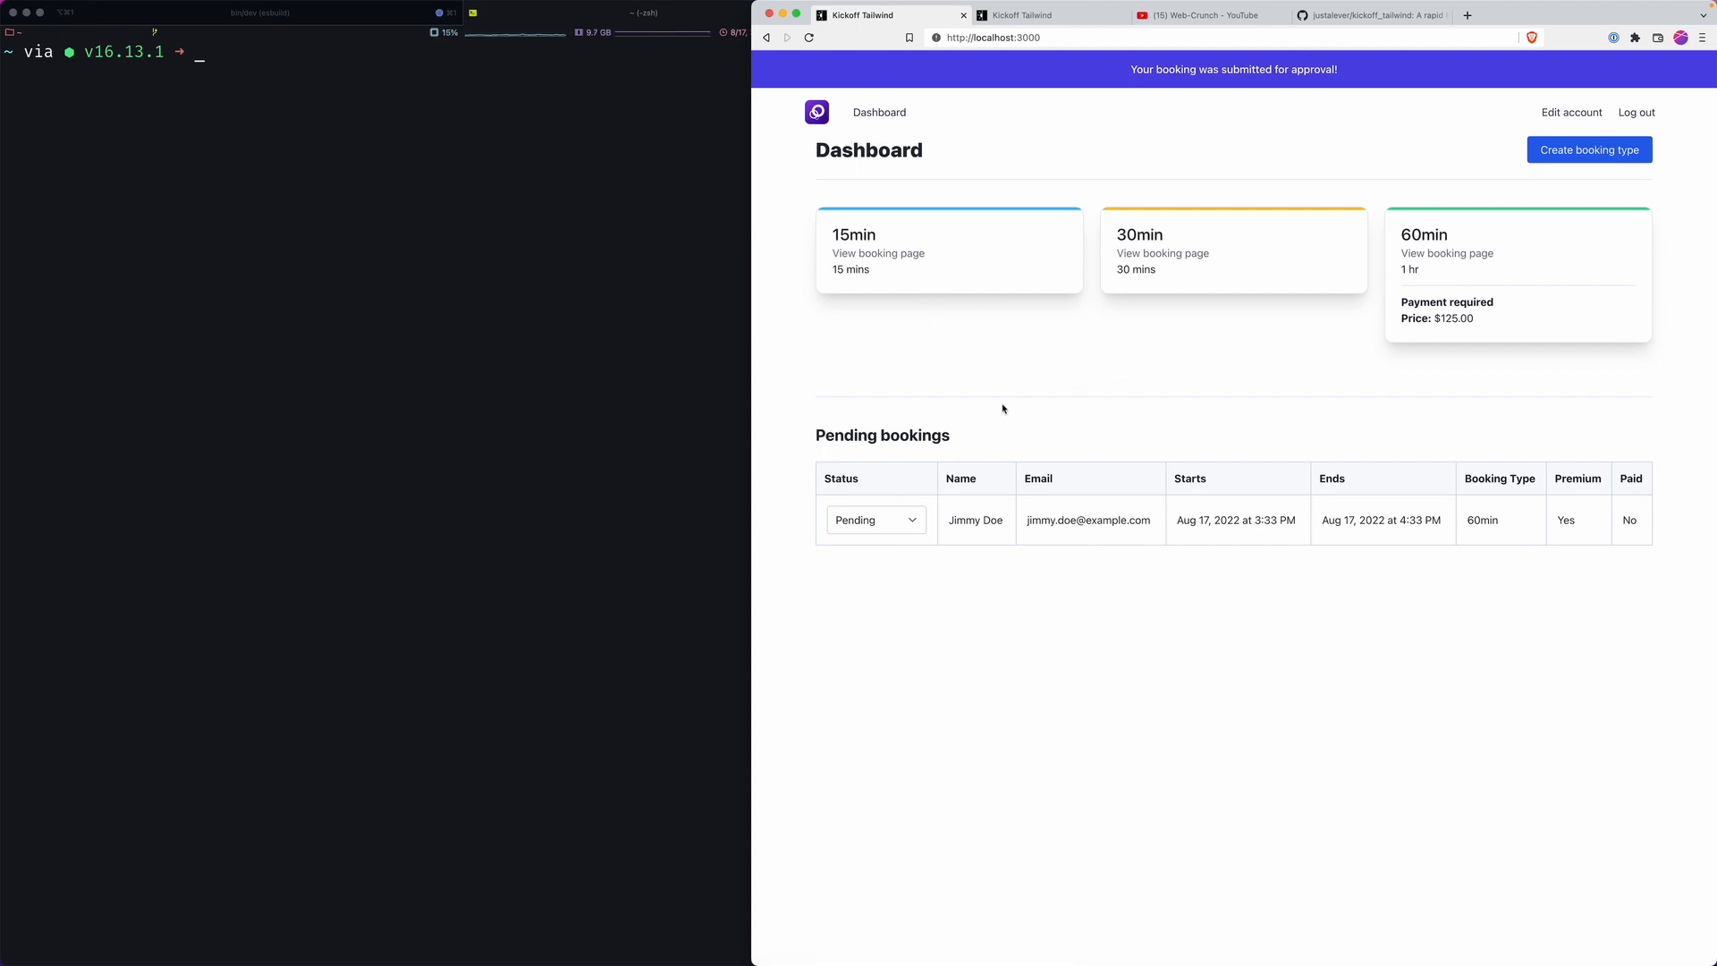
mouse_move(1027, 394)
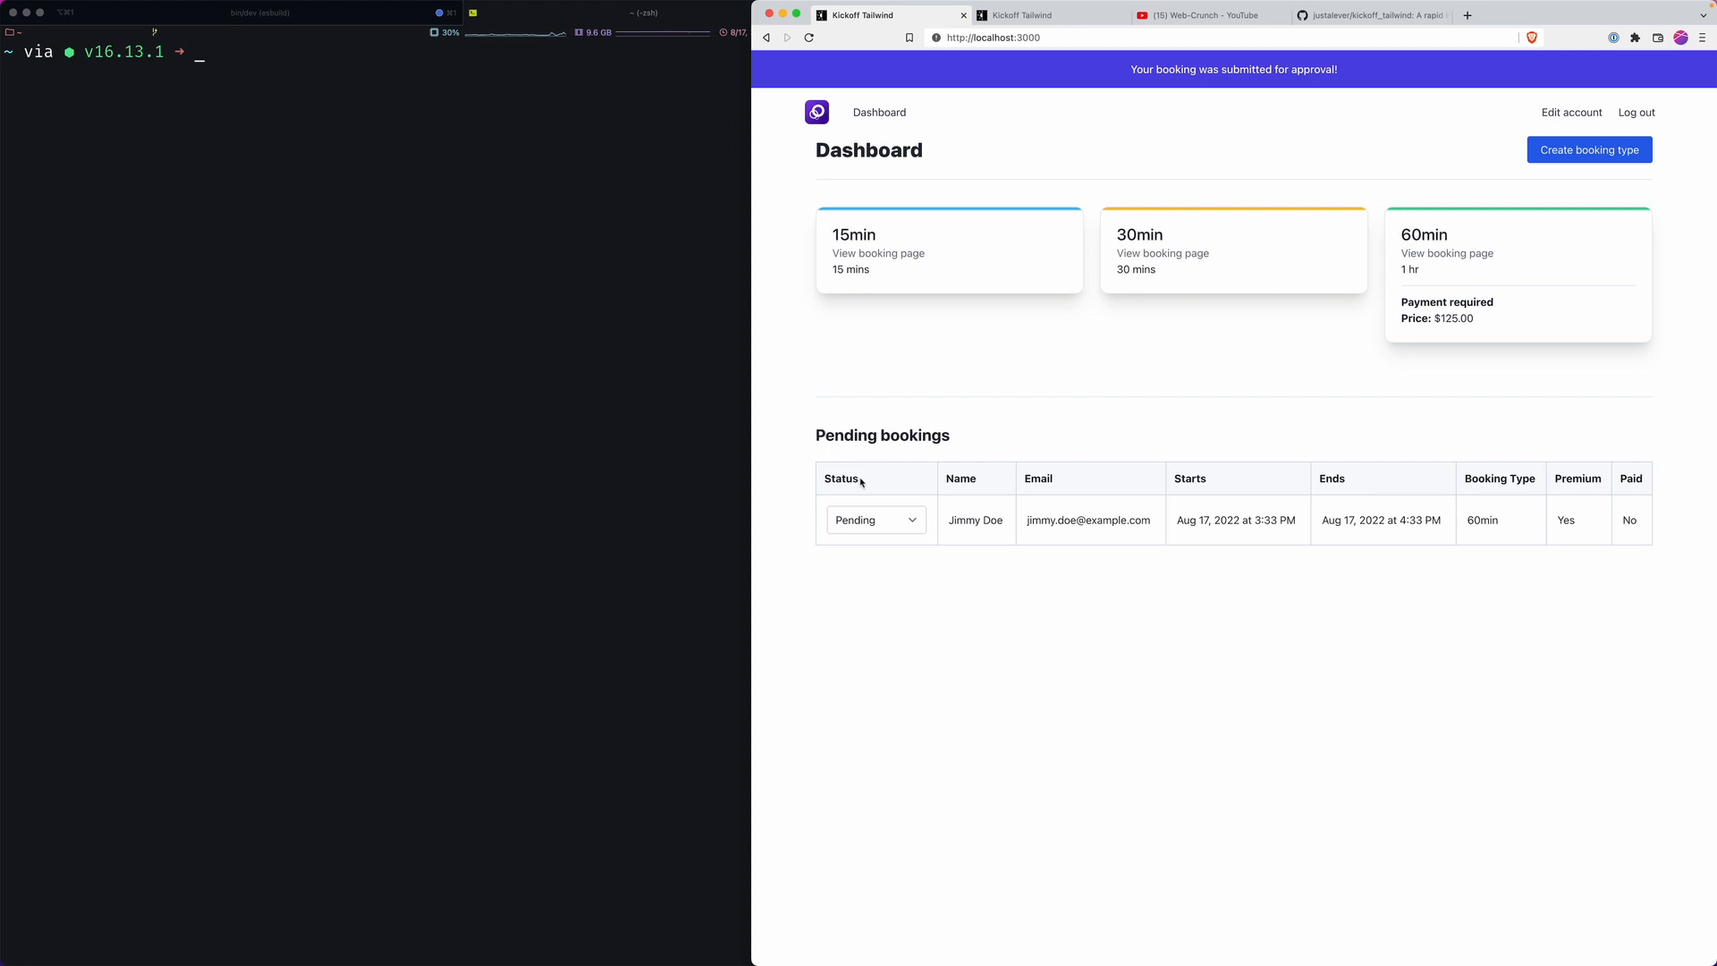
mouse_move(933, 556)
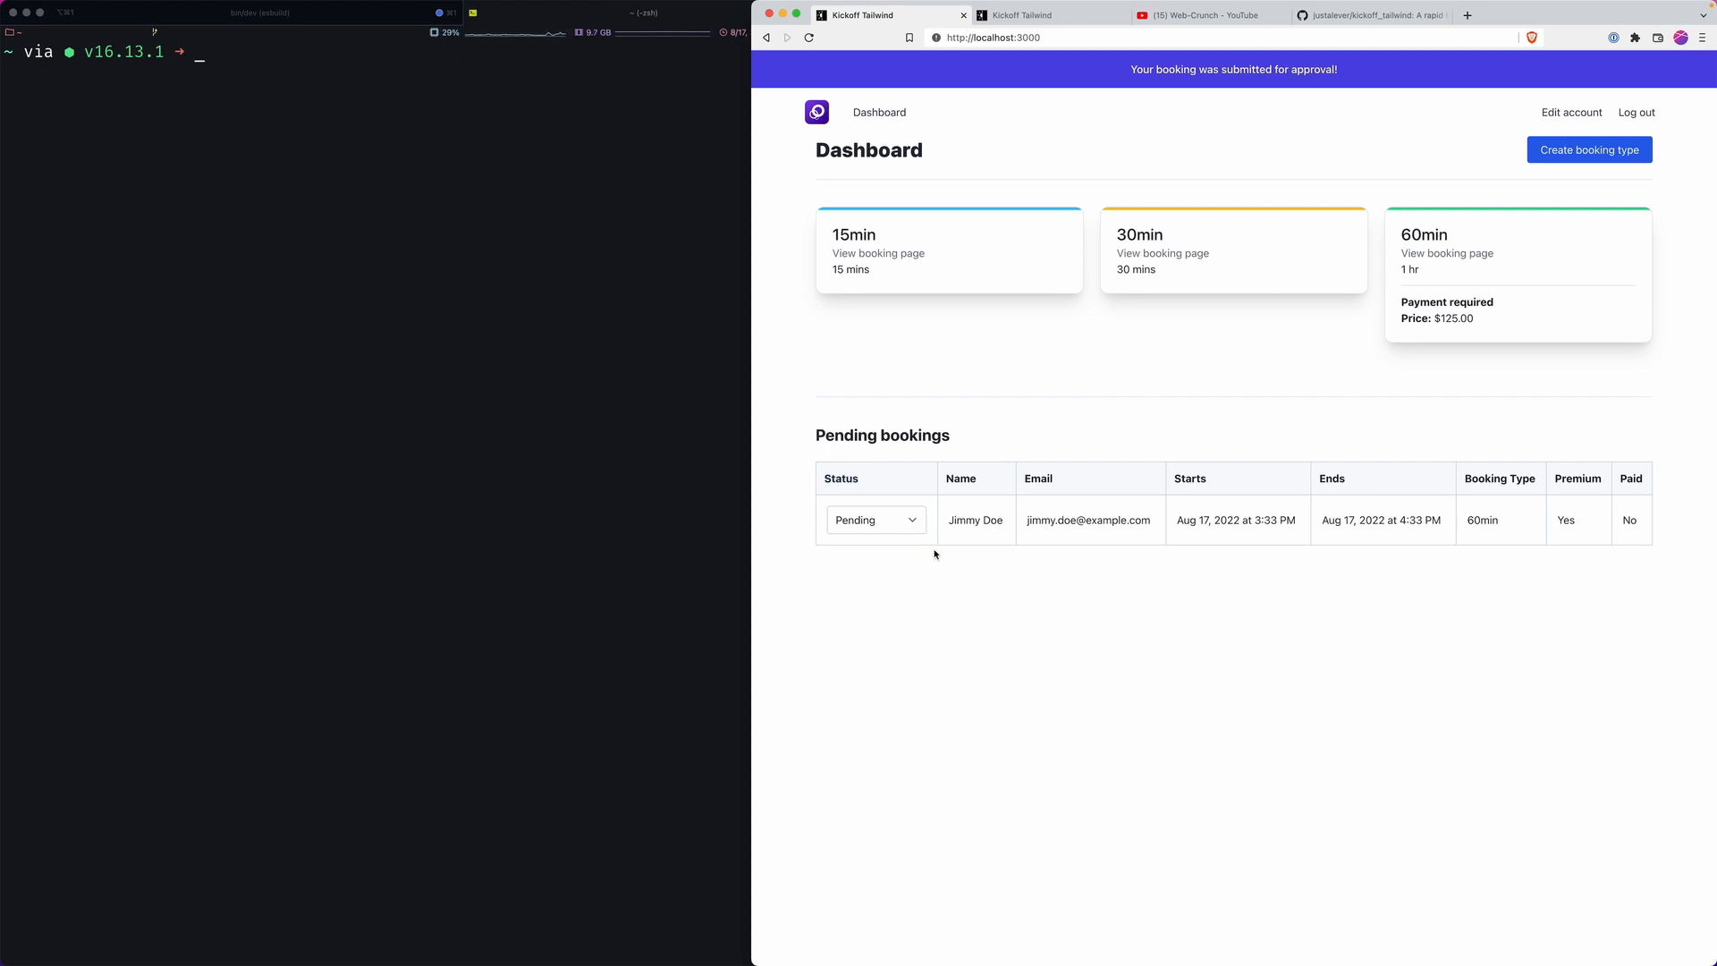
mouse_move(864, 90)
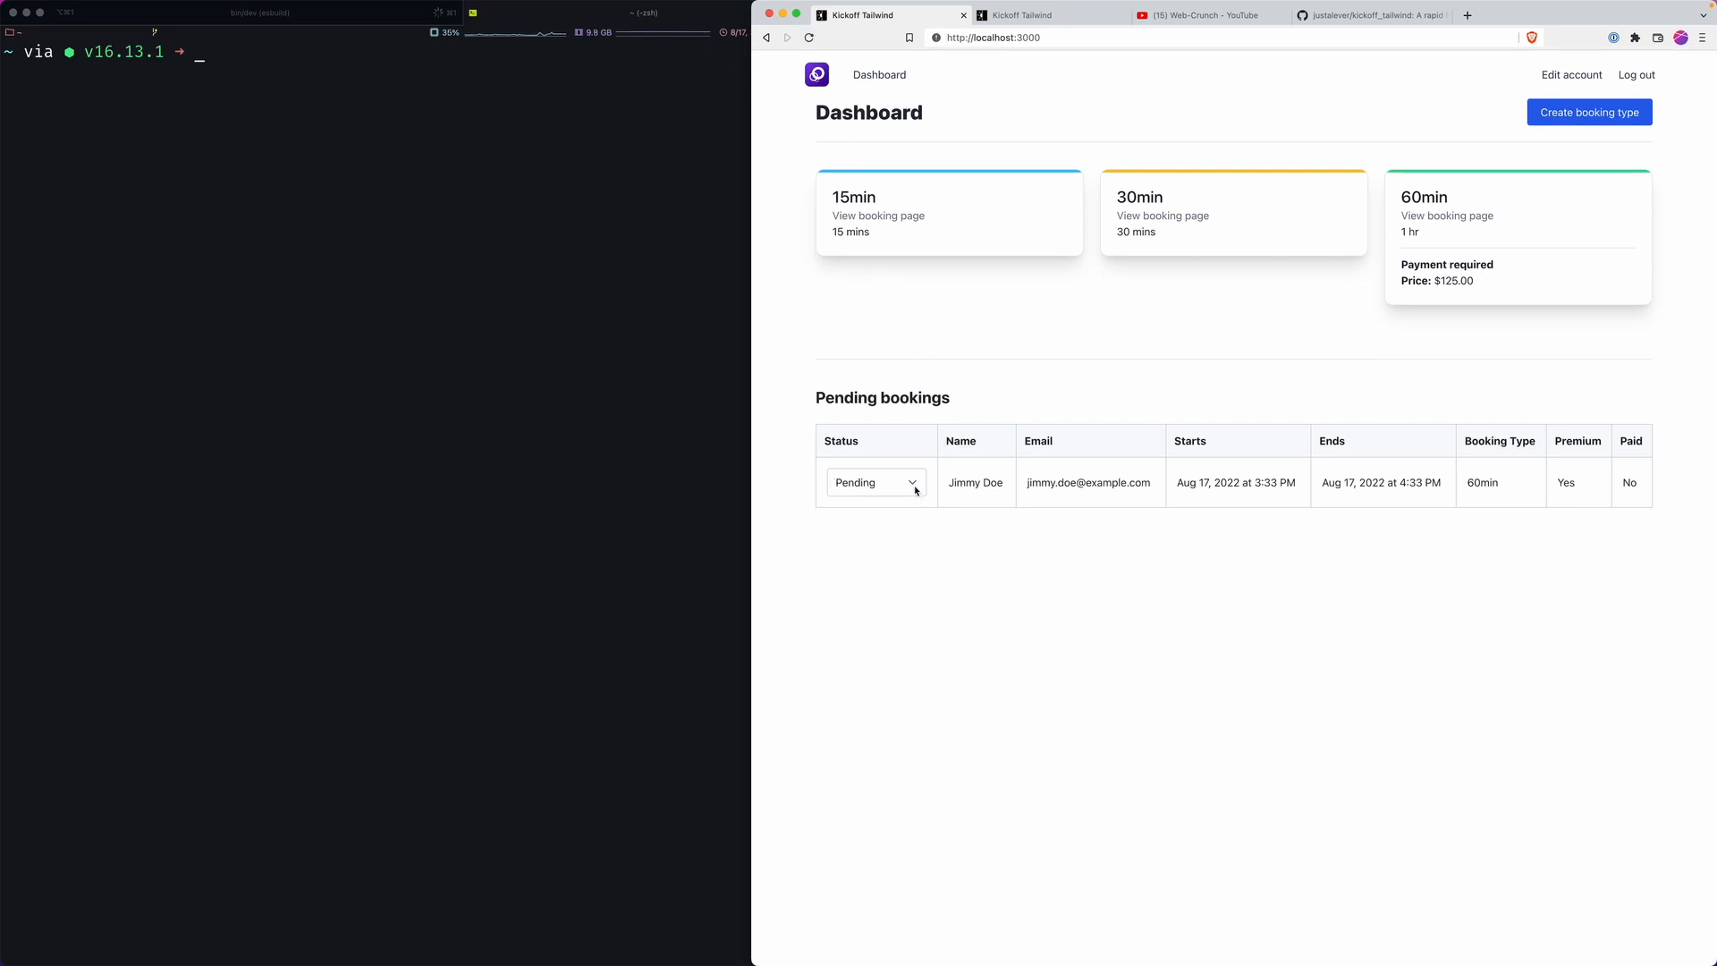
mouse_move(1045, 622)
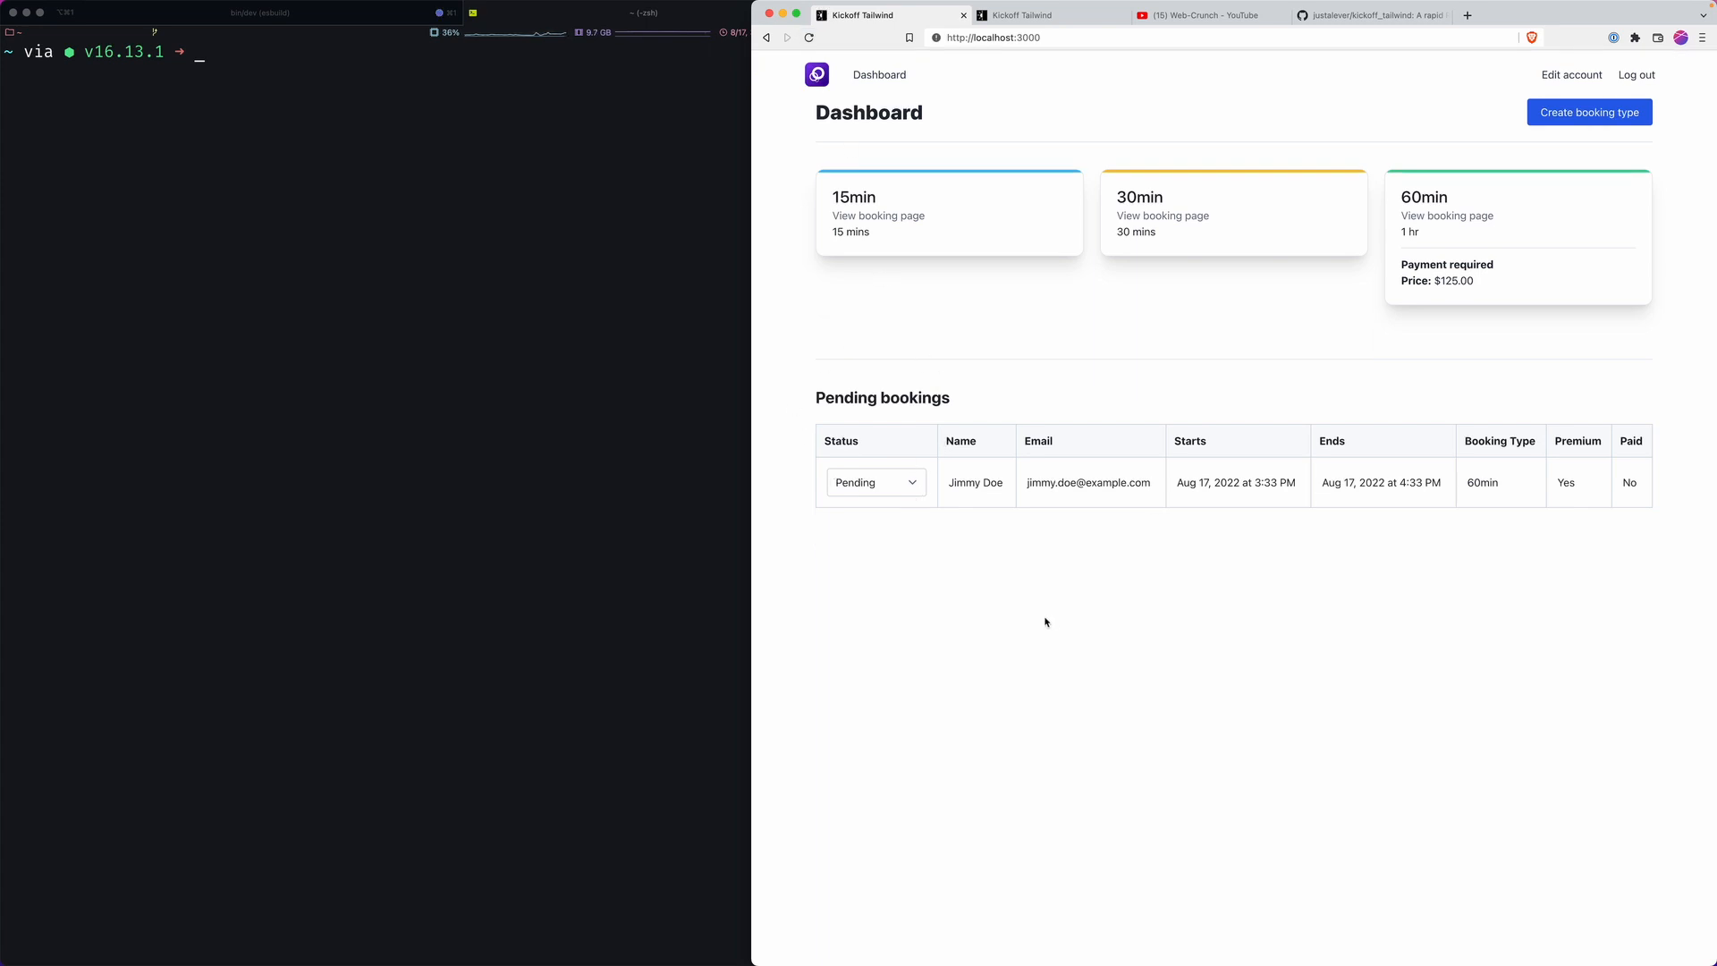
Step: In iTerm, start typing the stripe listen --forward-to localhost: command
click(874, 482)
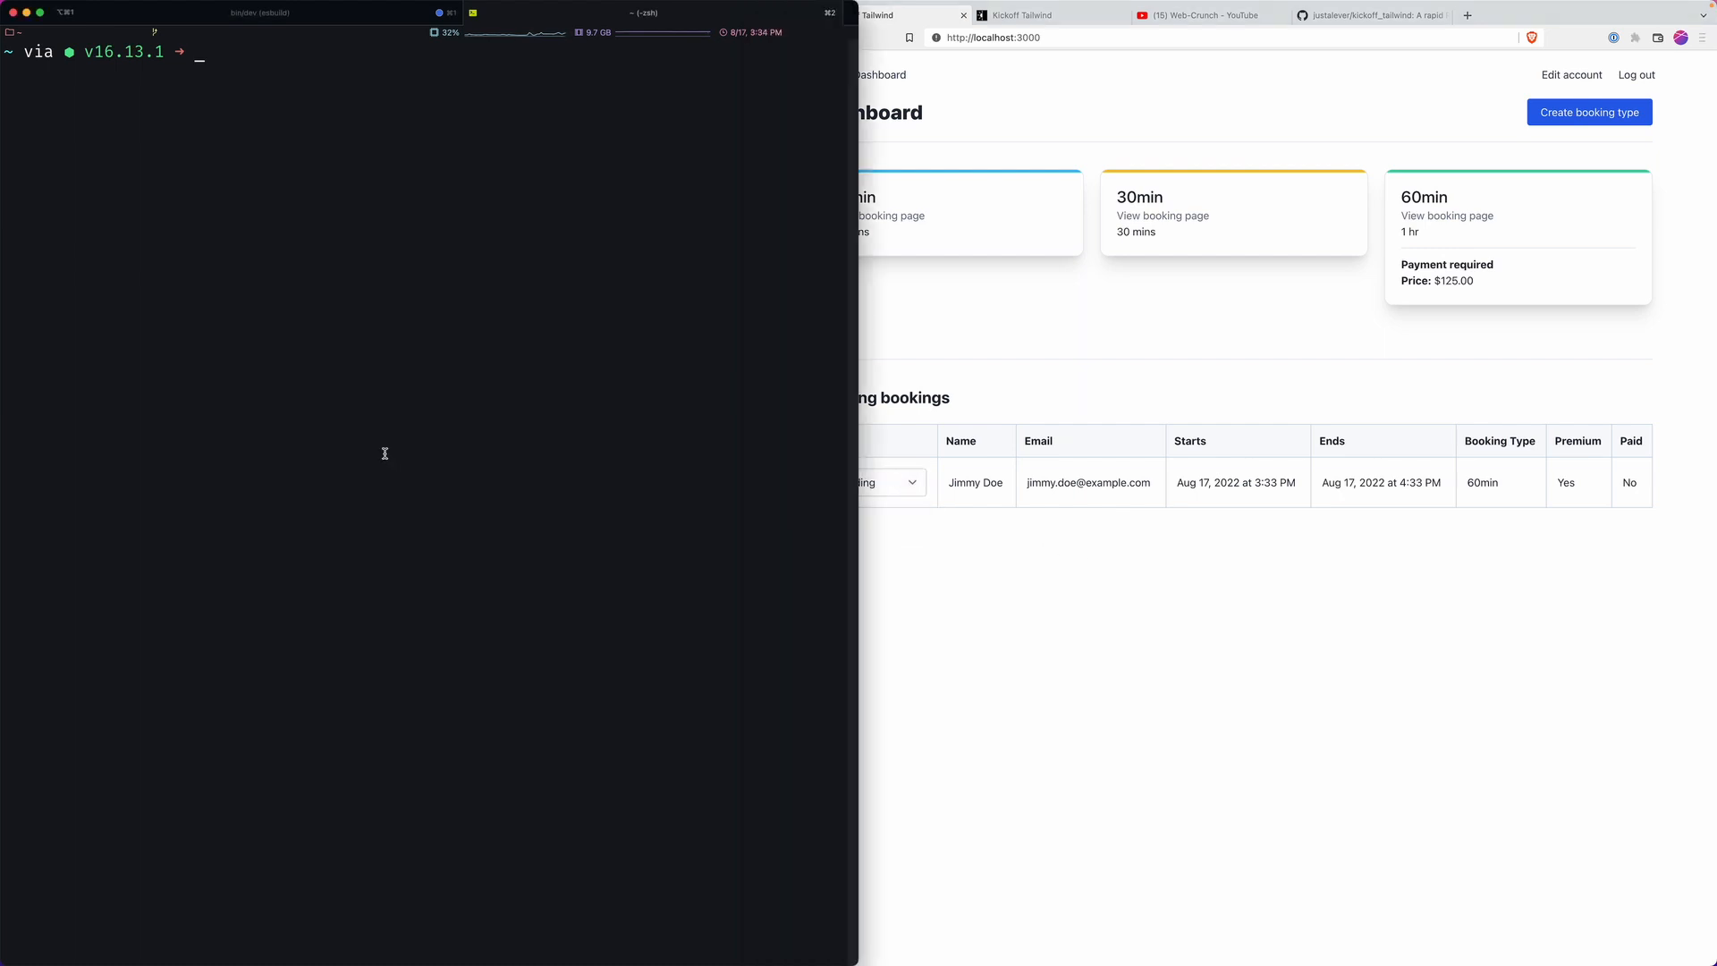
text(stripe listen)
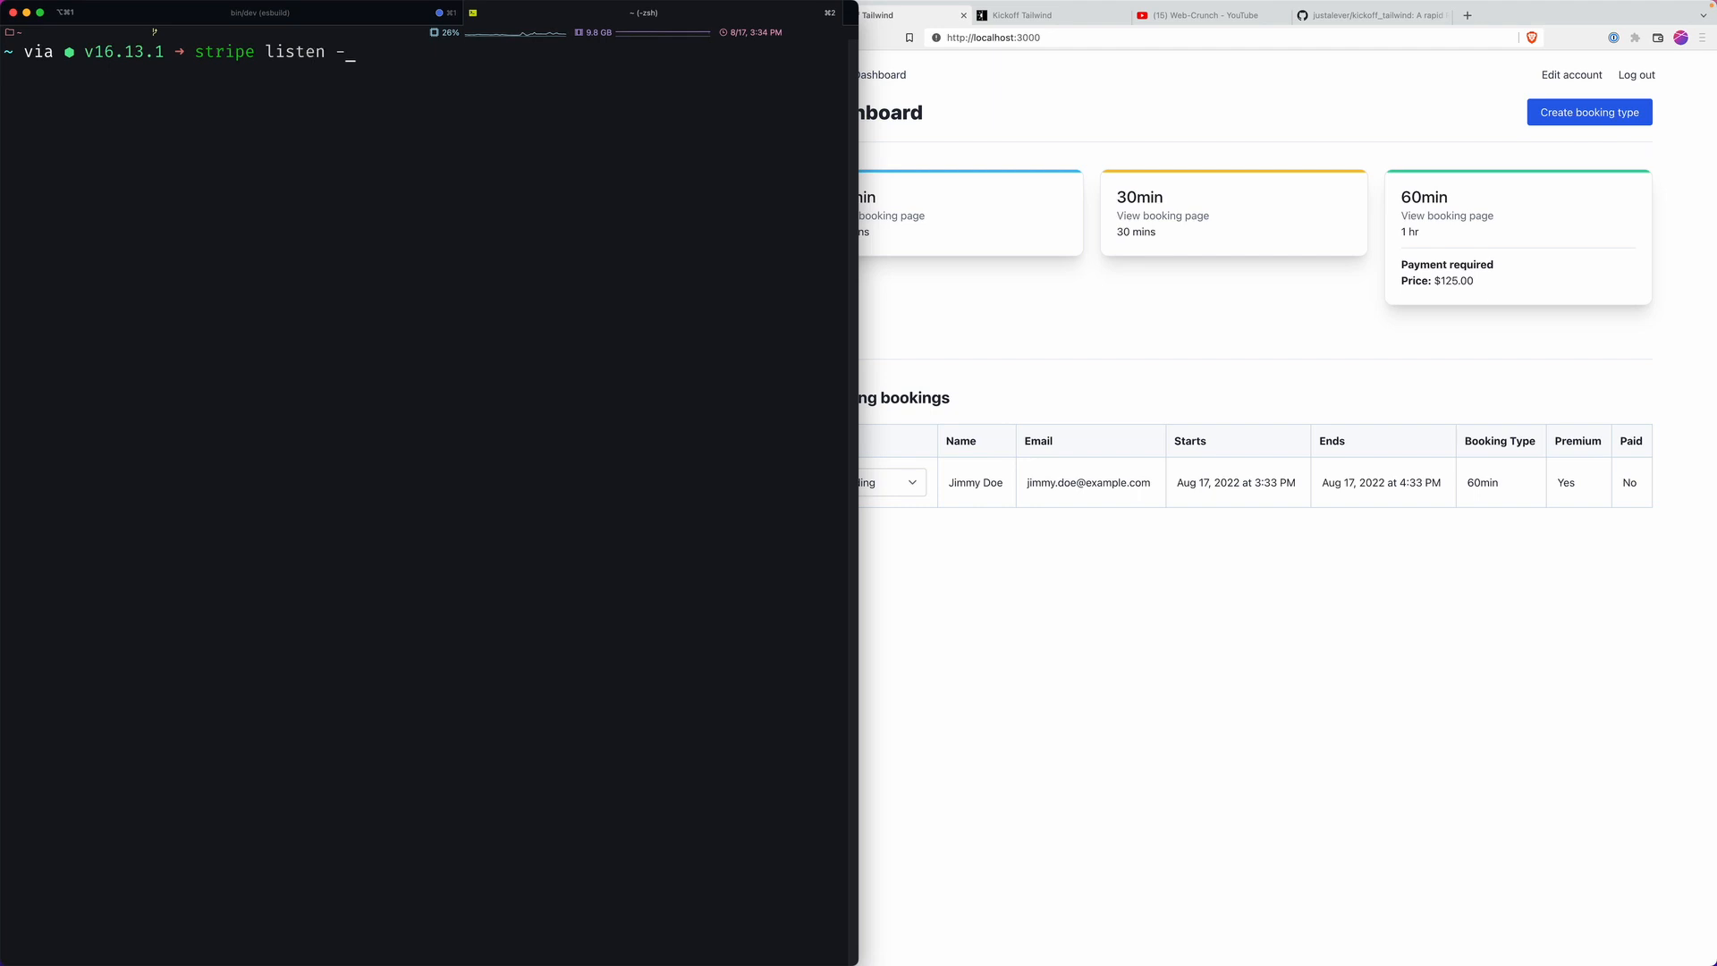
text(--forw)
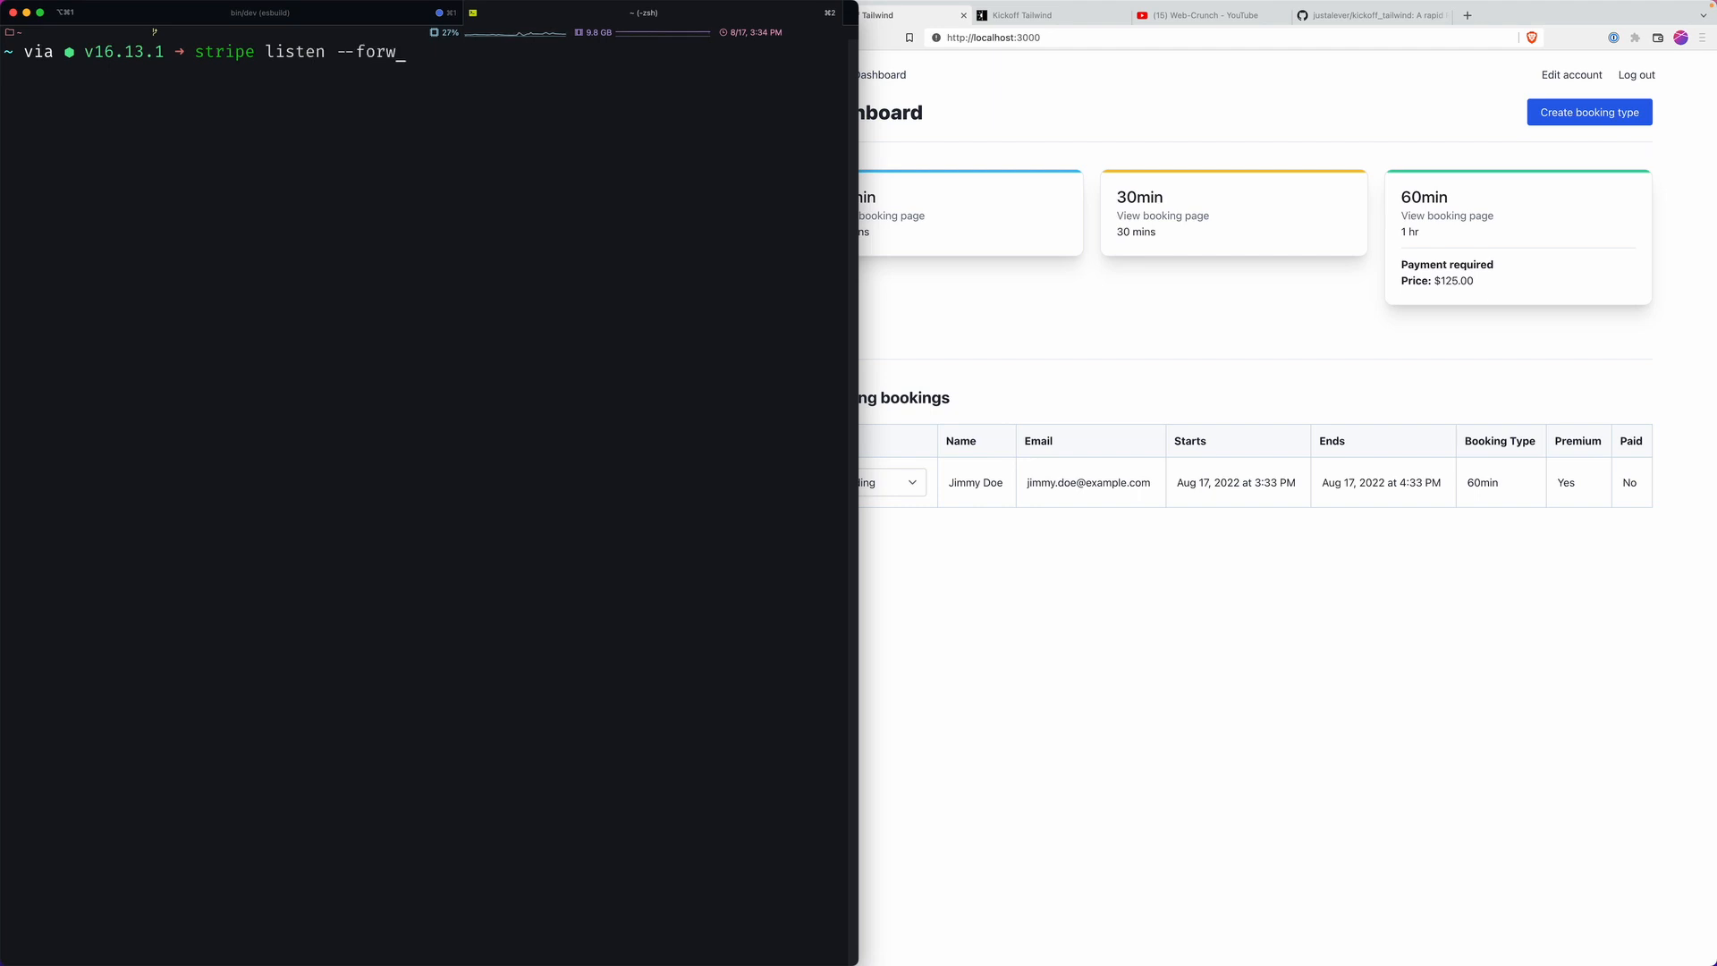
text(ard-to:)
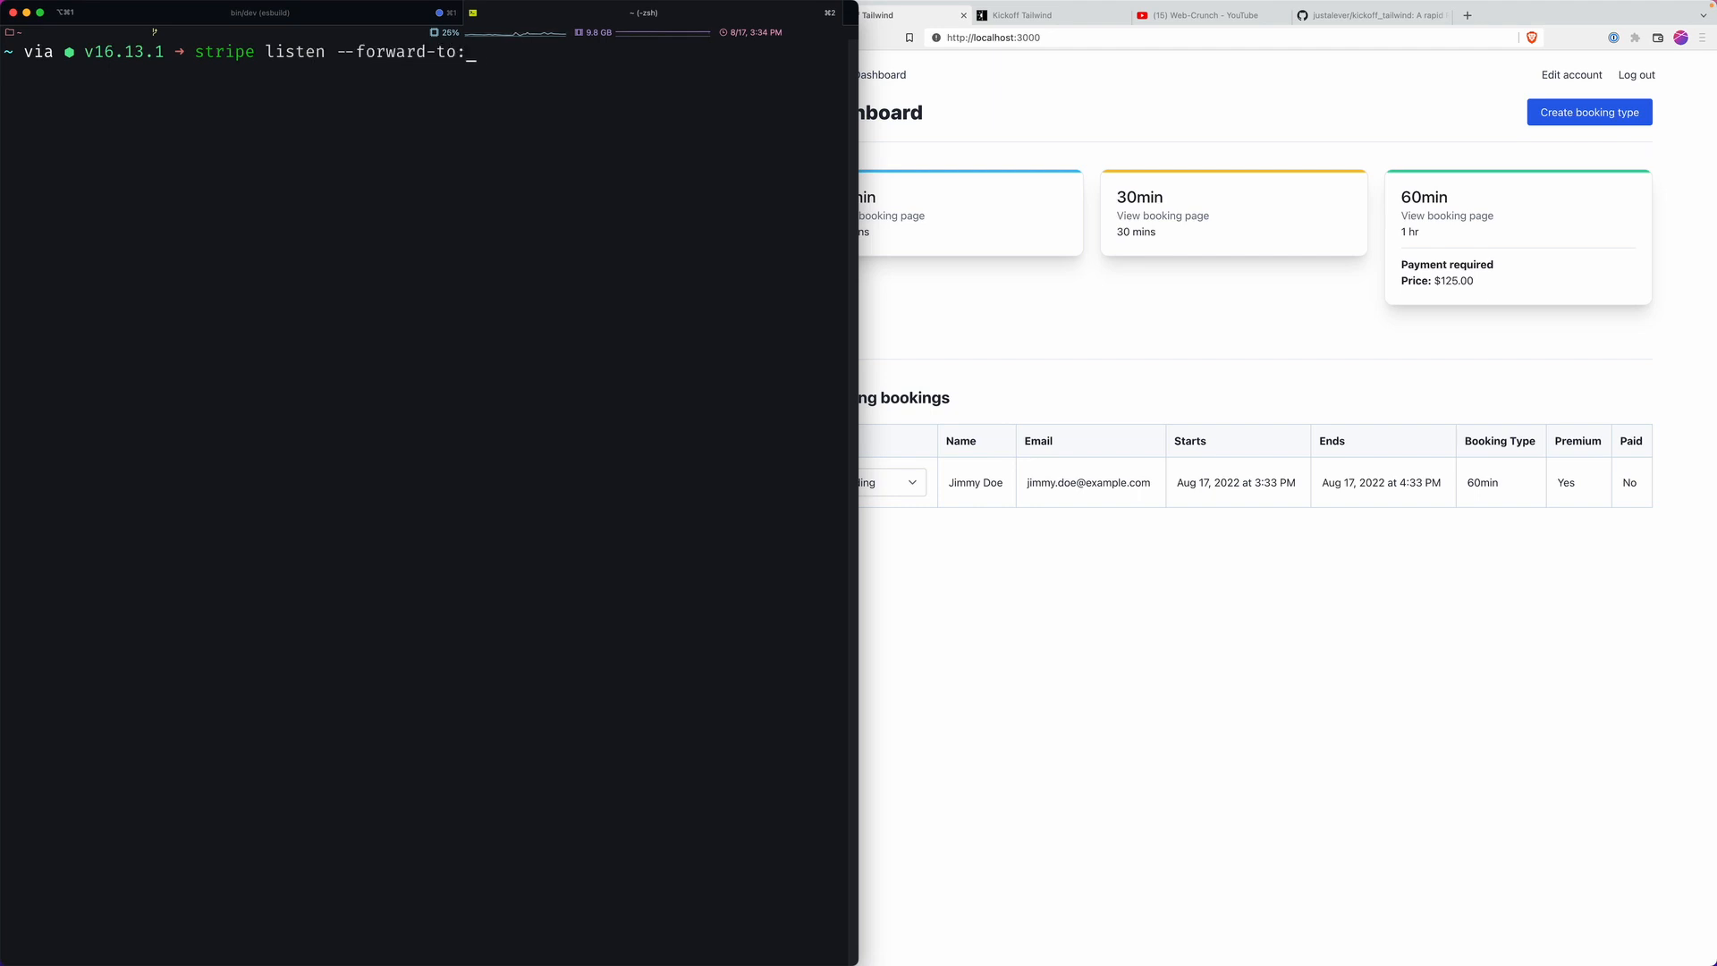
text(localhost:)
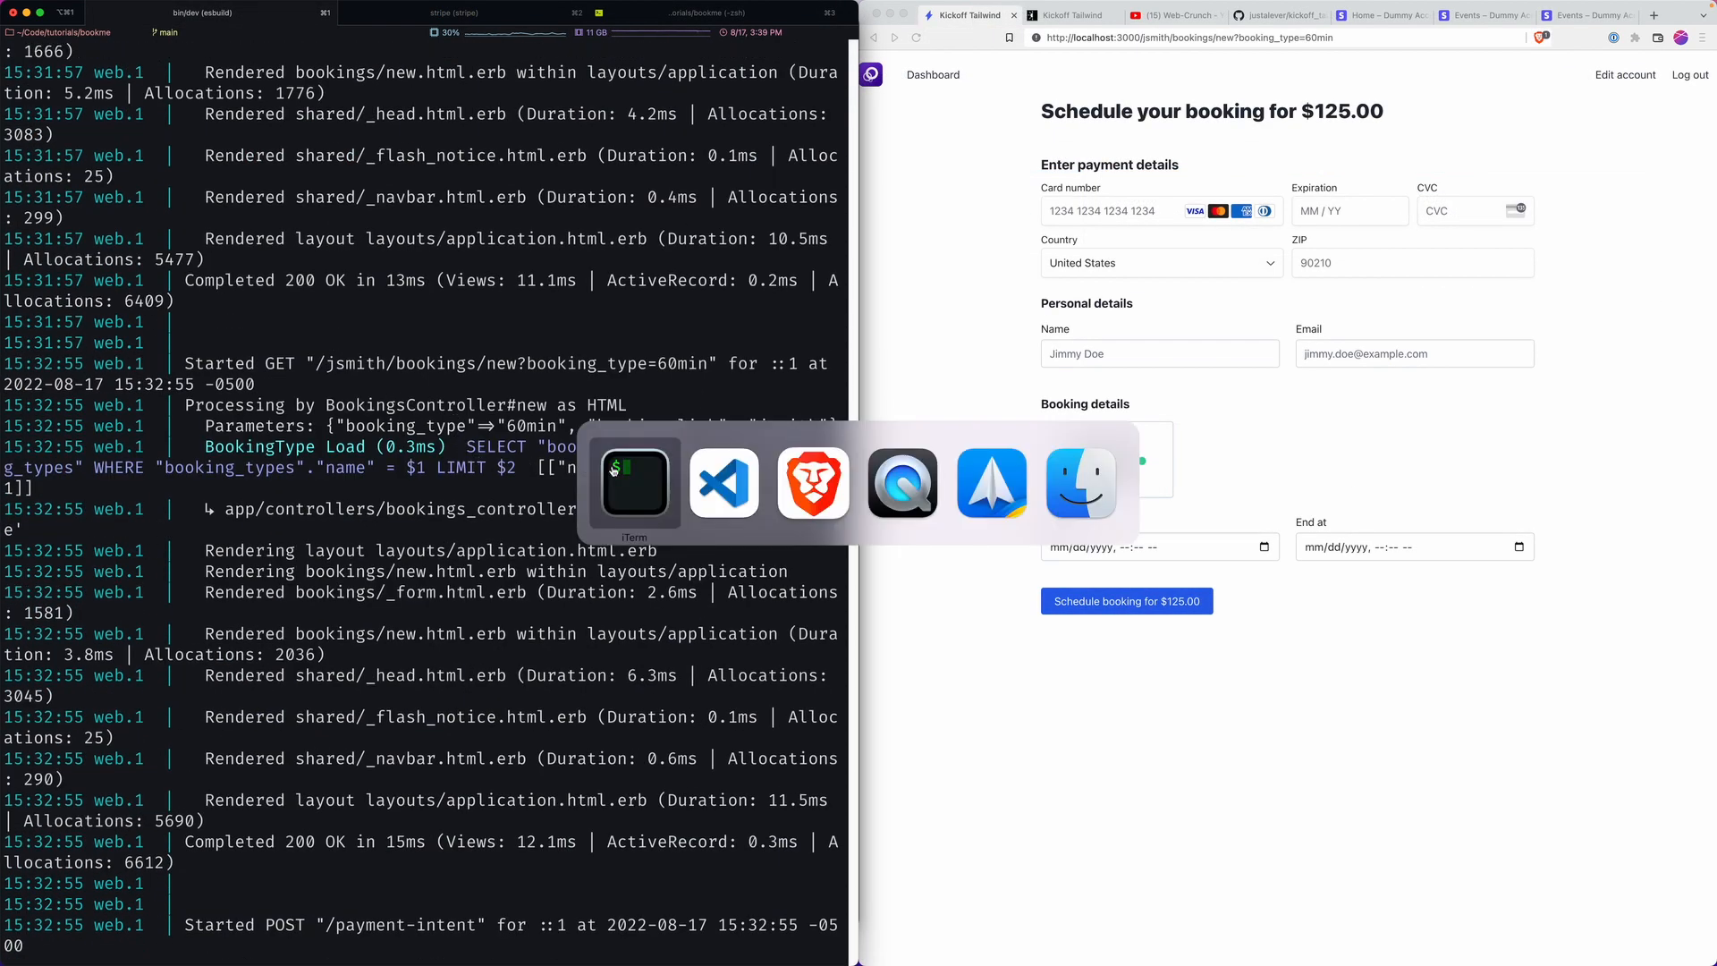
Step: Stop stripe listen and rerun it forwarding to localhost:3000/webhooks
click(449, 12)
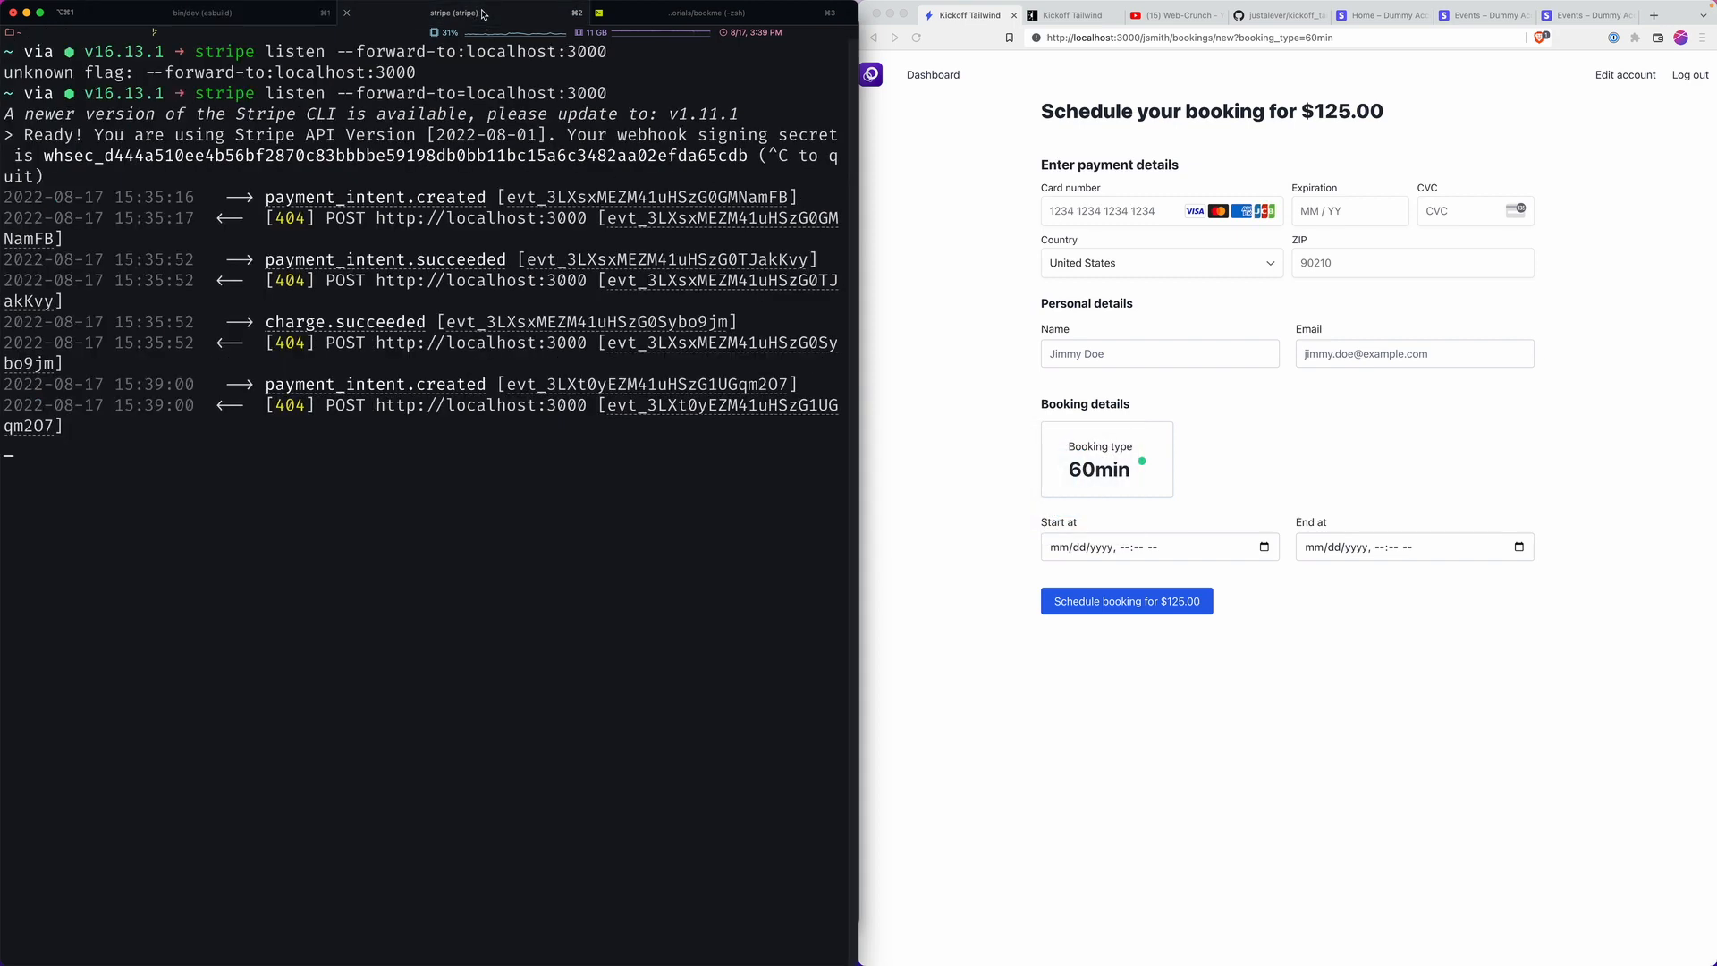
key(ctrl+c)
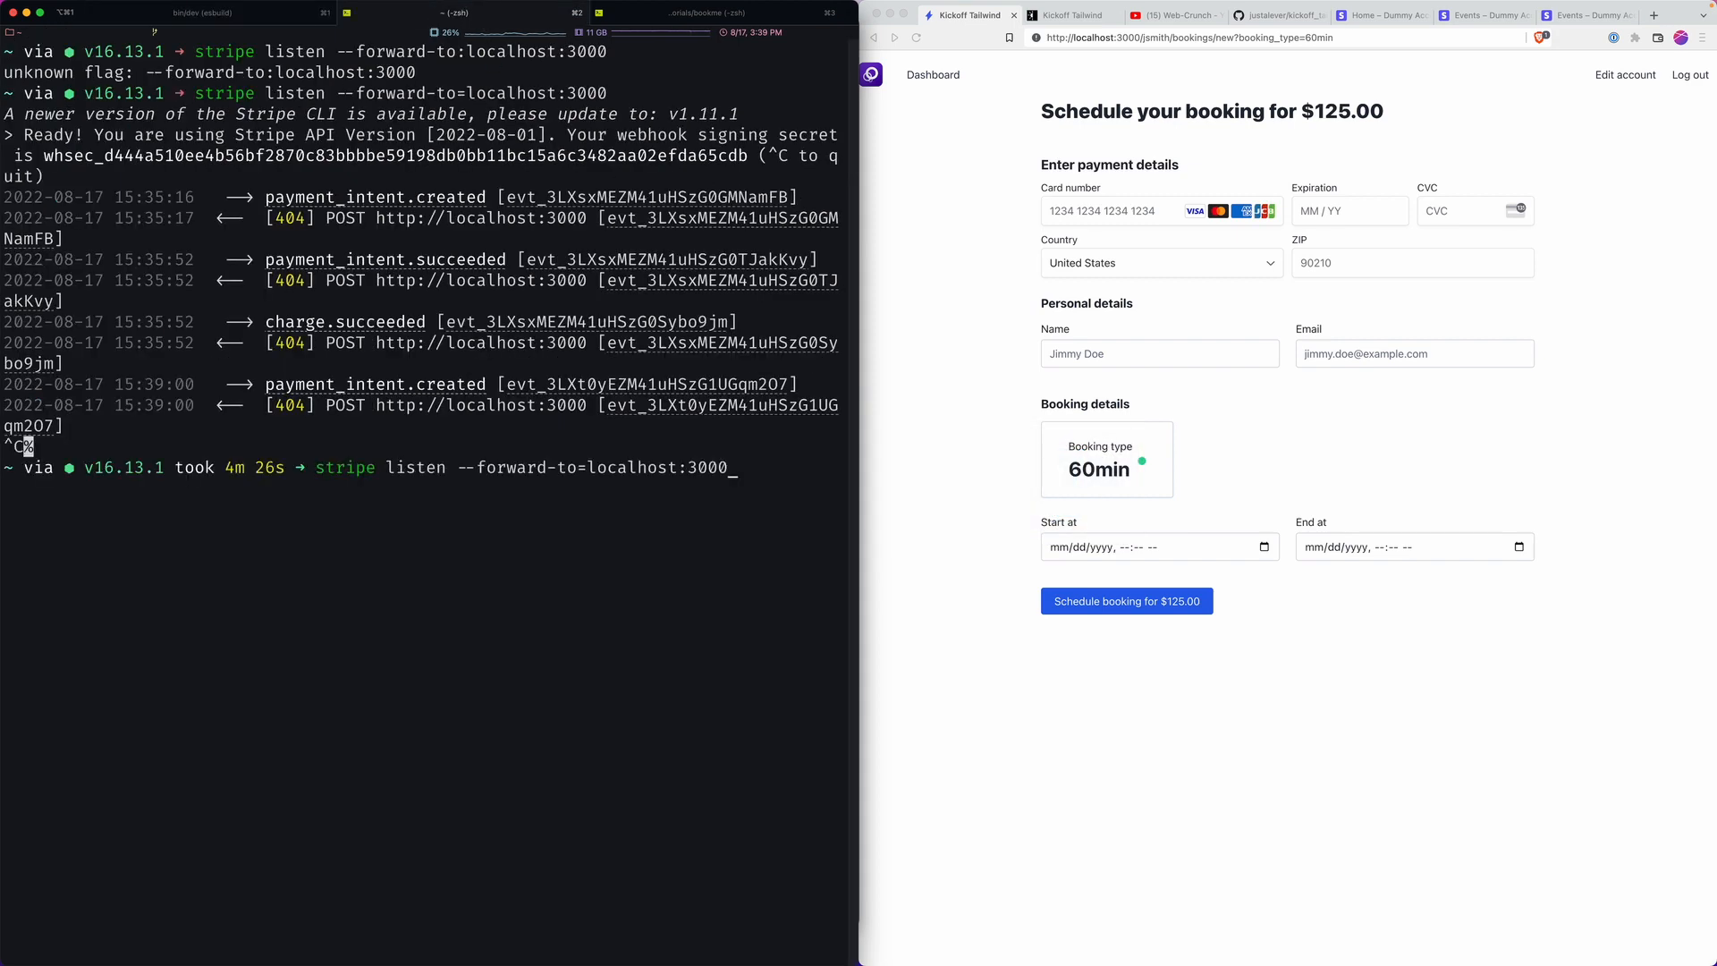
text(/webhook)
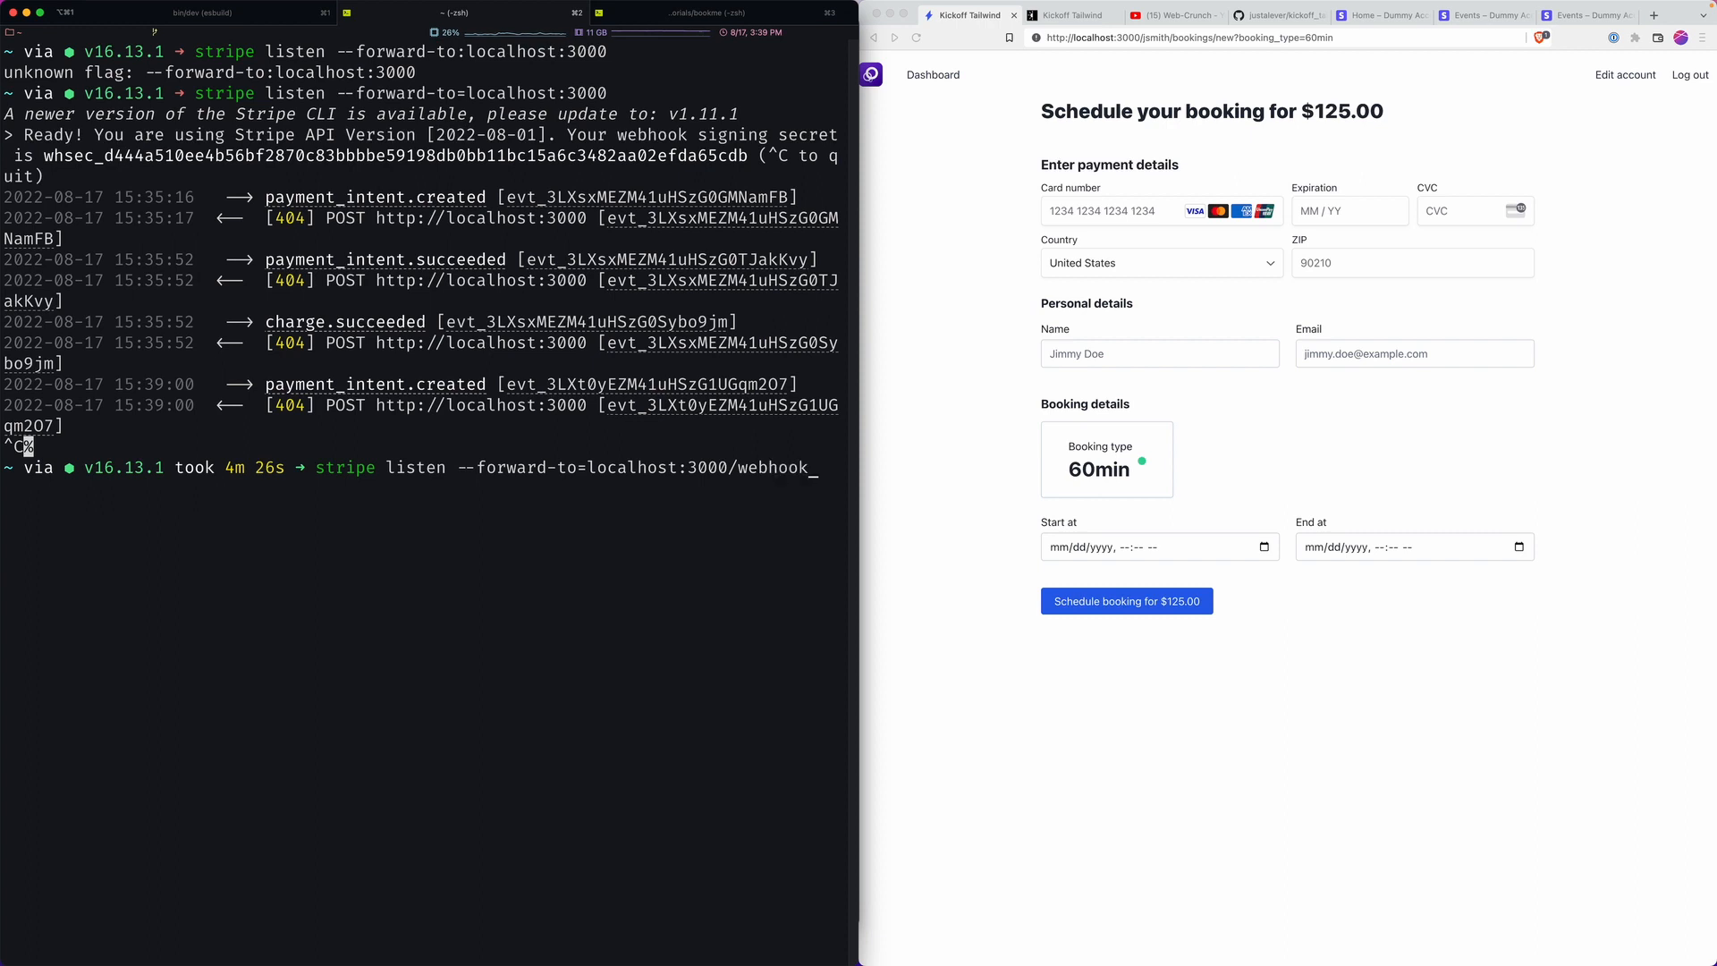
text(s)
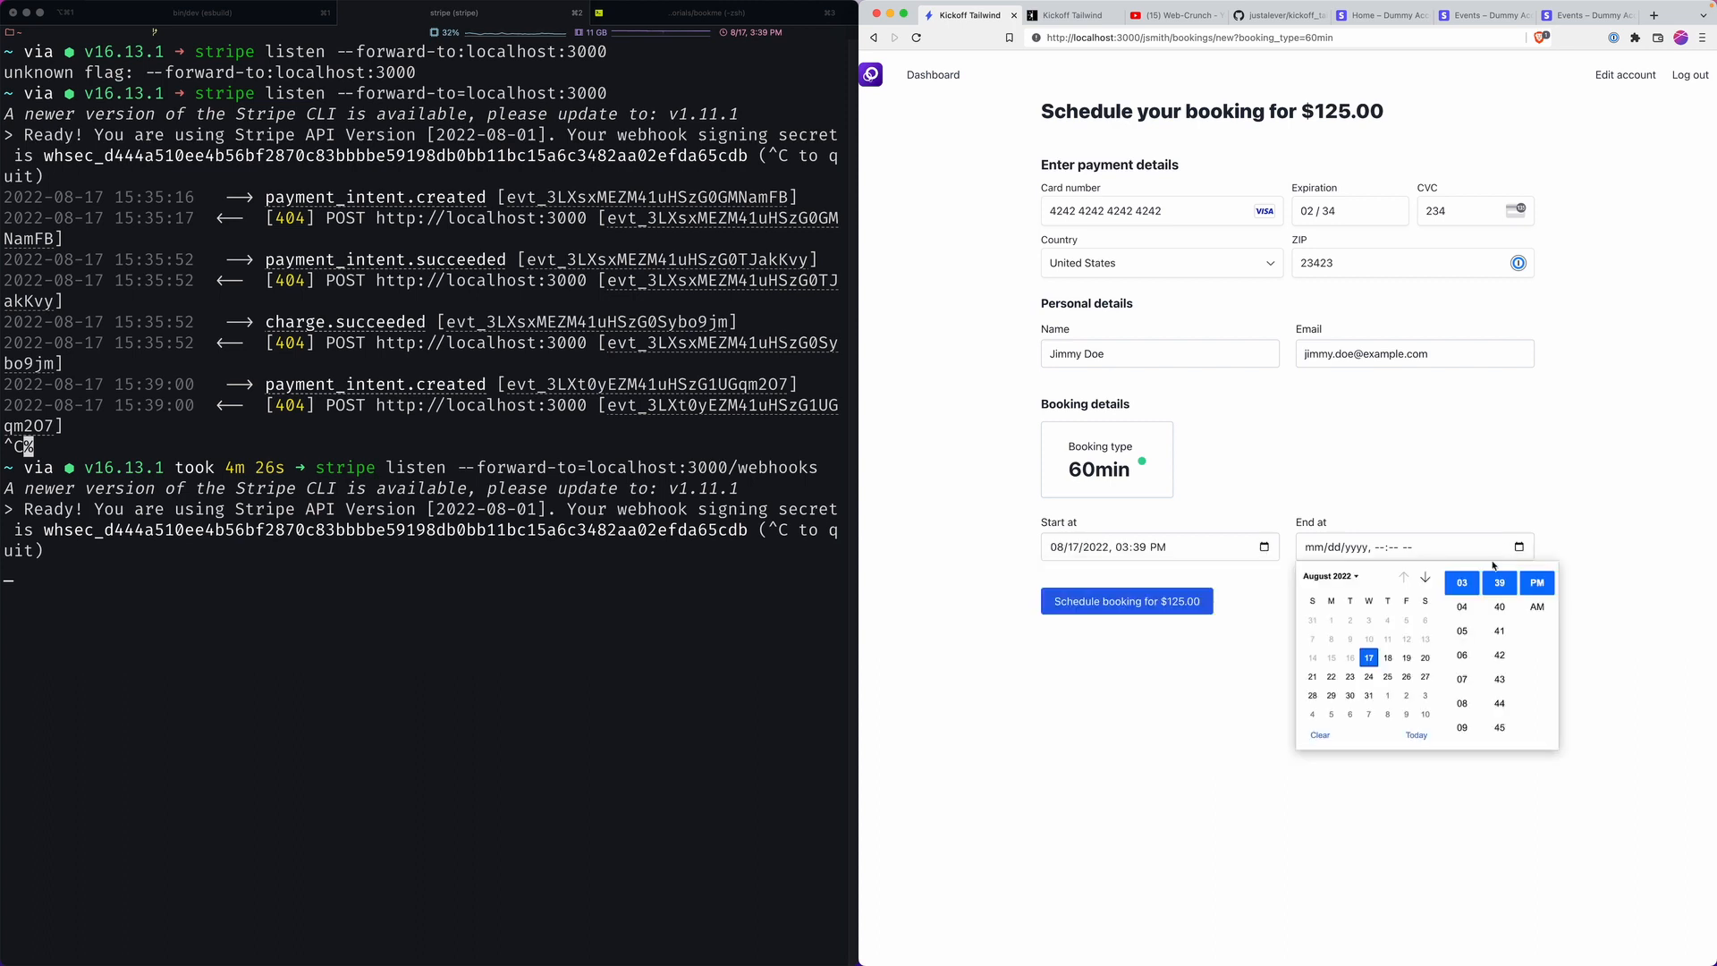
Step: Set the end time, submit the $125 booking, and see it approved with Paid Yes
click(1125, 600)
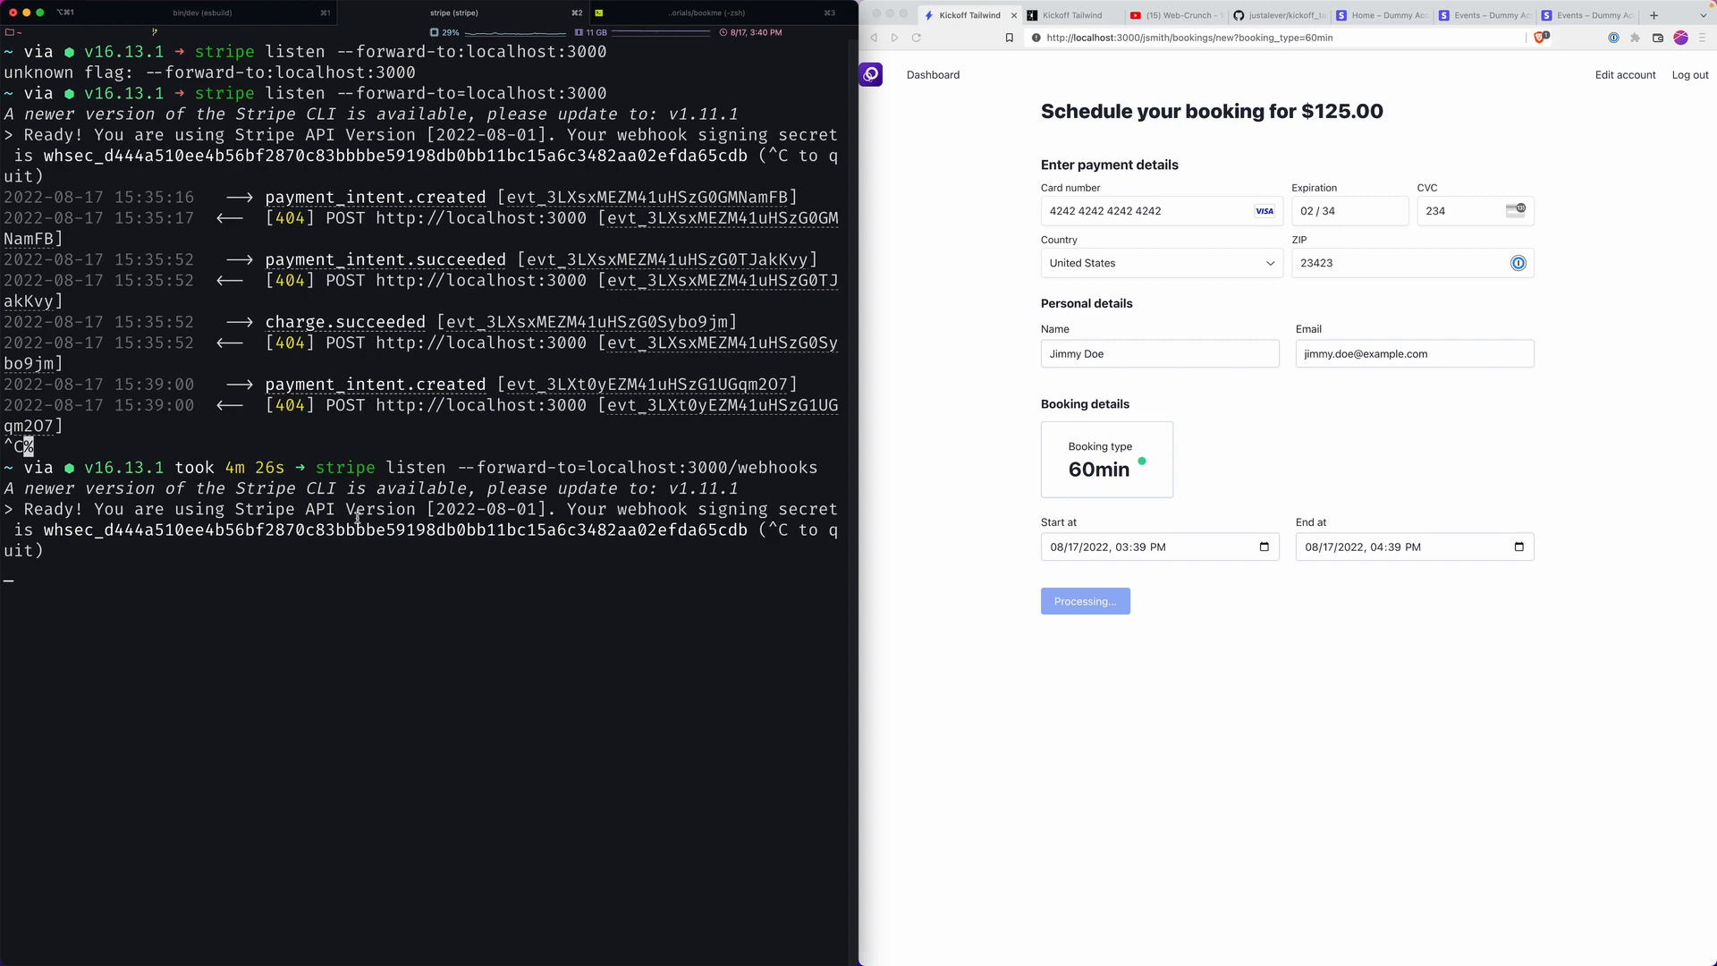
click(1084, 601)
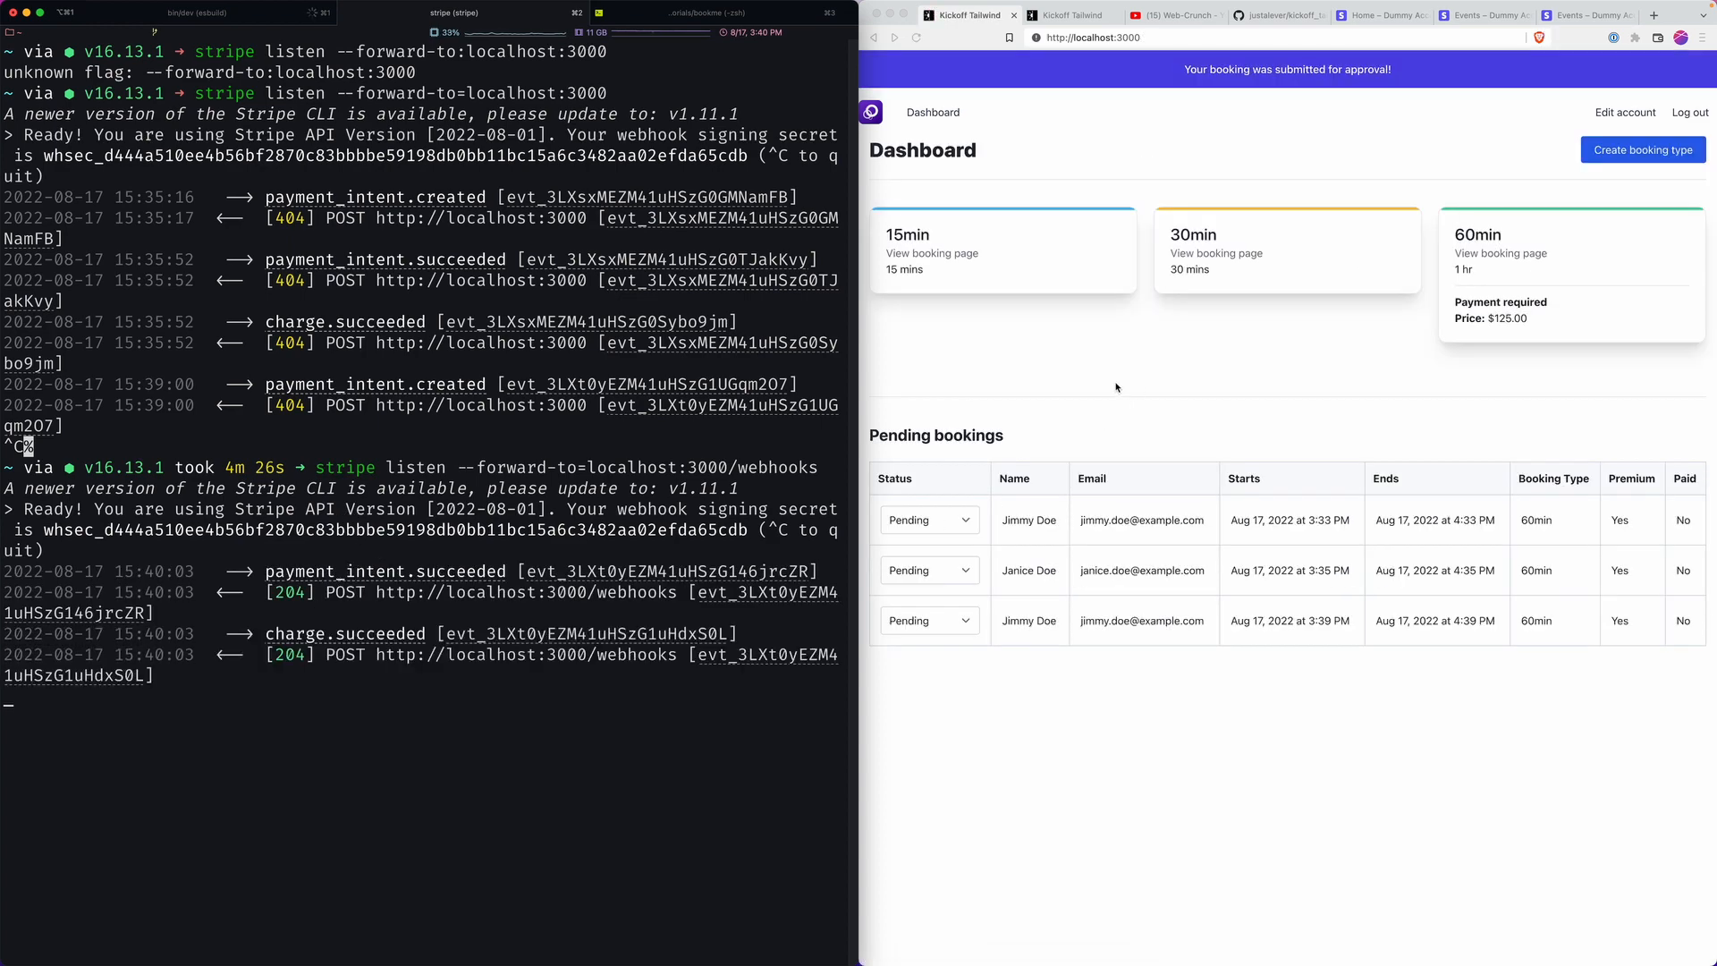
mouse_move(1102, 454)
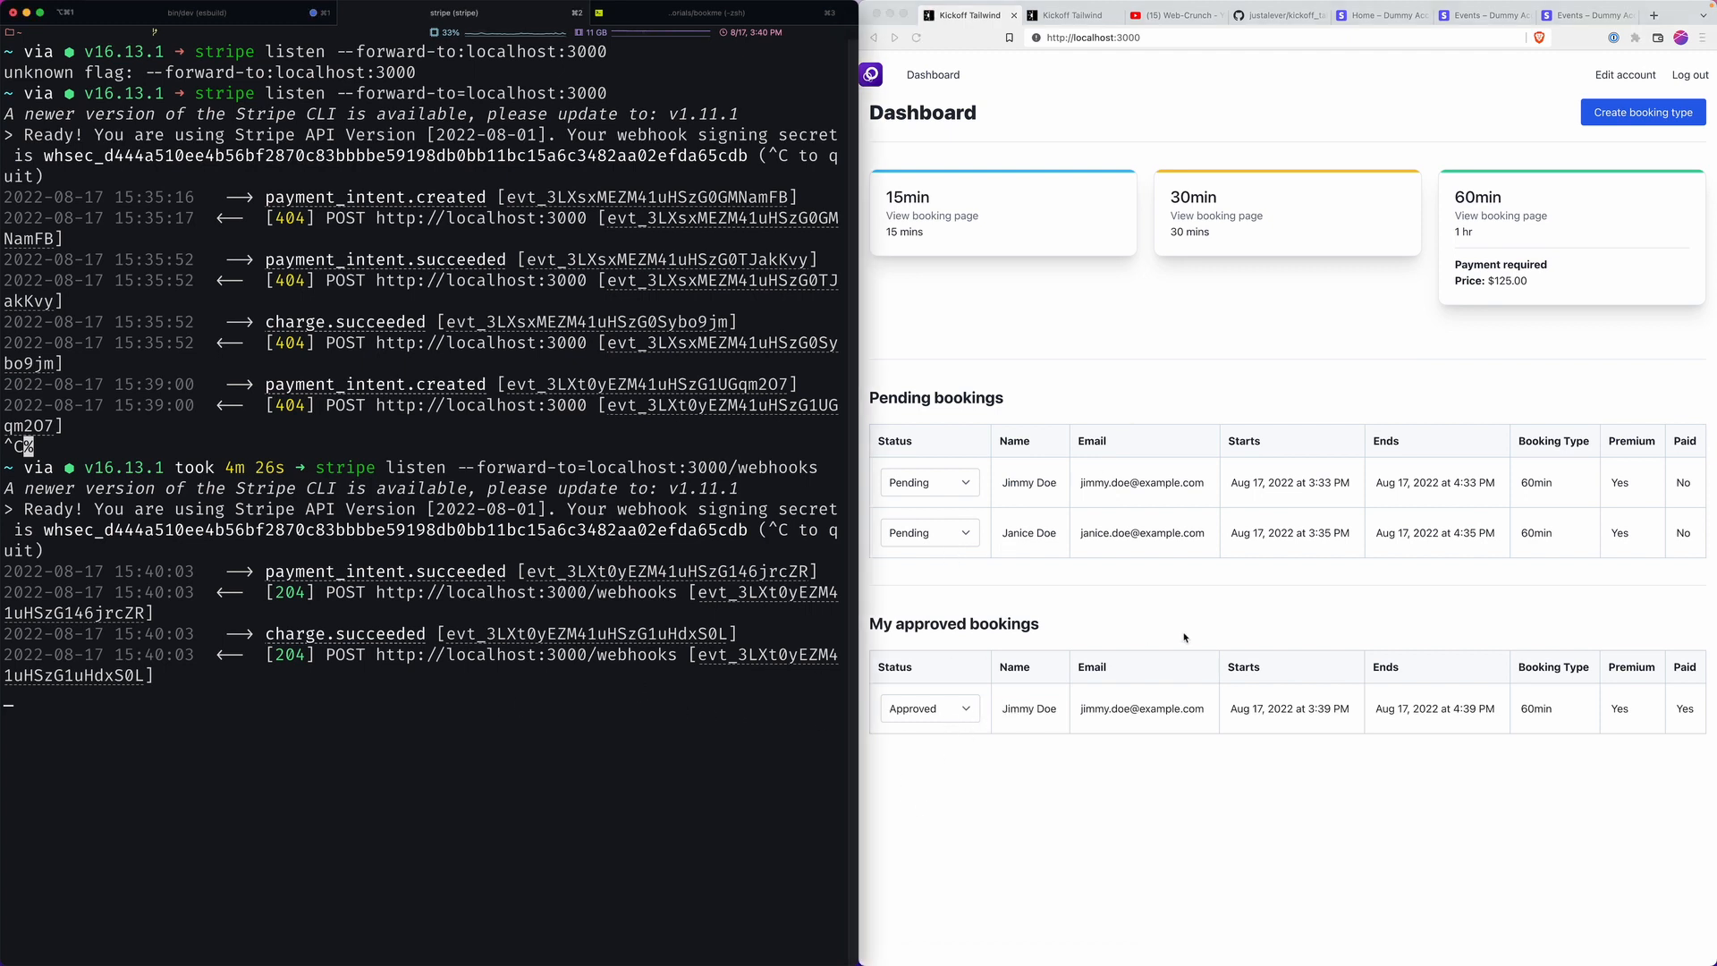
mouse_move(1118, 600)
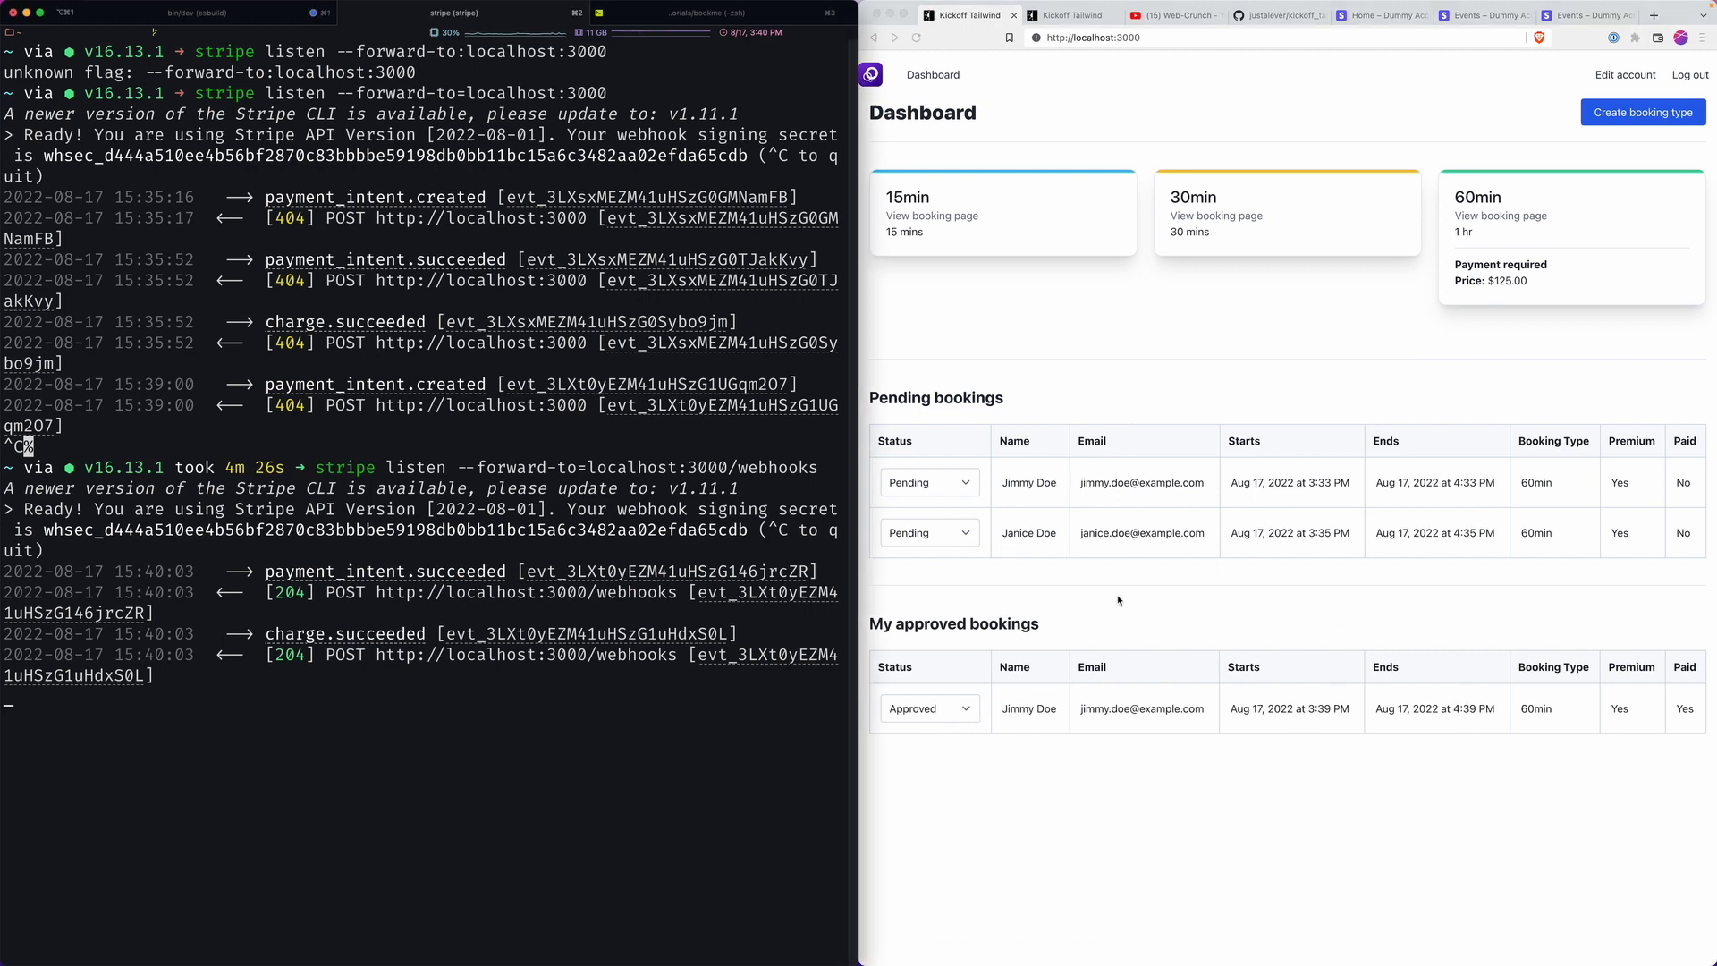
mouse_move(993, 479)
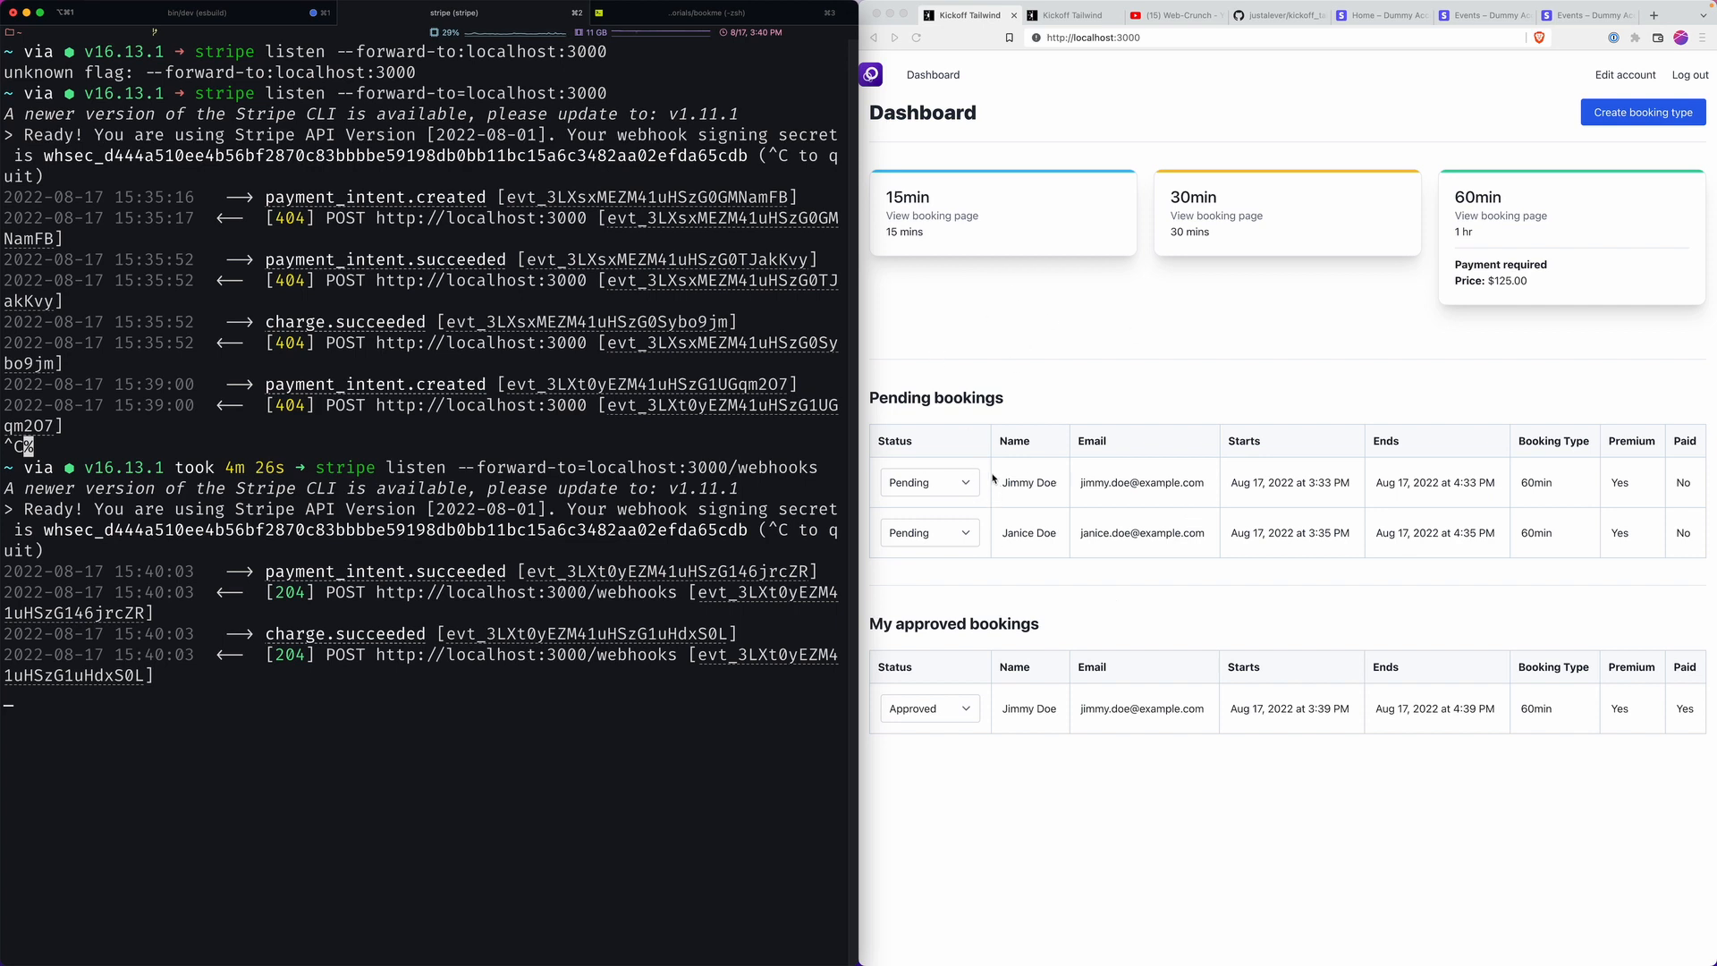
mouse_move(1081, 328)
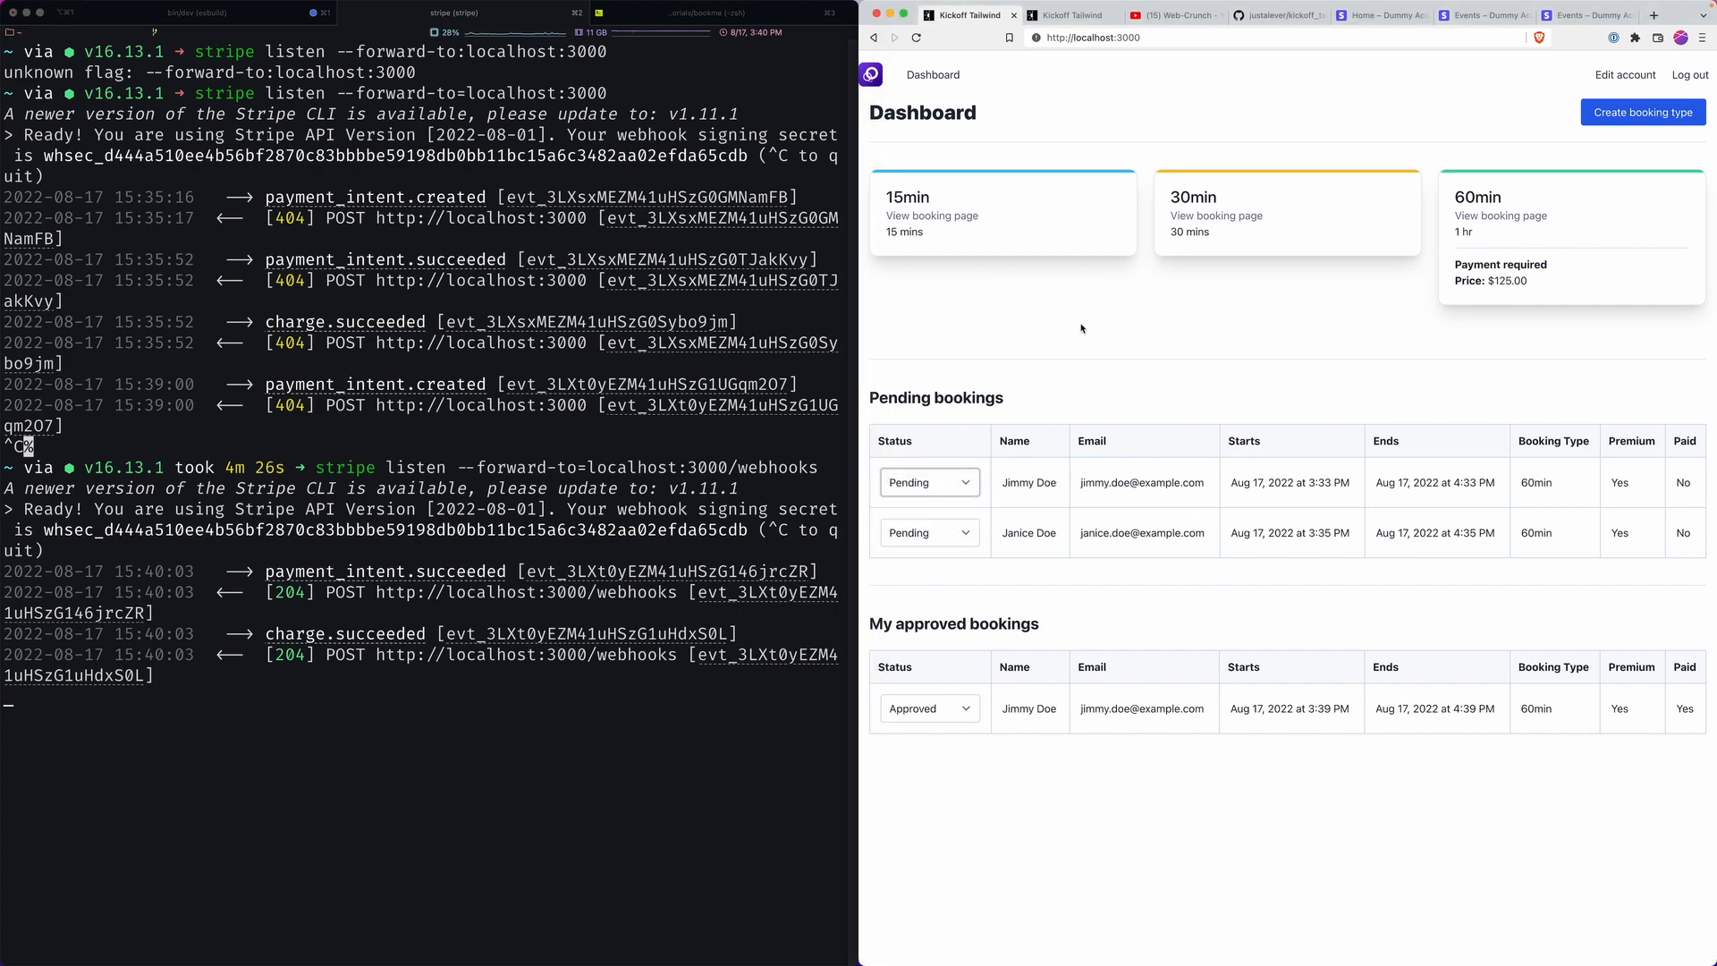
click(927, 482)
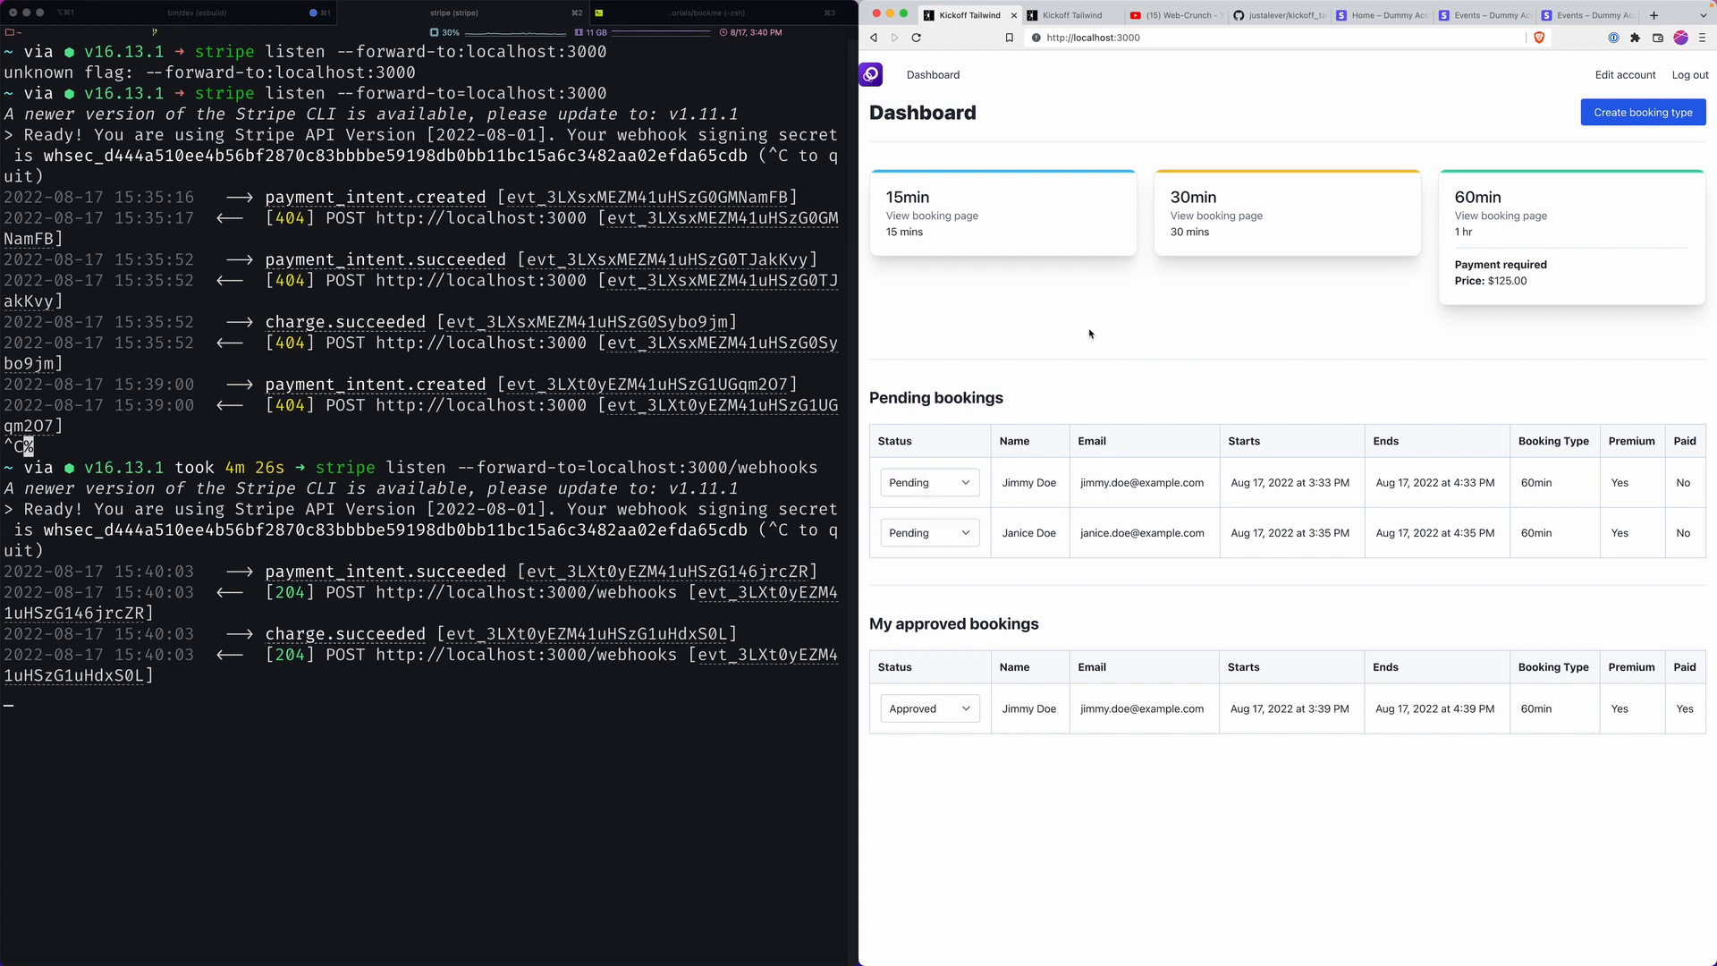
mouse_move(1239, 350)
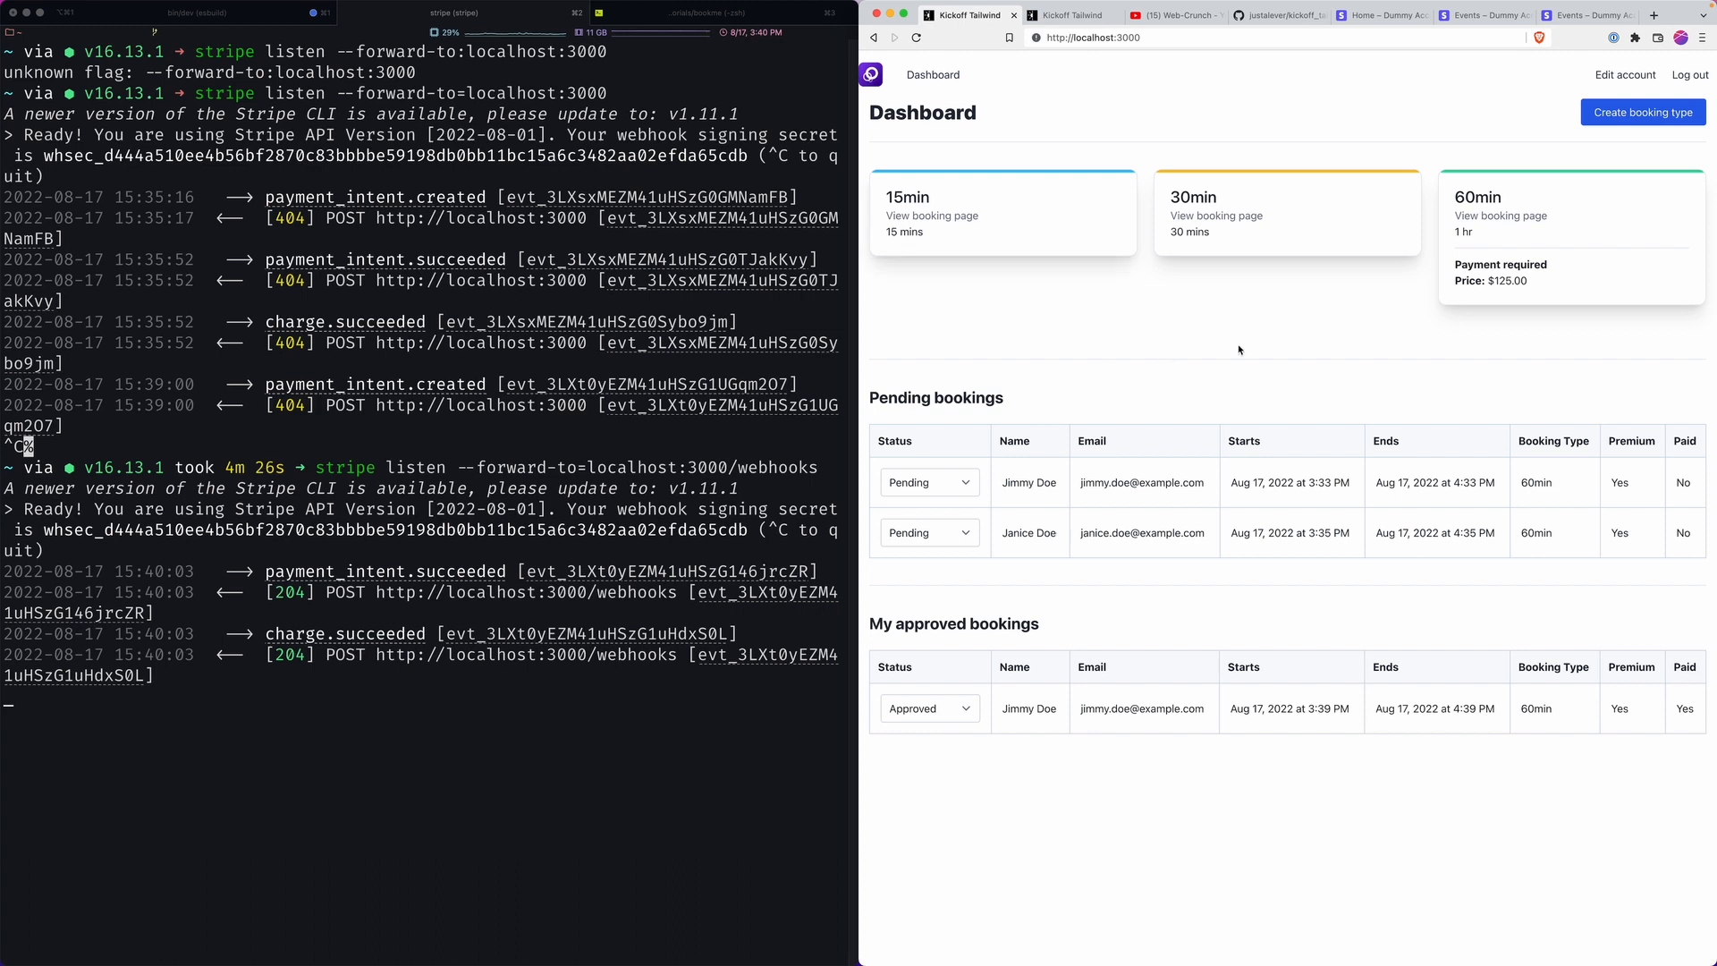
mouse_move(1248, 243)
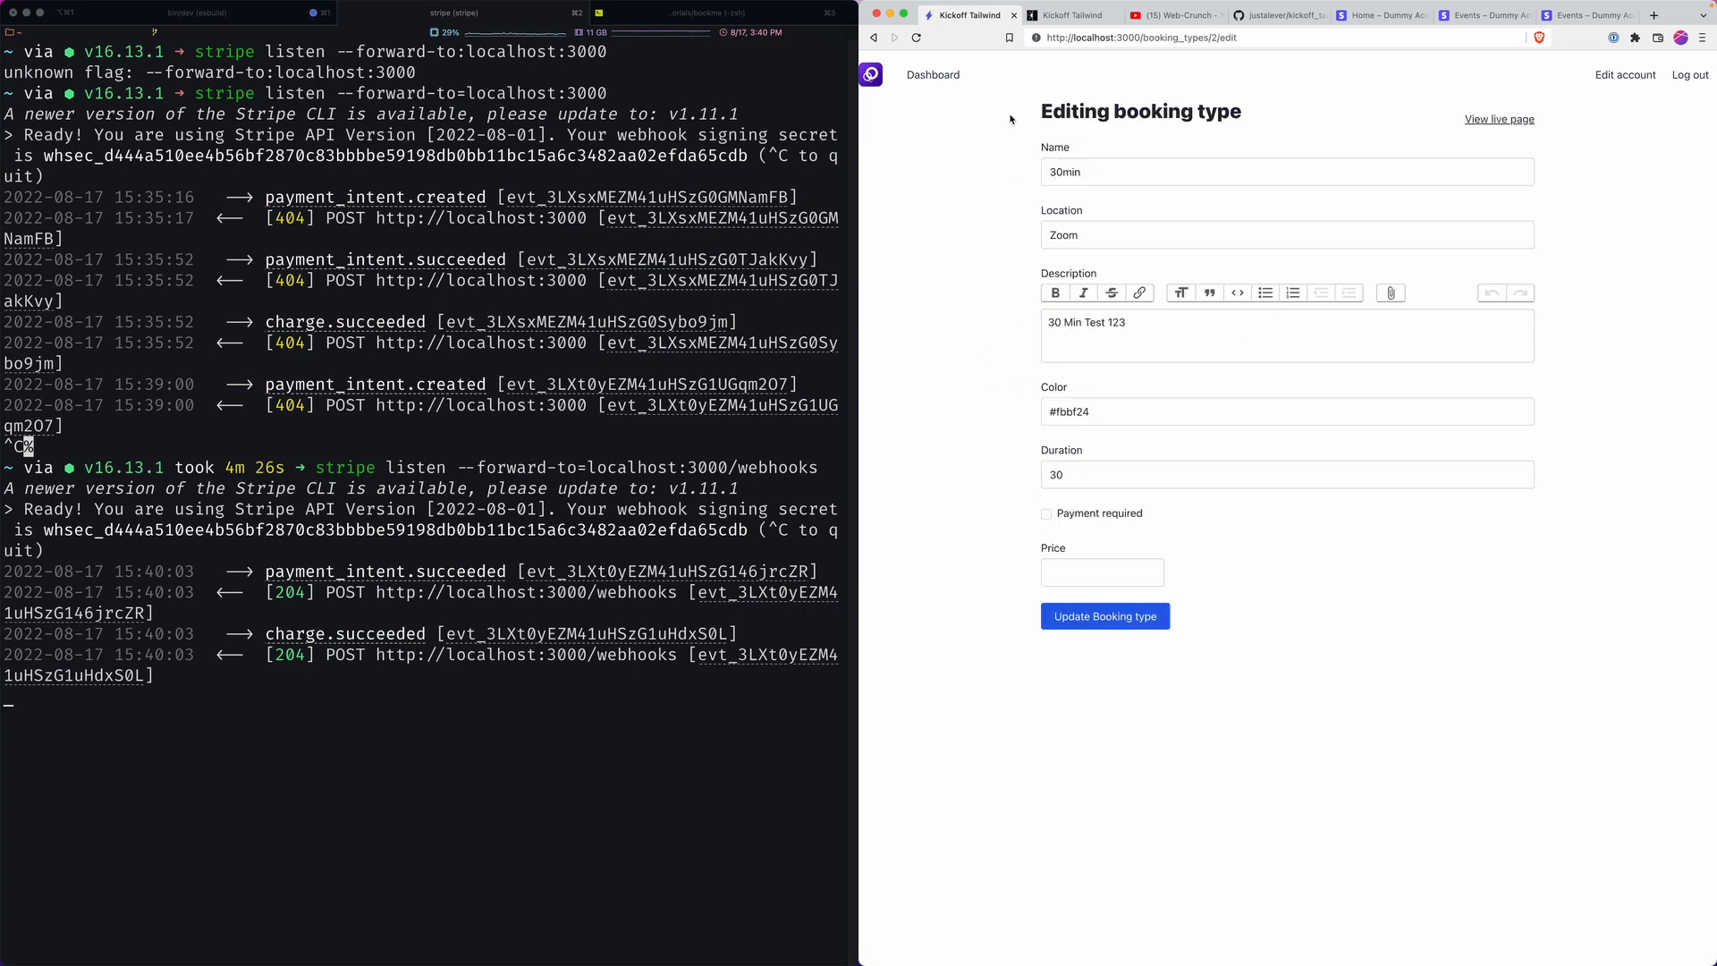
click(930, 75)
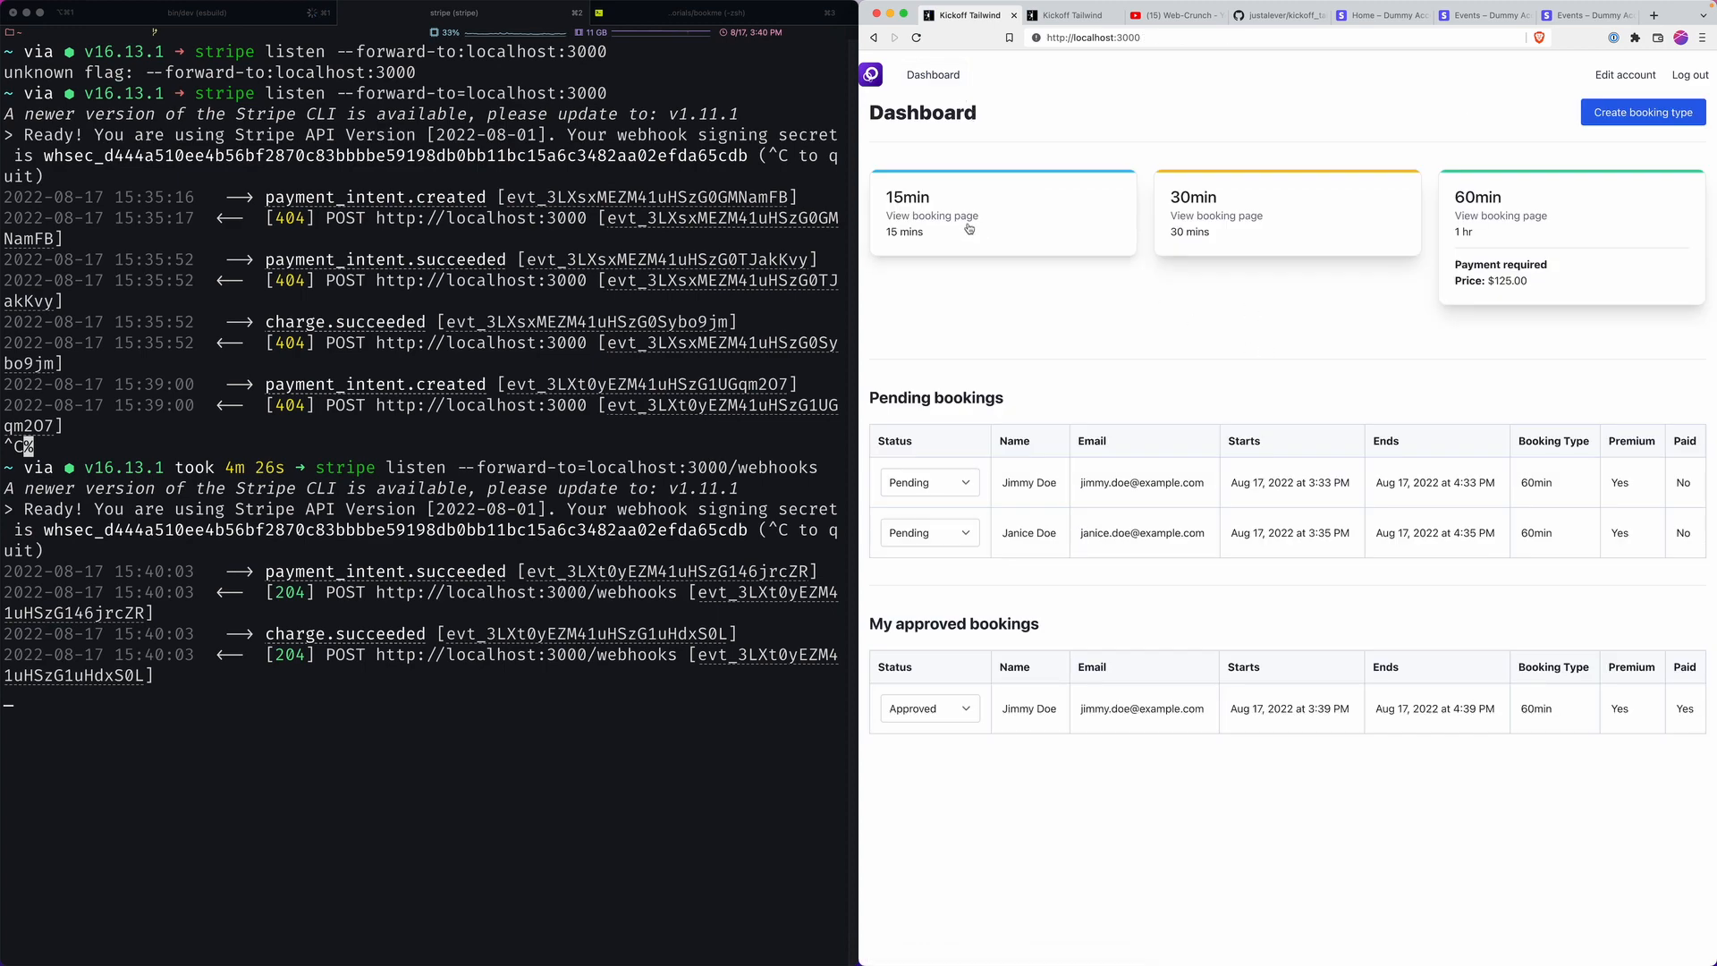
mouse_move(974, 112)
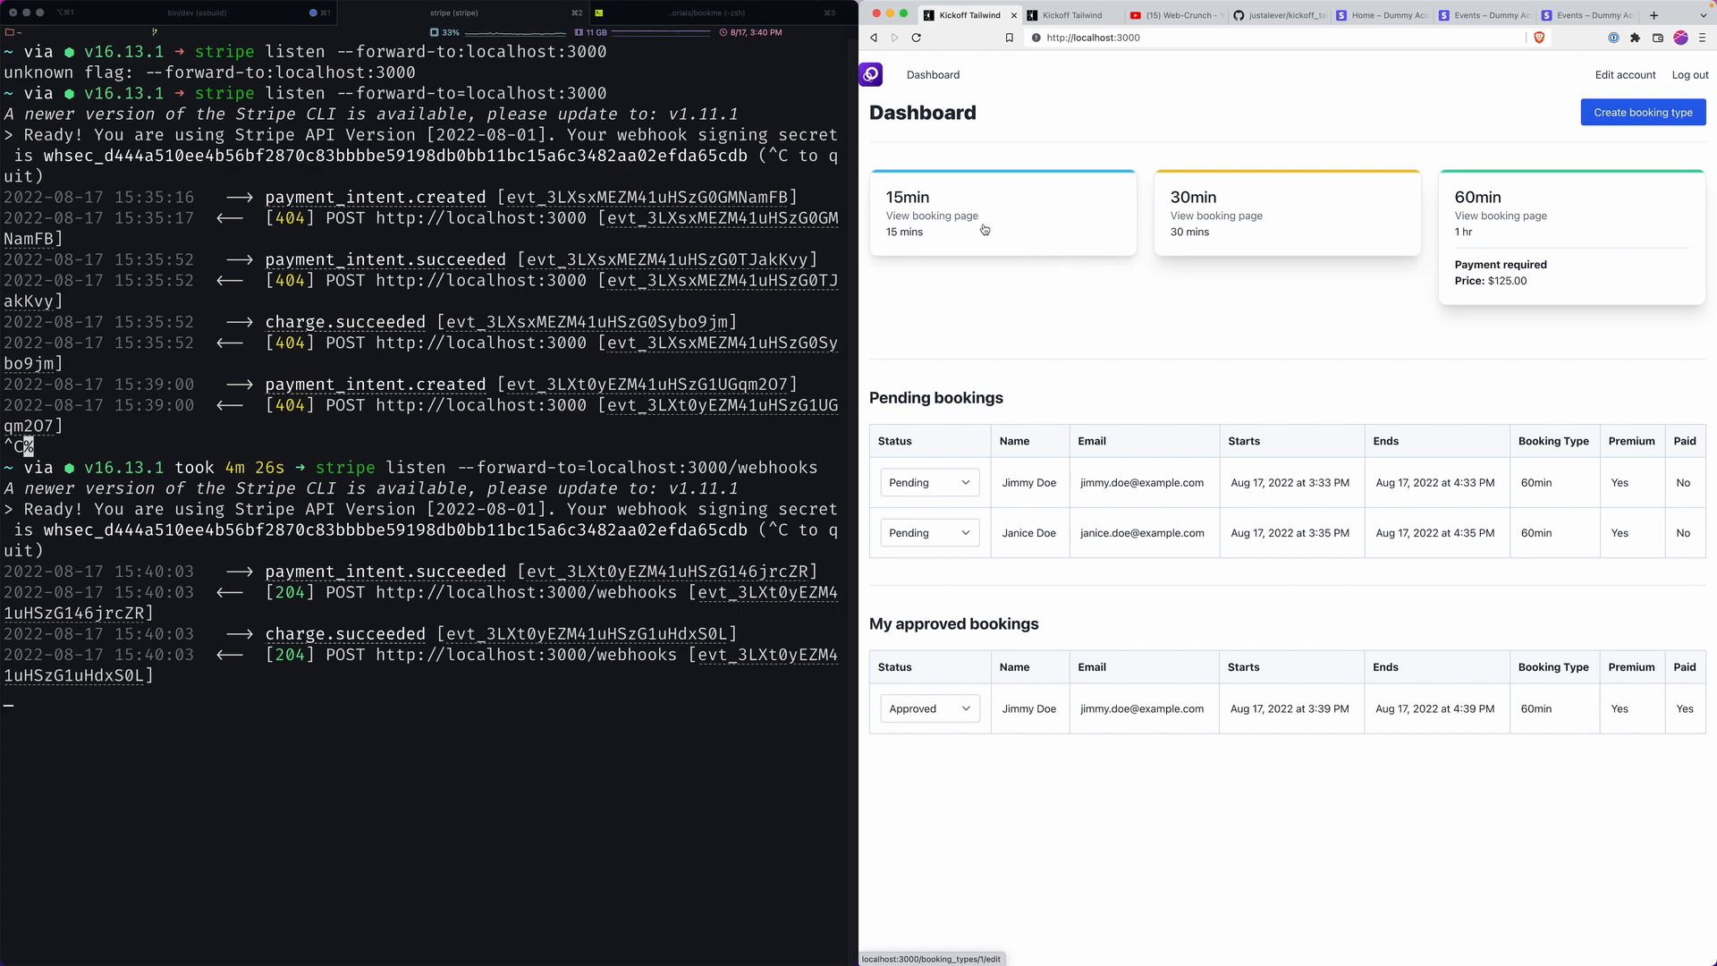
mouse_move(1022, 215)
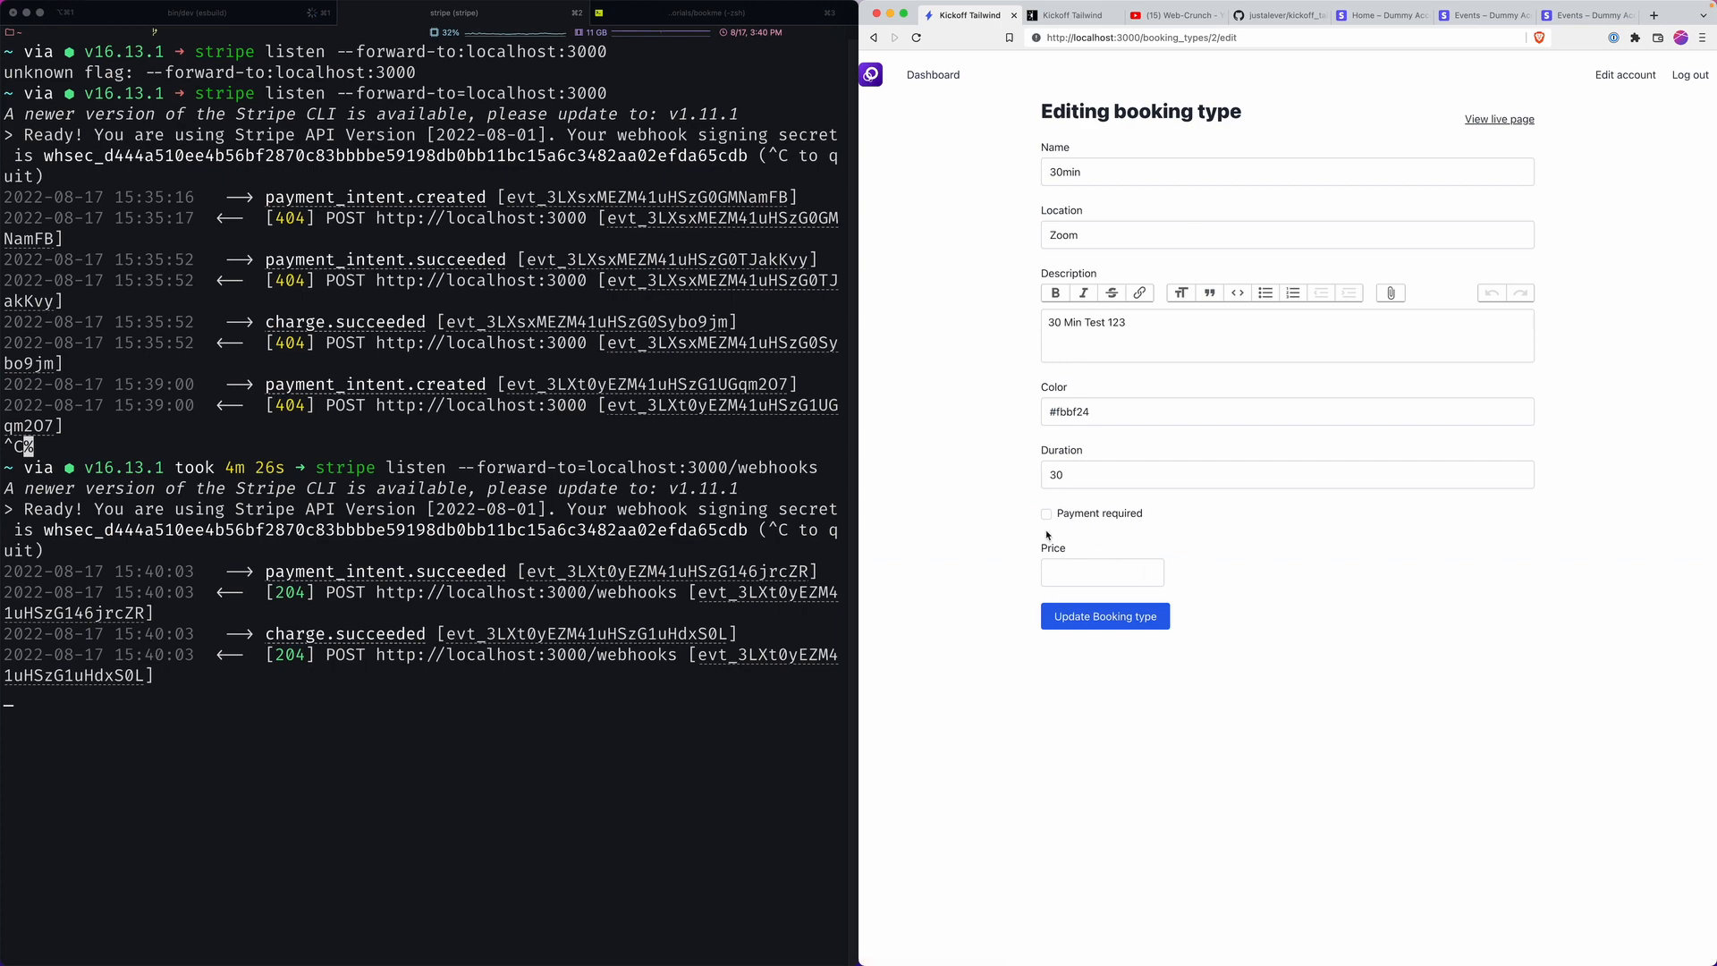
click(931, 75)
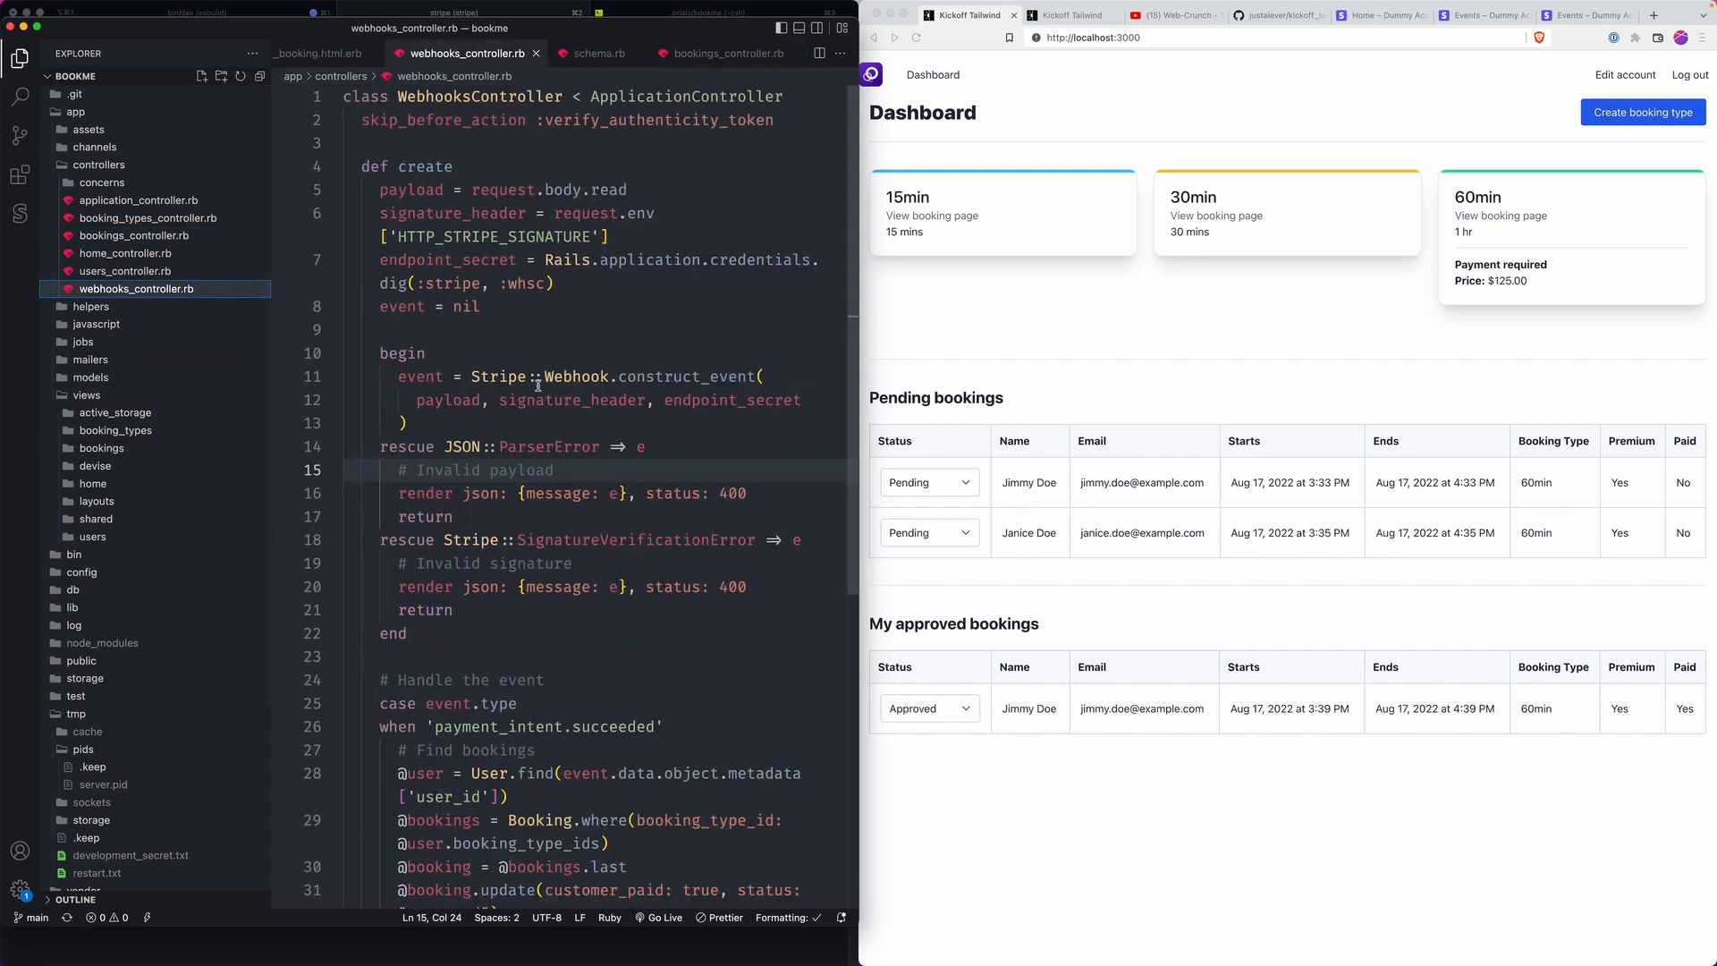
Step: Review the payment_intent.succeeded case and add a blank line below the processing comment
scroll(down, 3)
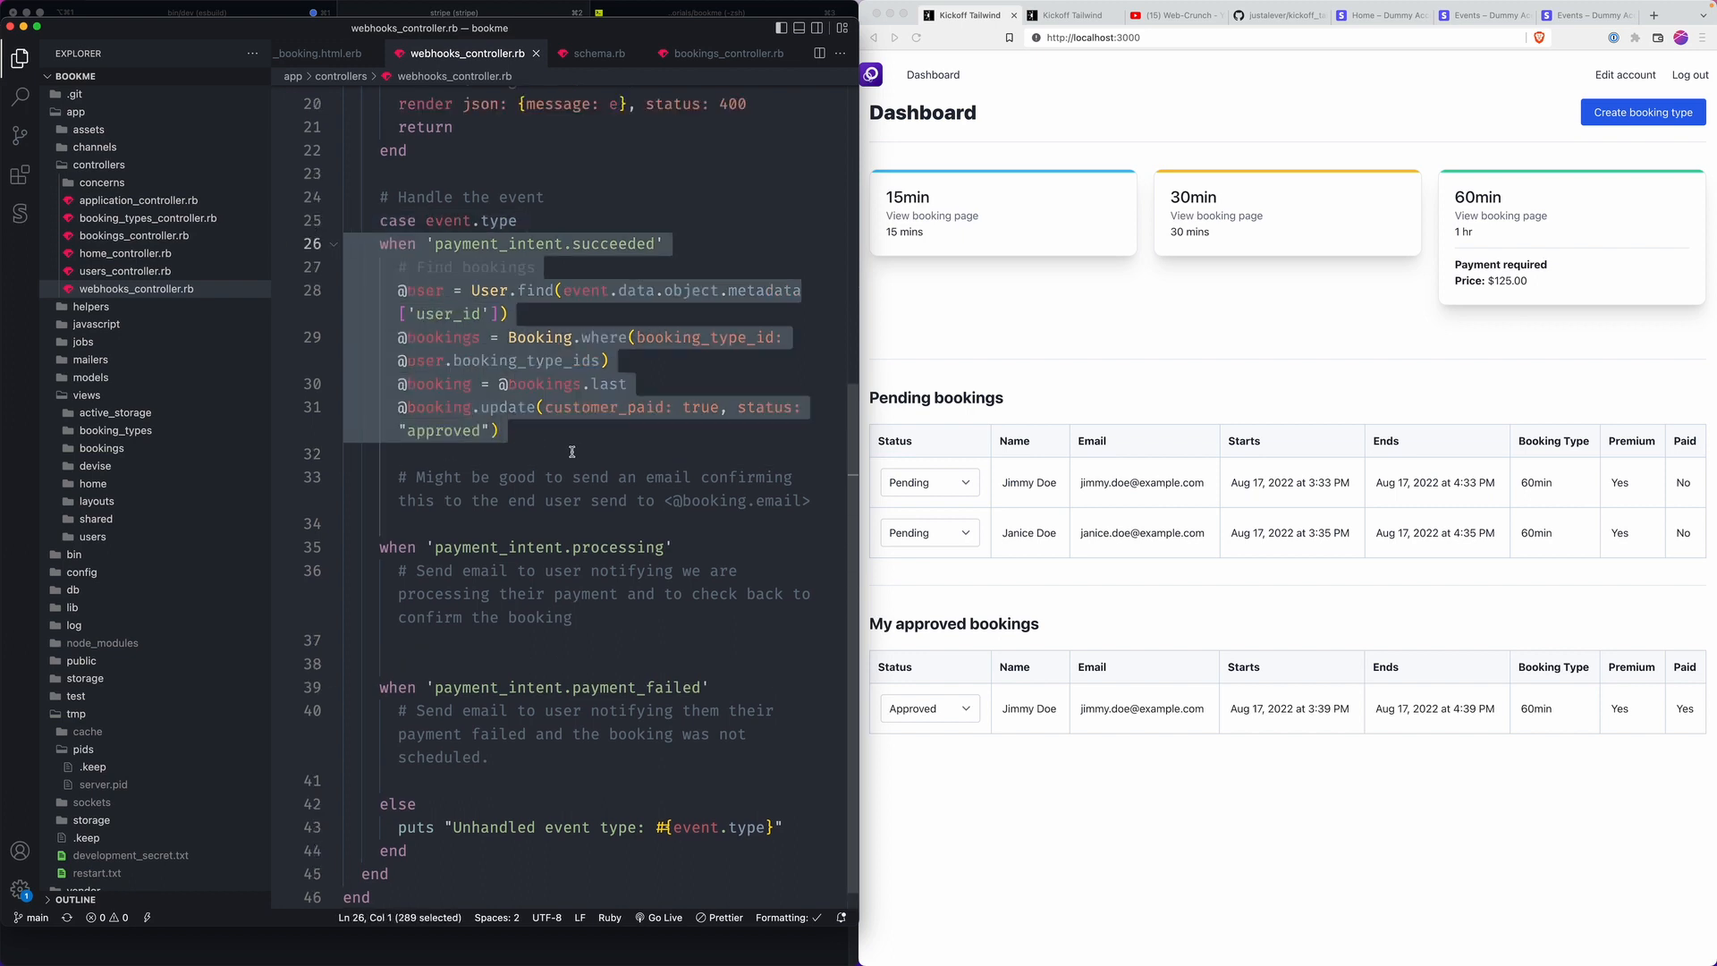
click(570, 453)
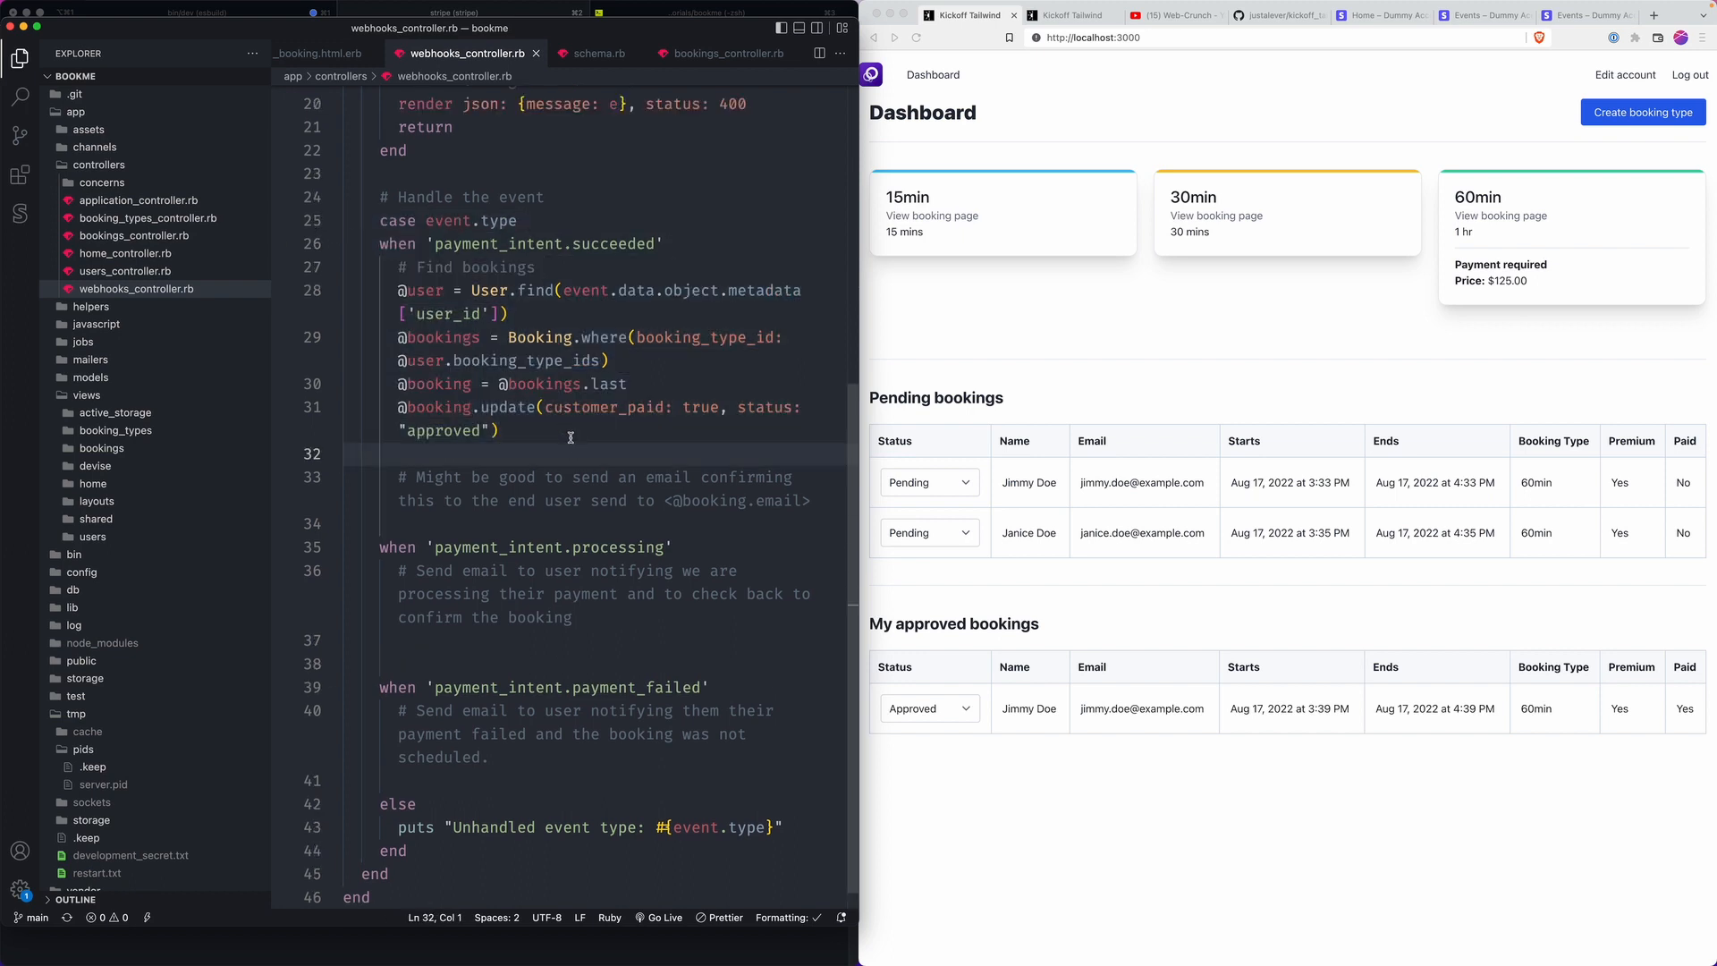
mouse_move(503, 466)
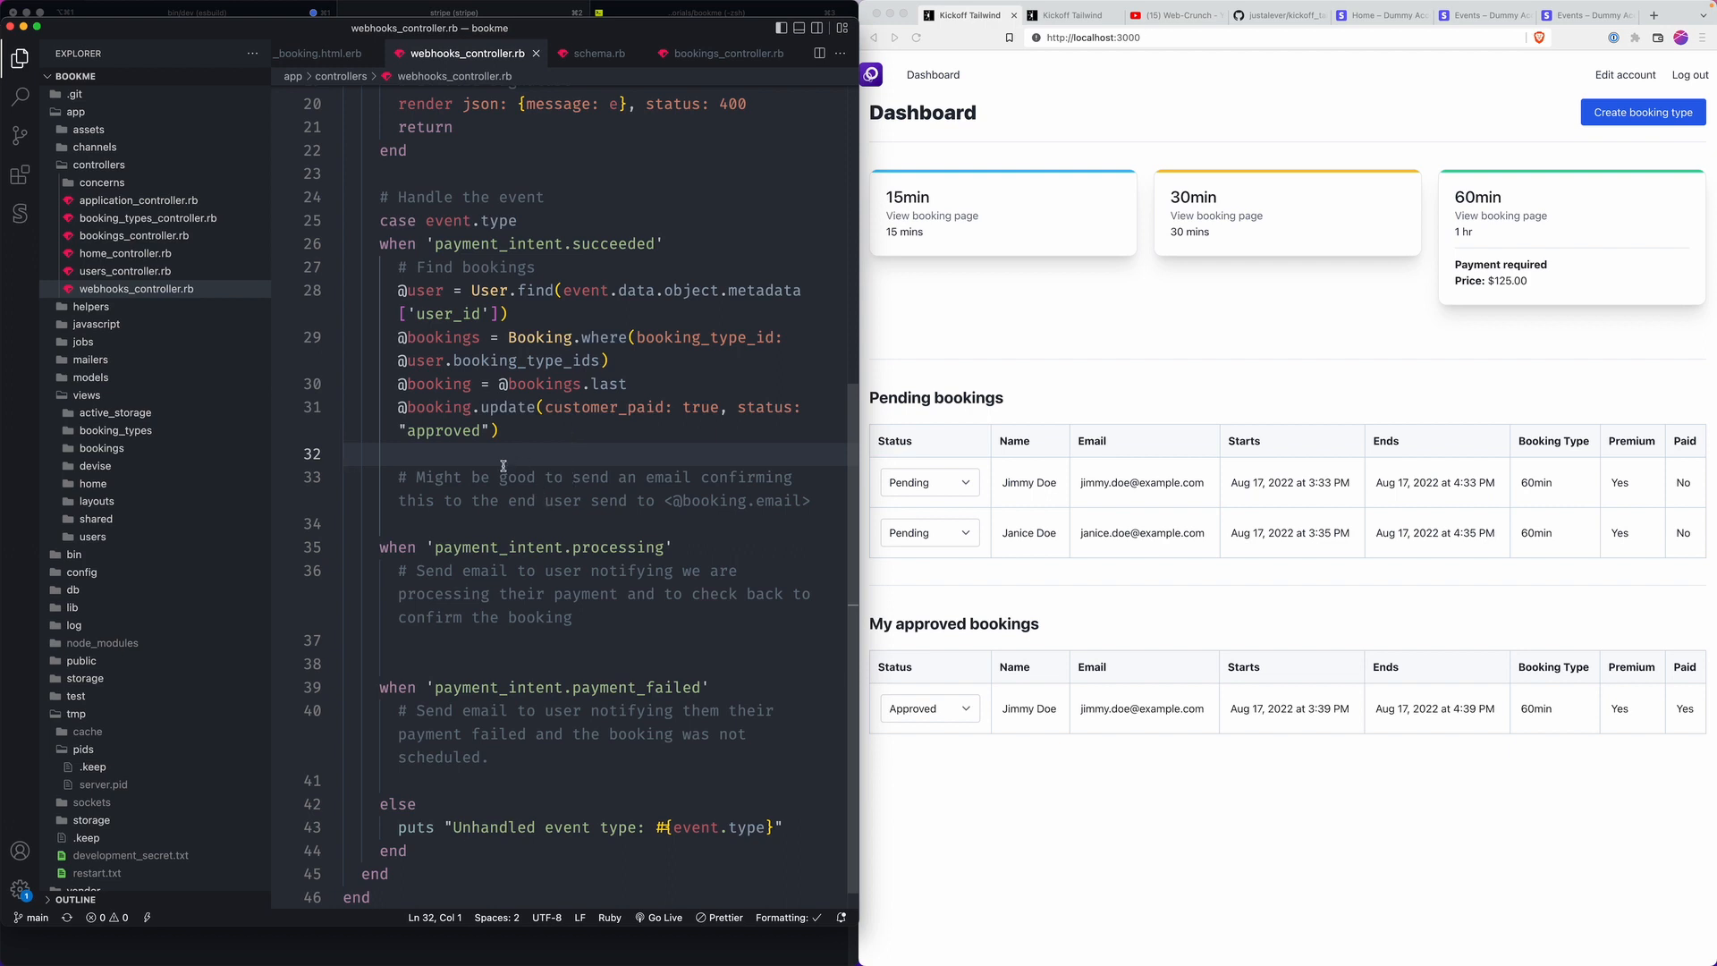
click(434, 244)
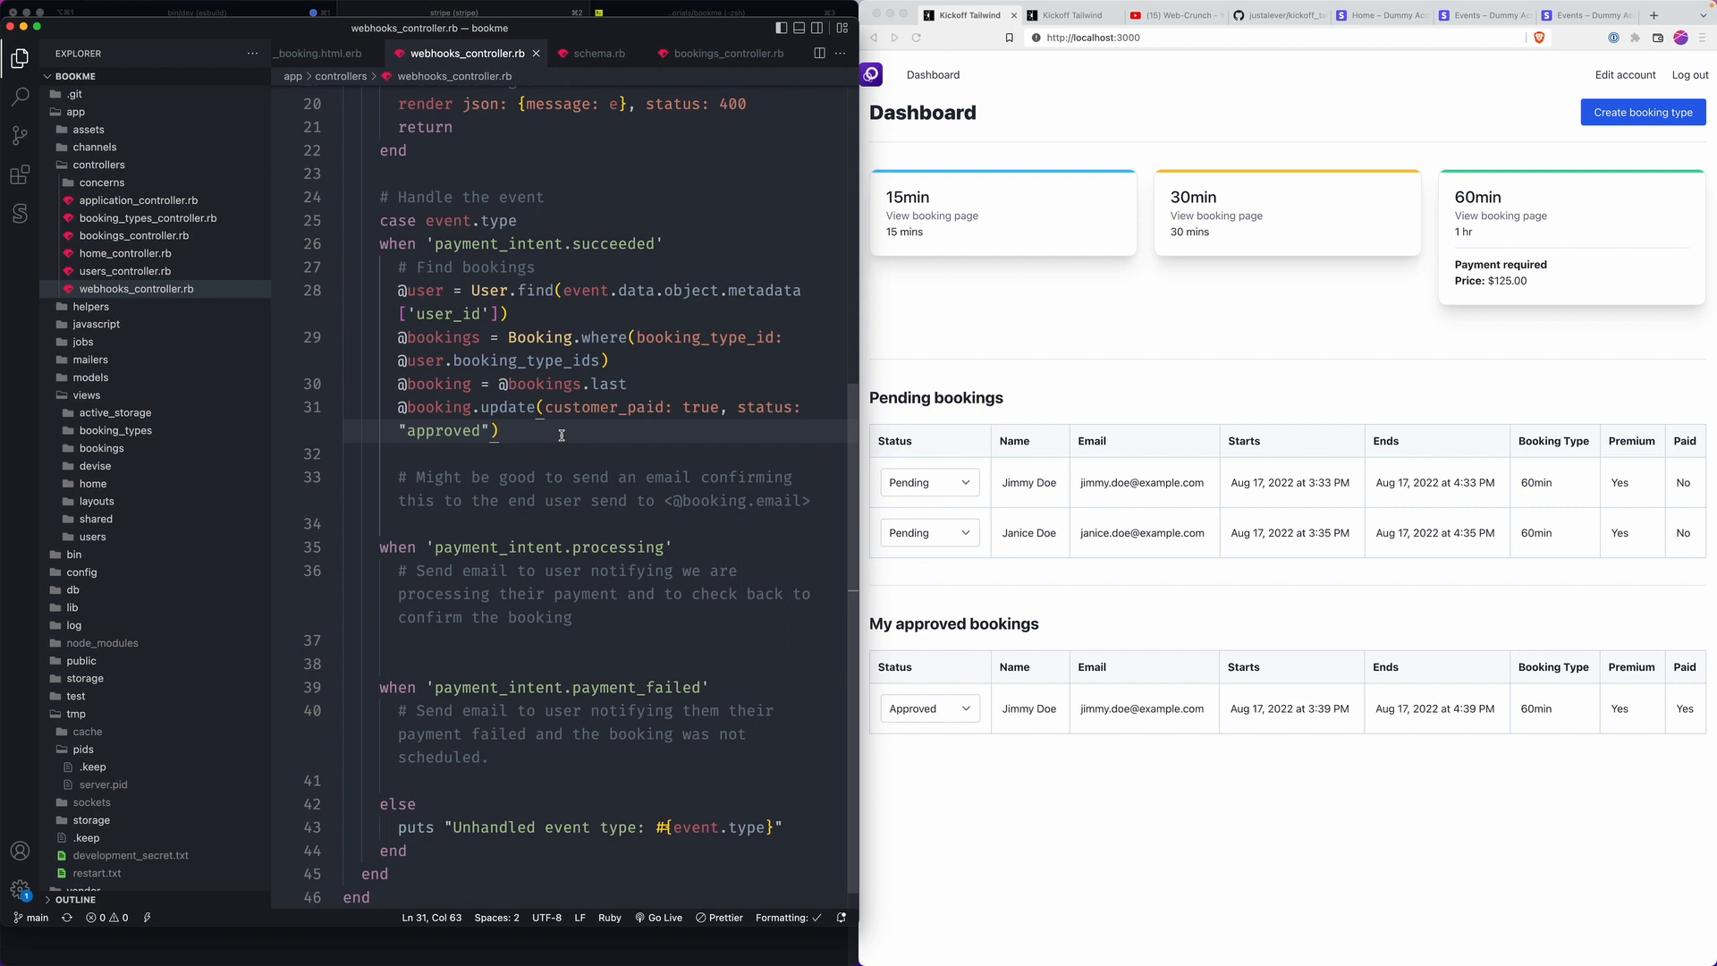
double_click(621, 522)
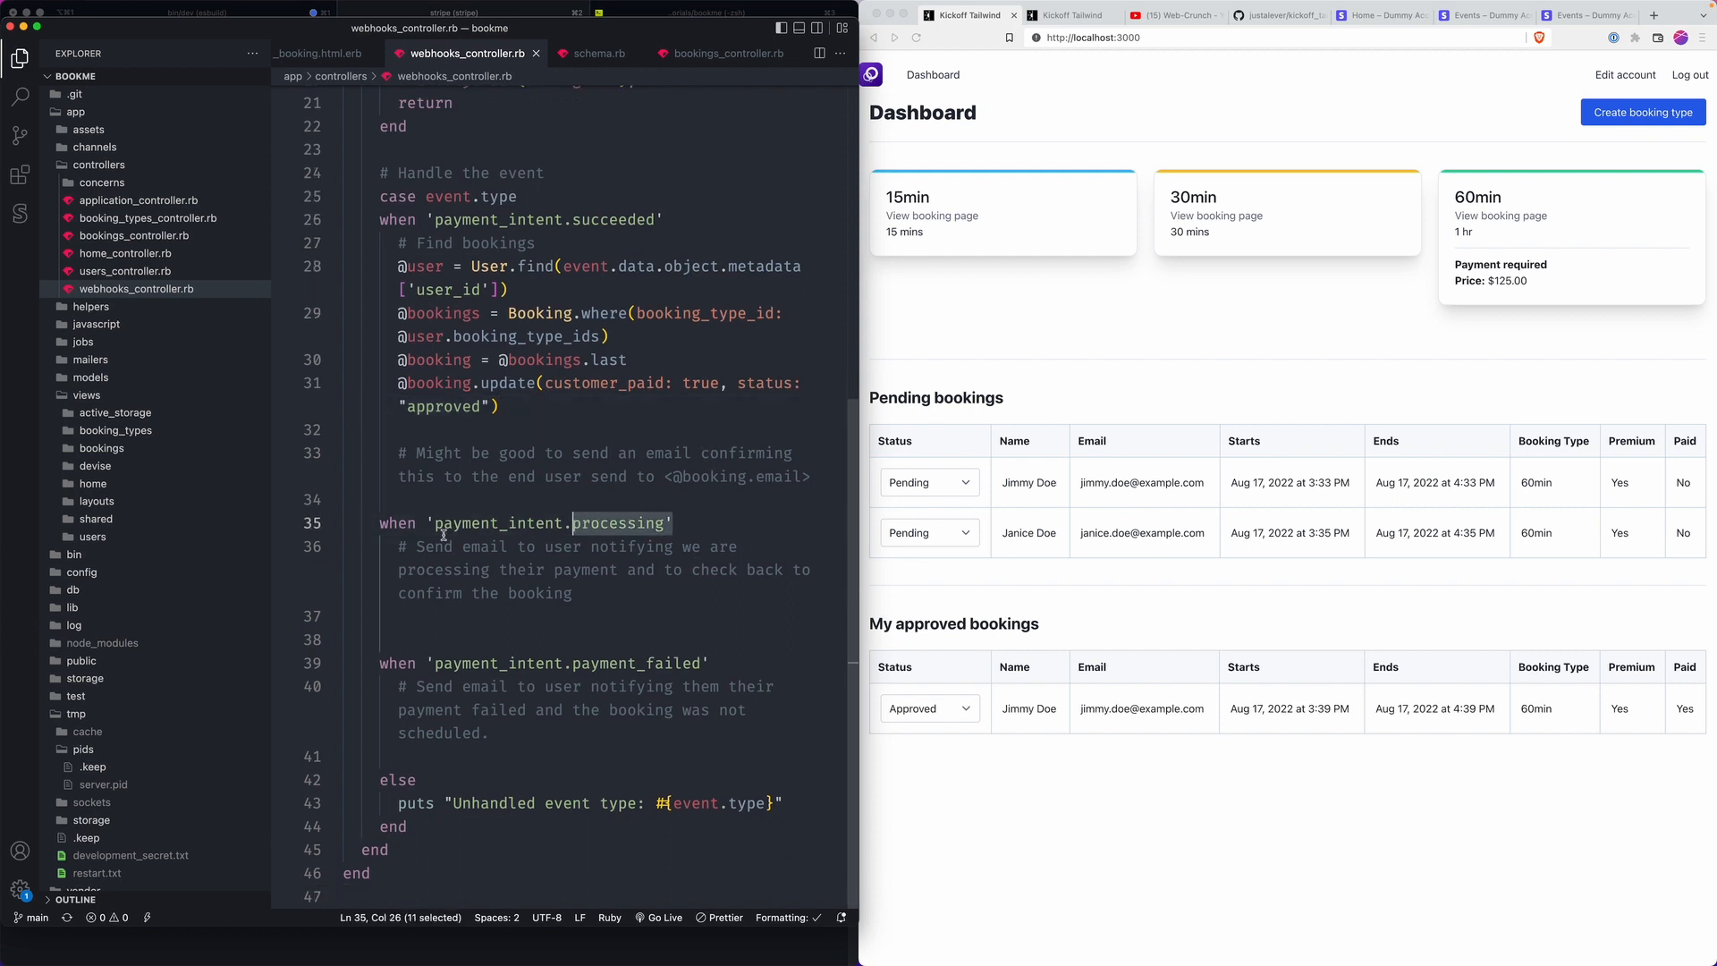
click(737, 664)
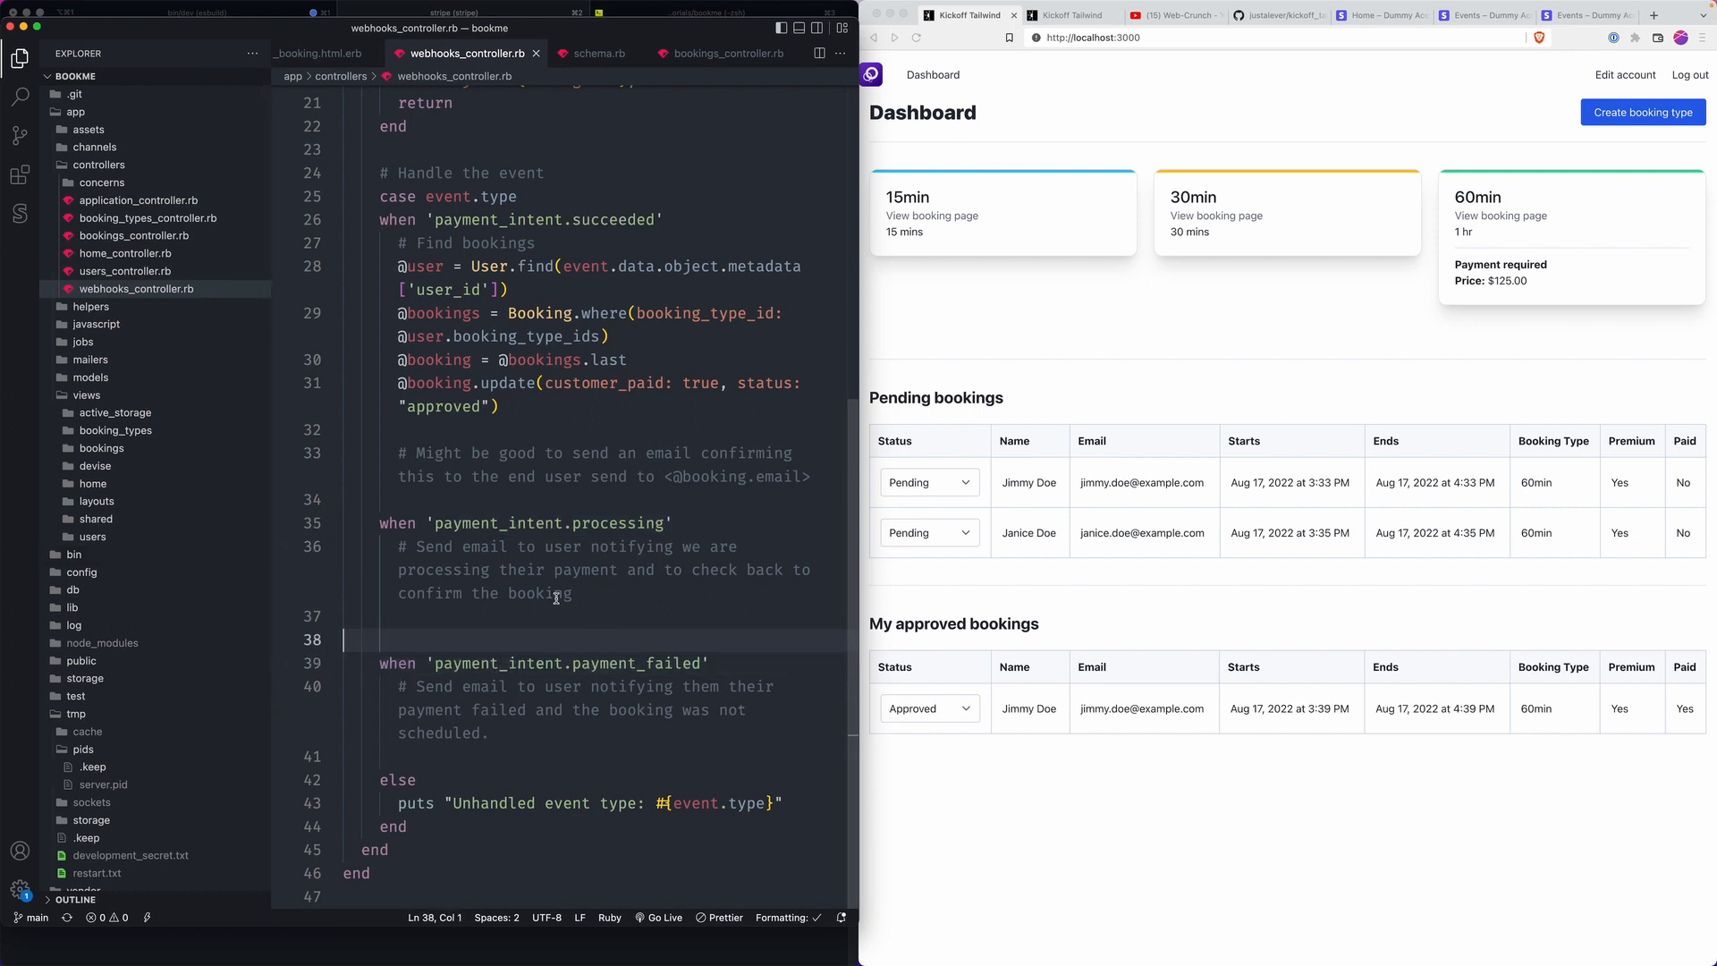
mouse_move(592, 596)
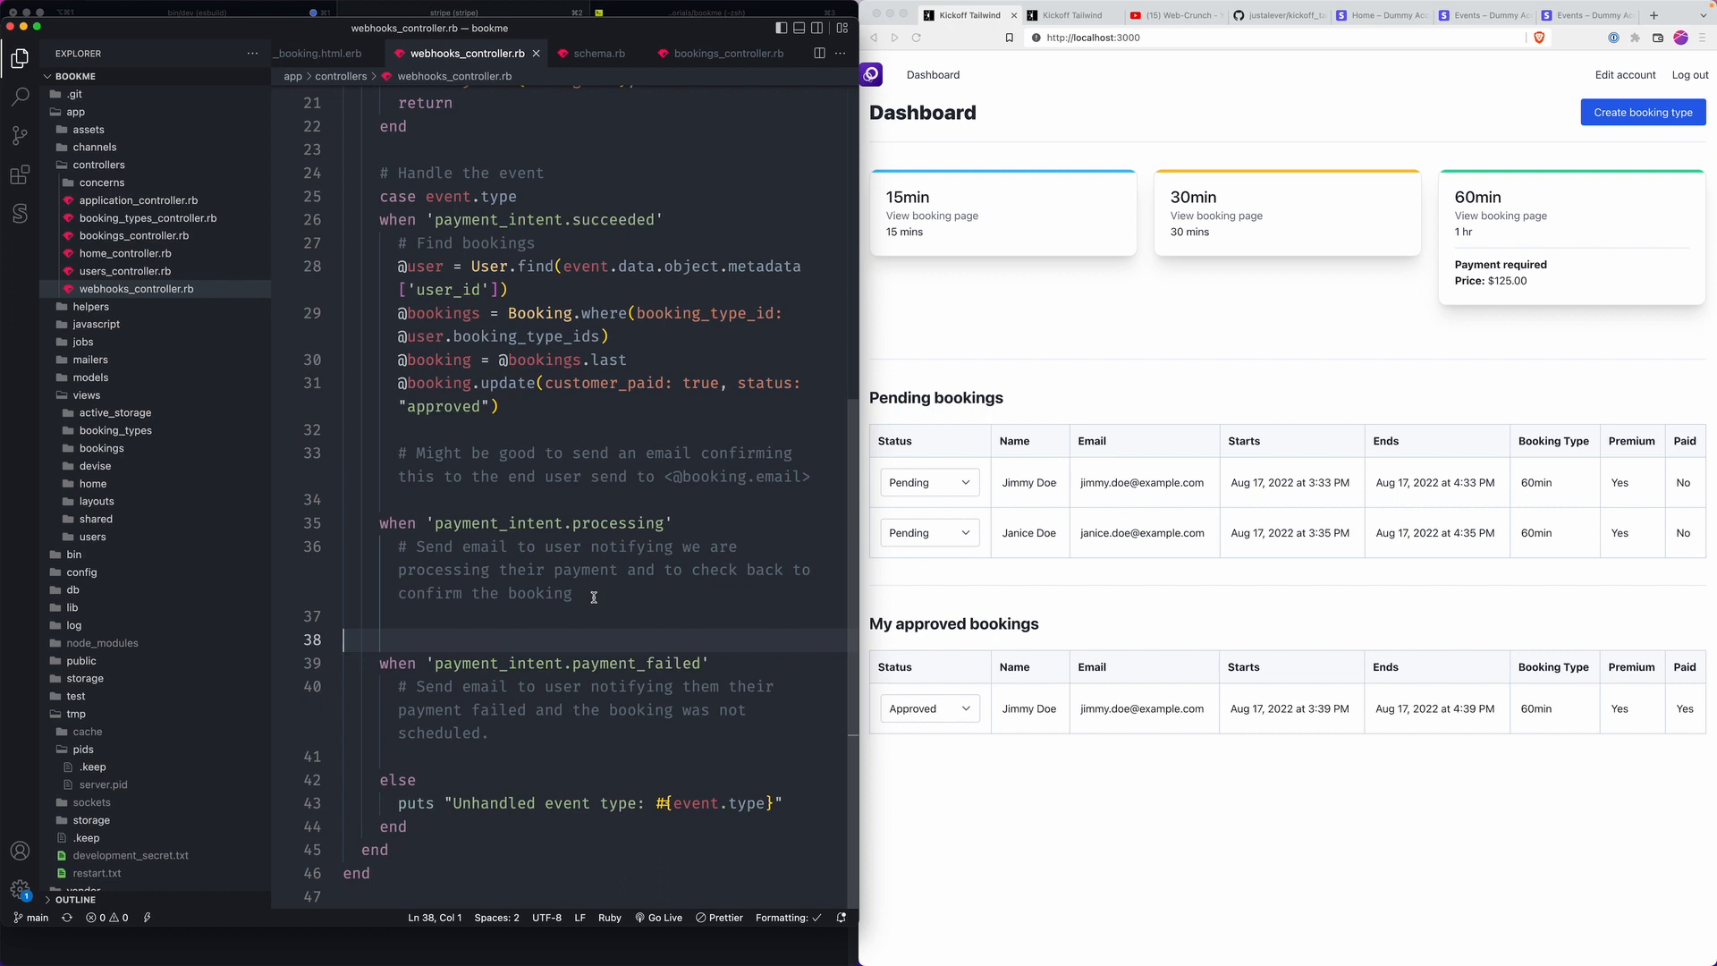
mouse_move(473, 621)
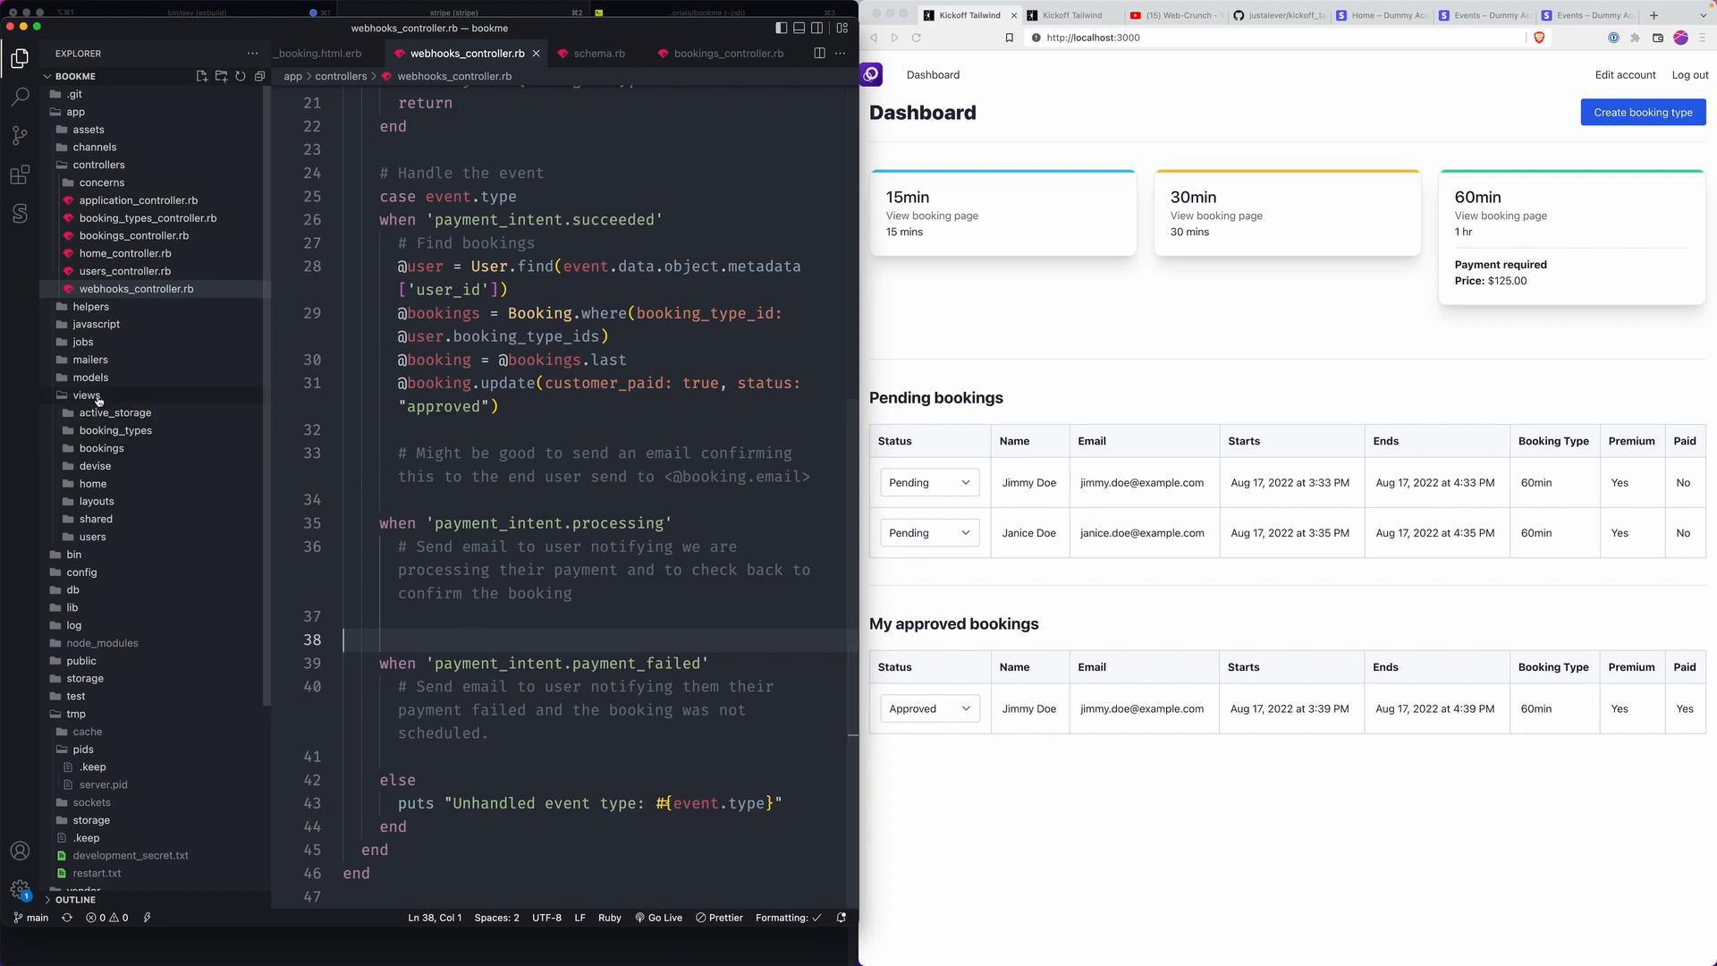
Step: Browse models and views, opening home/dashboard.html.erb, then shared/_head.html.erb with its Stripe.js include
click(90, 376)
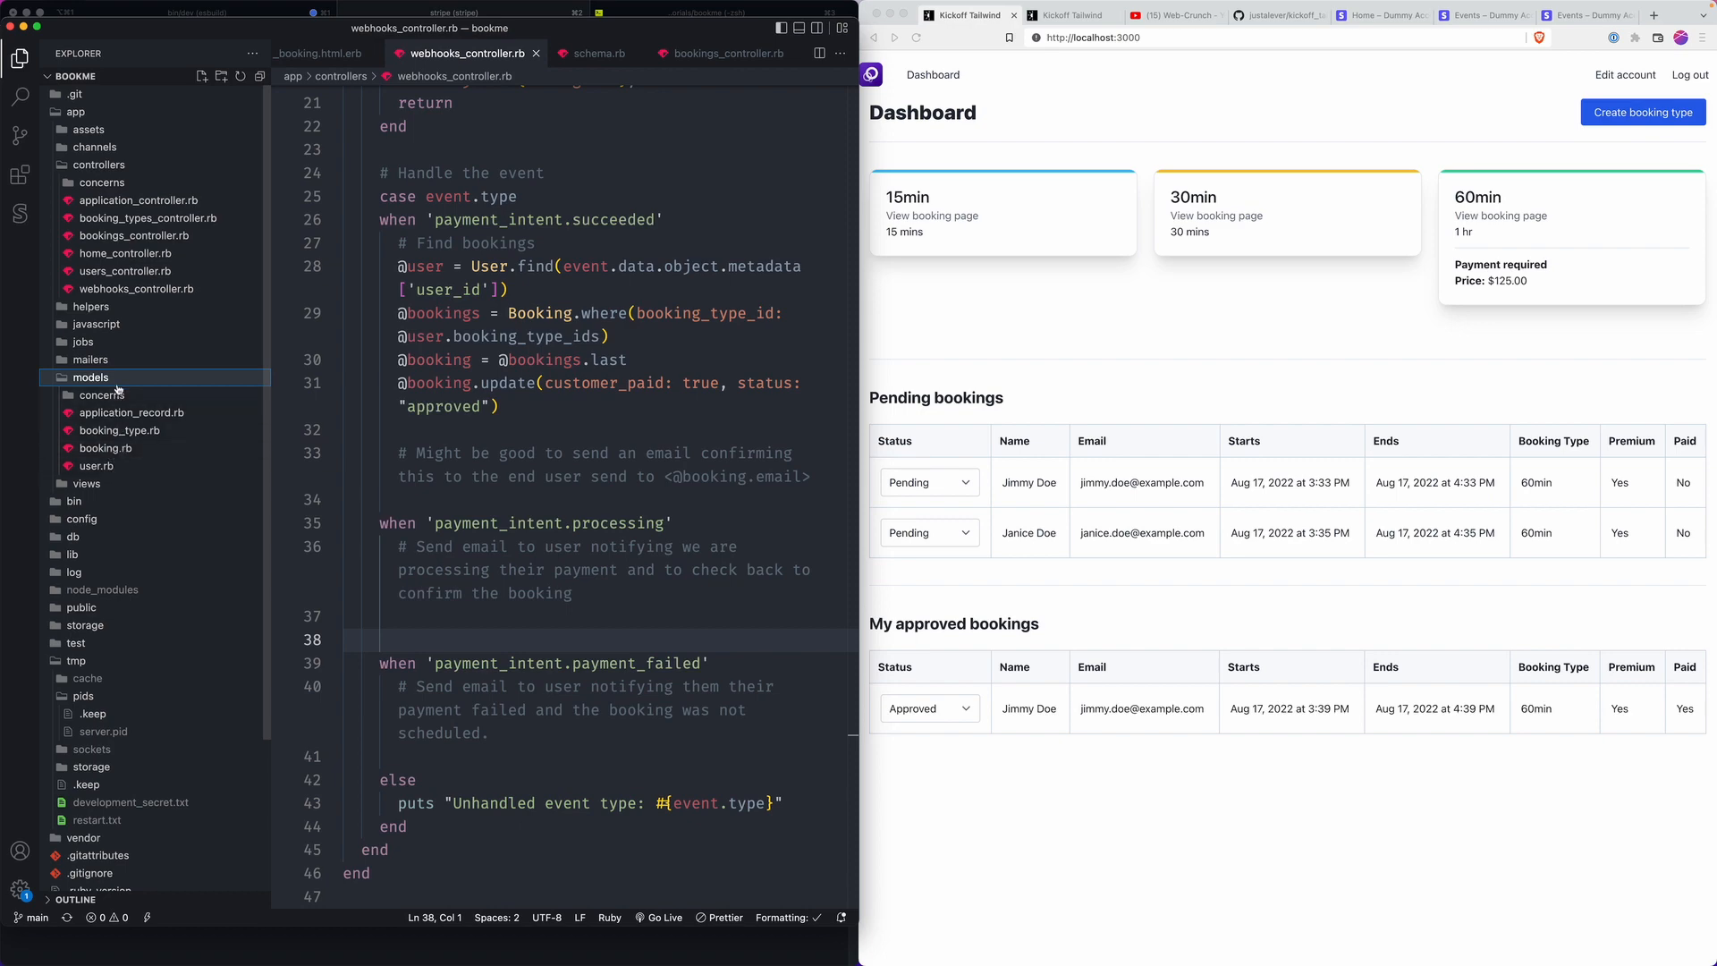
click(91, 376)
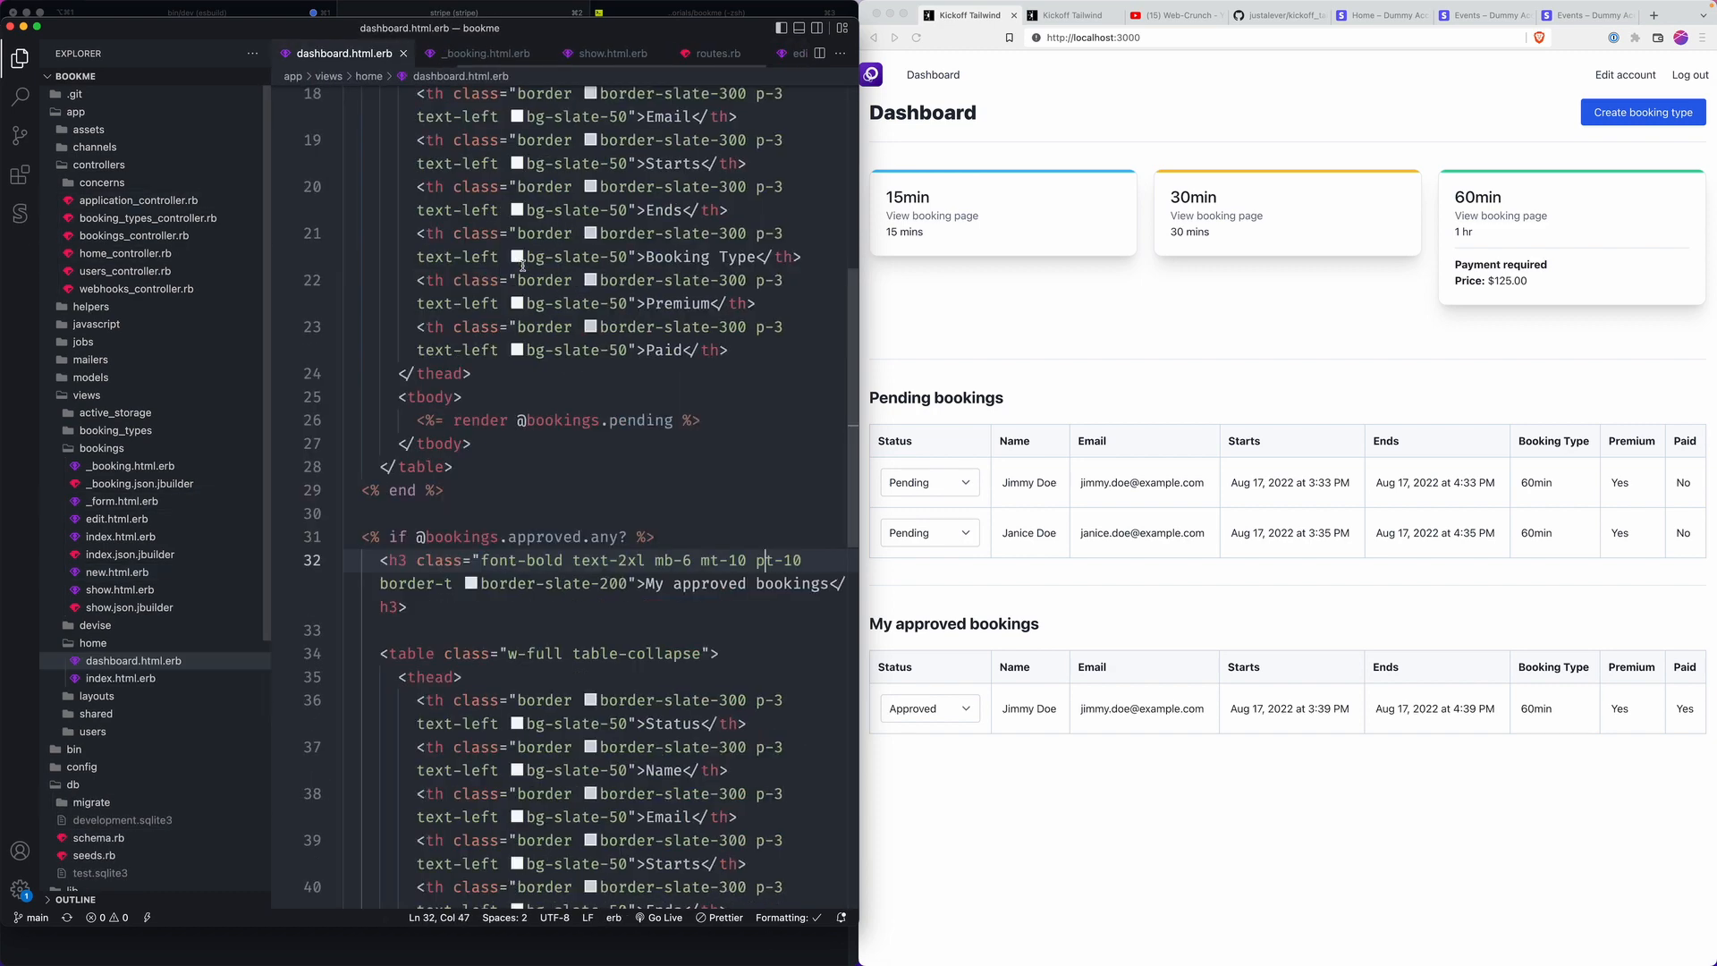
click(122, 121)
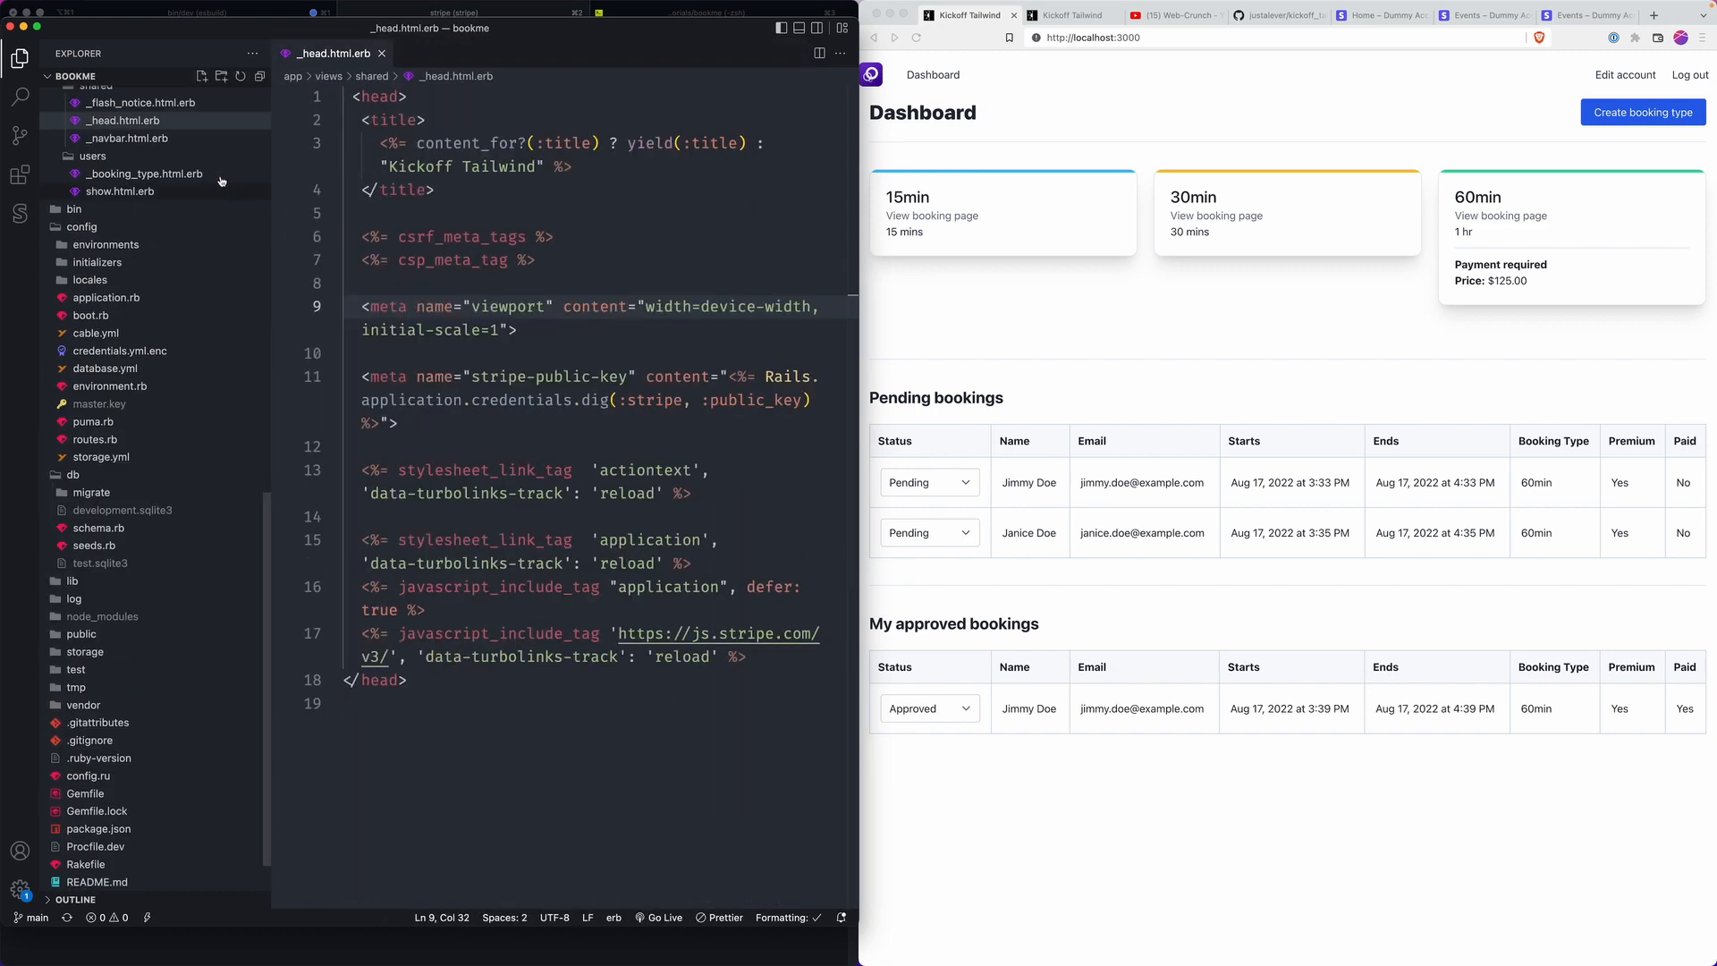
click(77, 111)
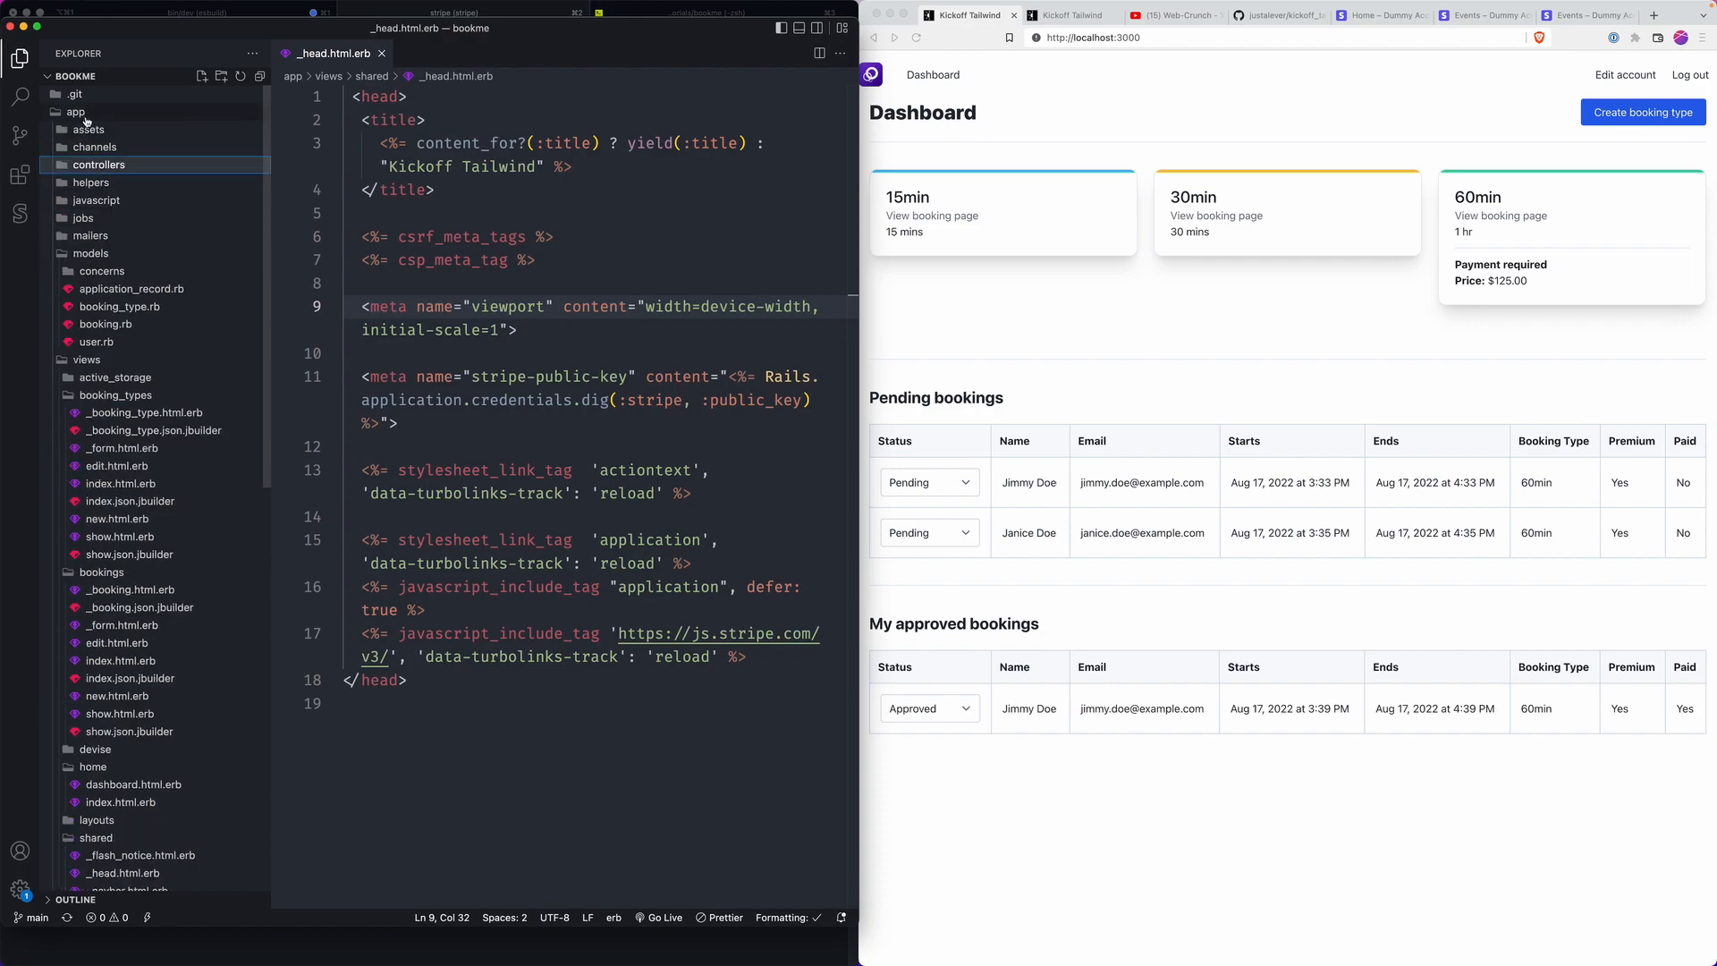